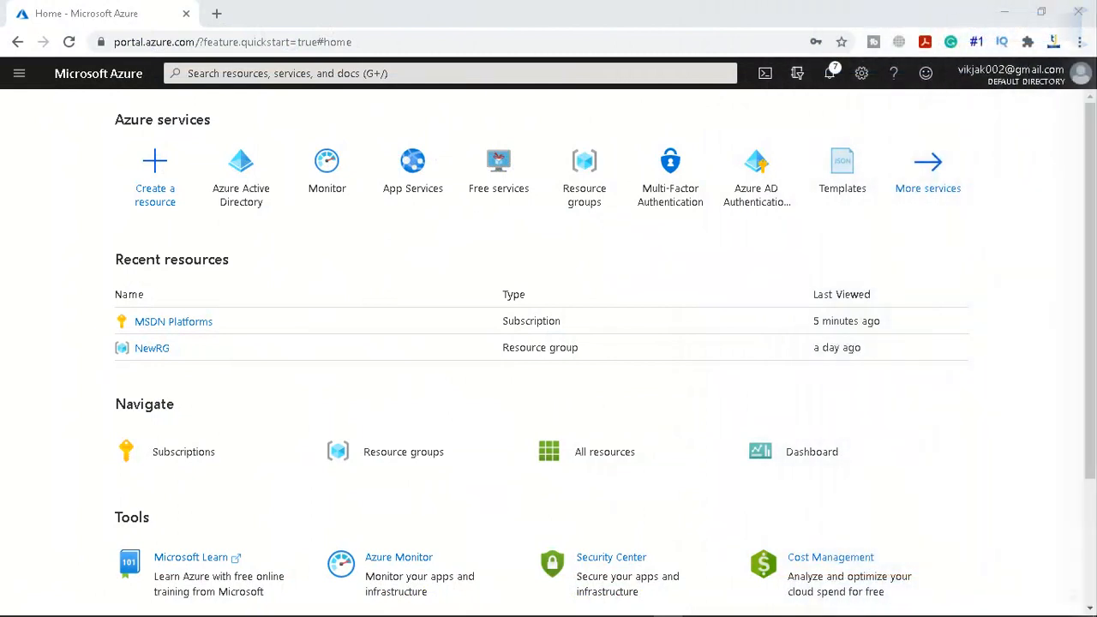
mouse_move(60, 288)
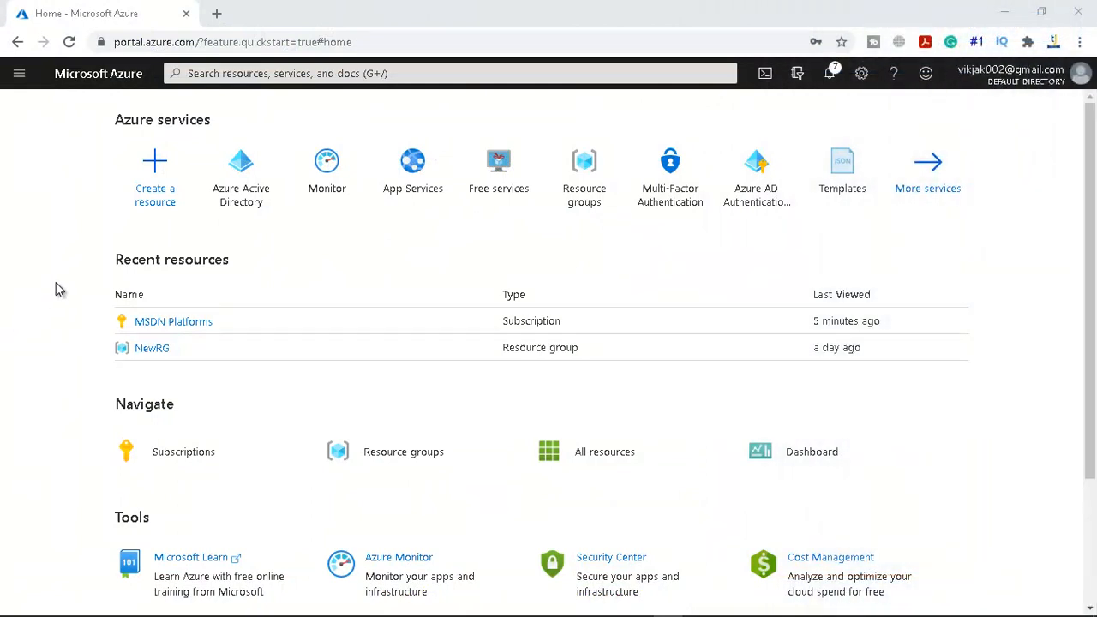
Step: Bring up the Azure Active Directory overview for Default Directory from the Azure home page
click(18, 72)
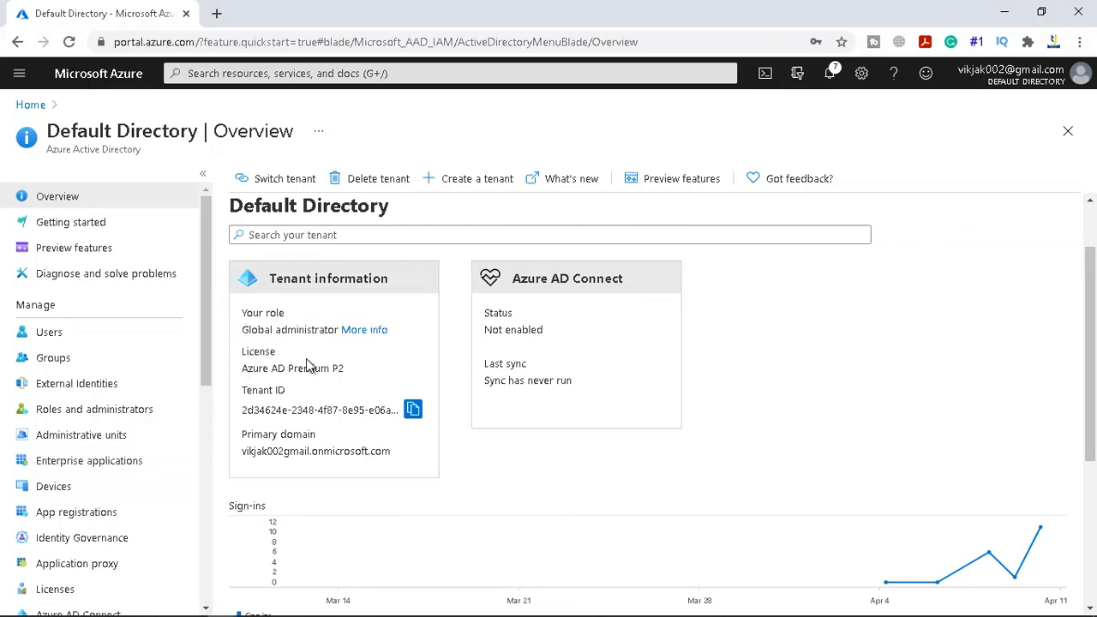
mouse_move(291, 367)
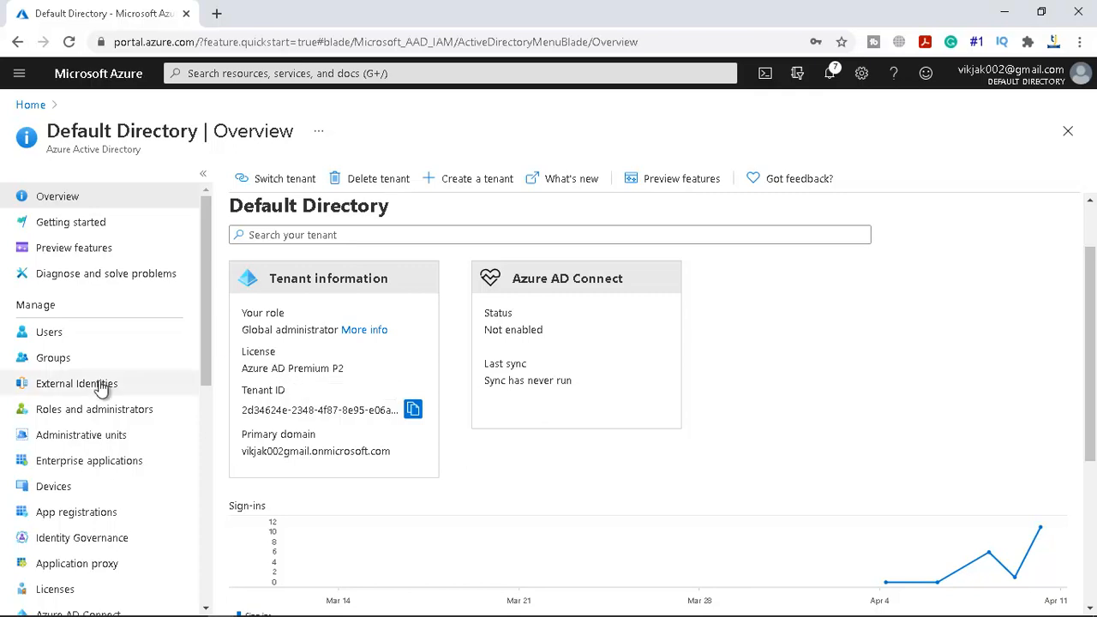
Step: Show the Default Directory's Custom domain names list
scroll(down, 3)
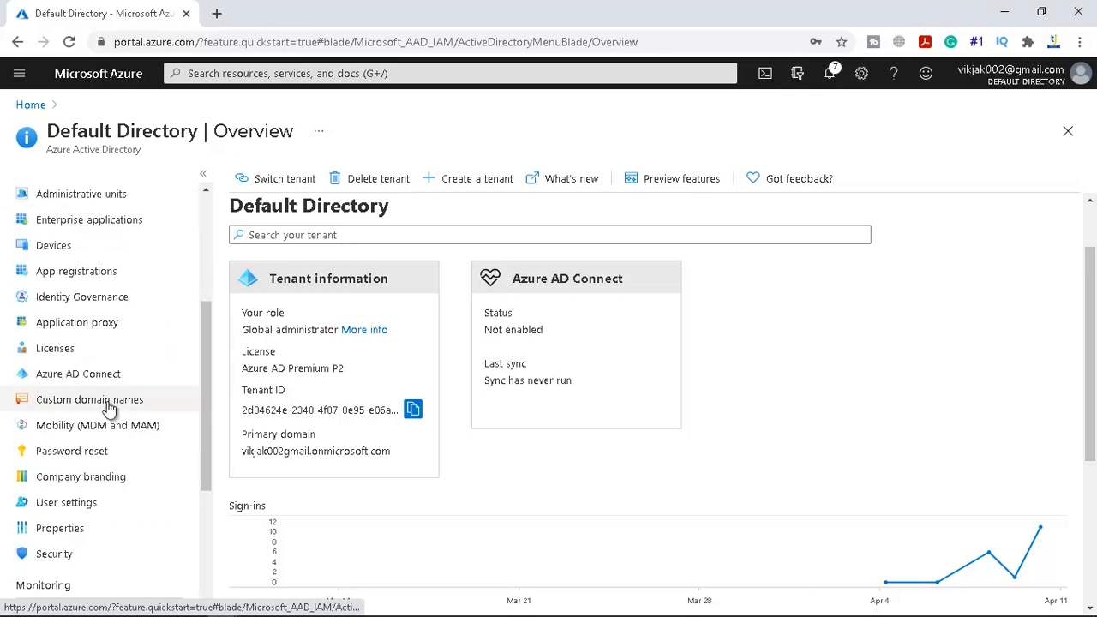
scroll(down, 3)
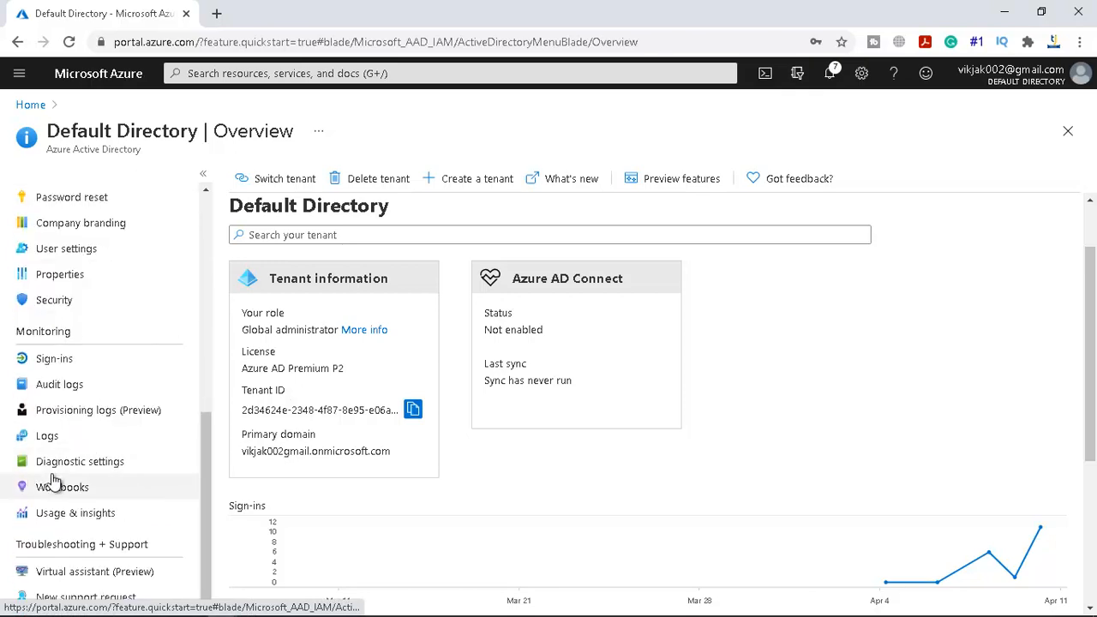
scroll(up, 3)
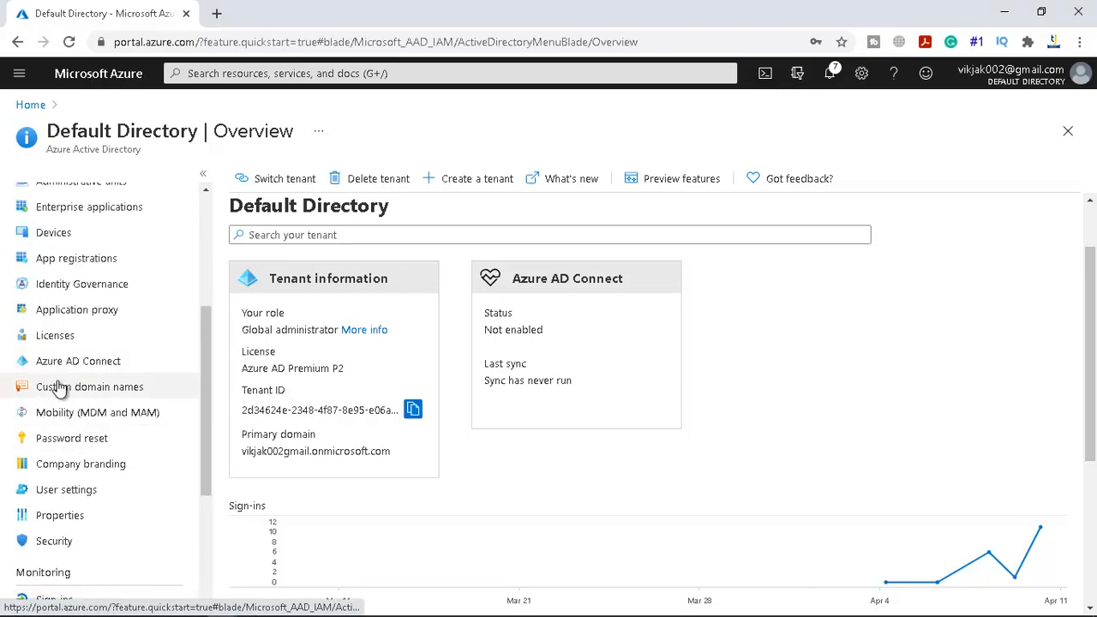
click(89, 387)
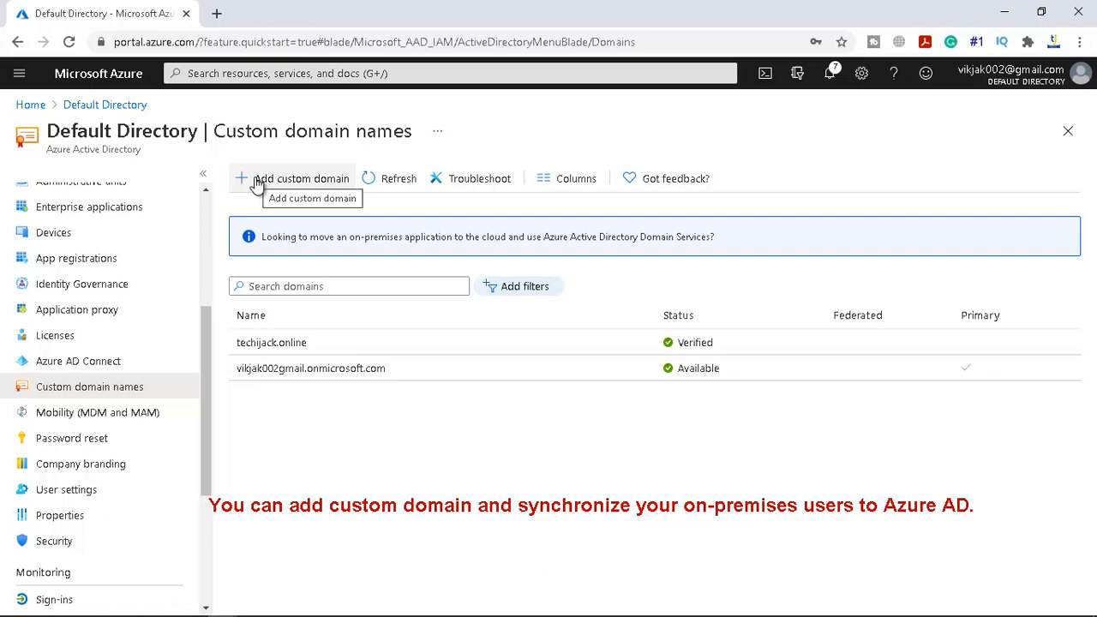
Step: View the verified domain techijack.online's details via Add custom domain, then go back
click(302, 178)
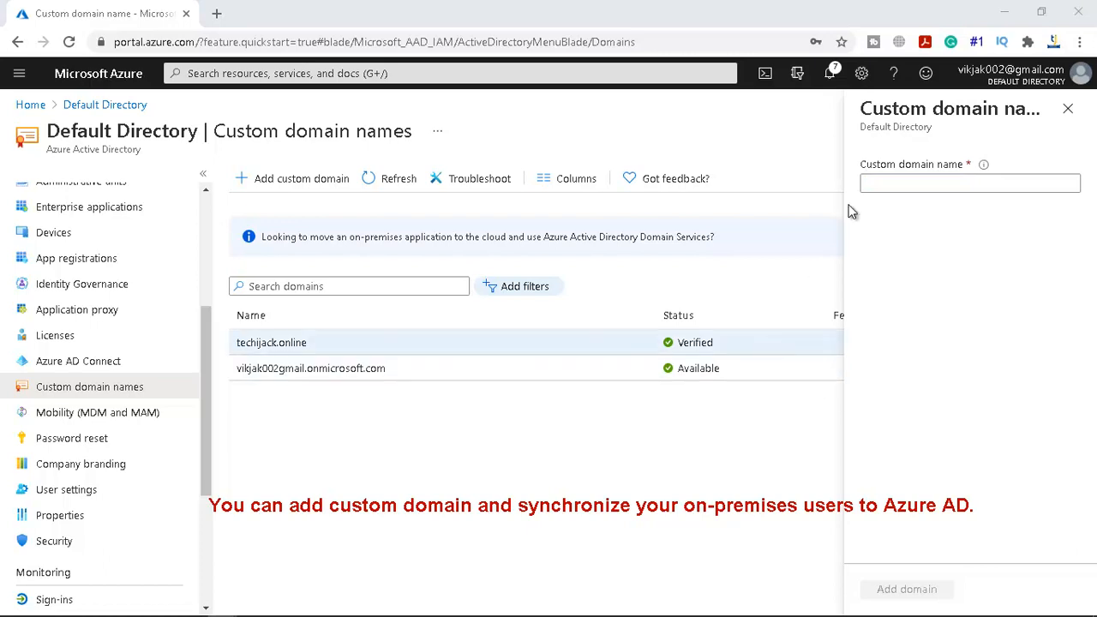
mouse_move(358, 350)
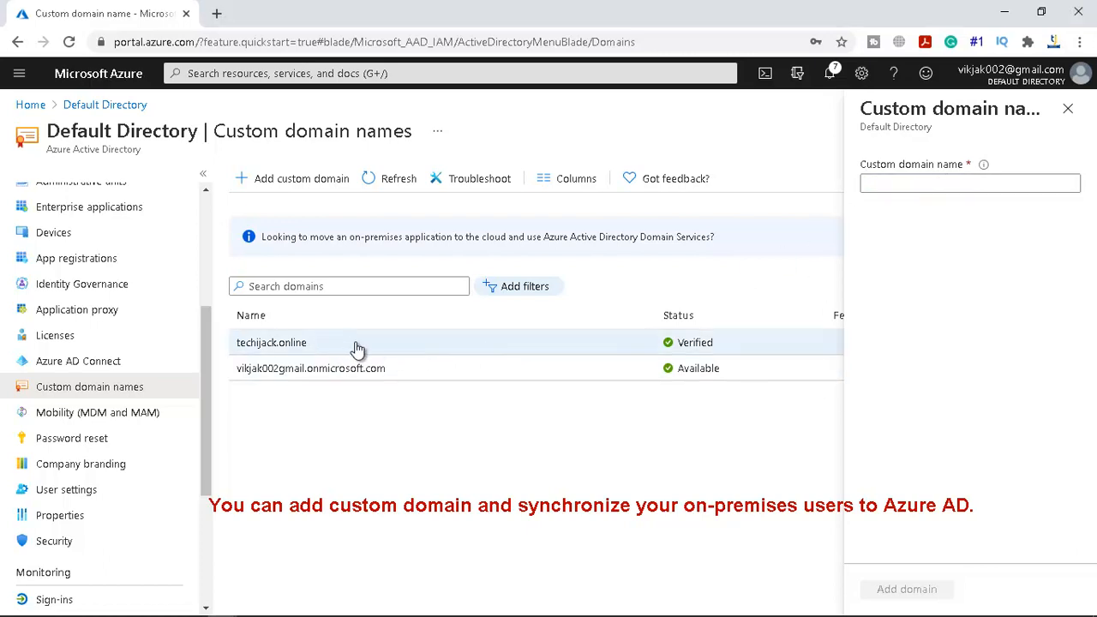
click(271, 343)
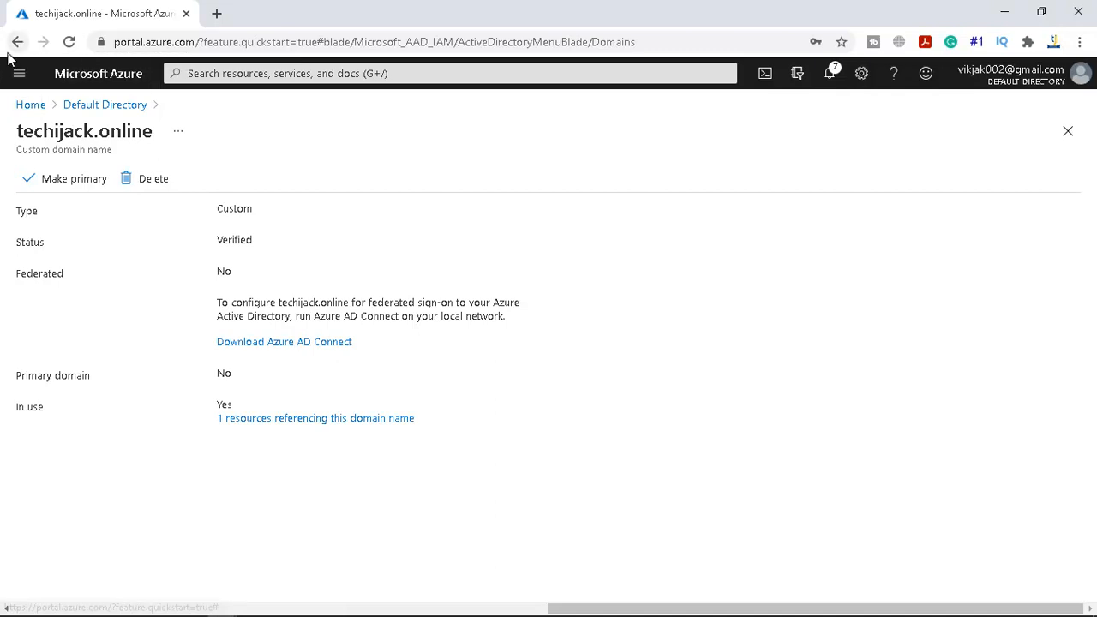
click(105, 105)
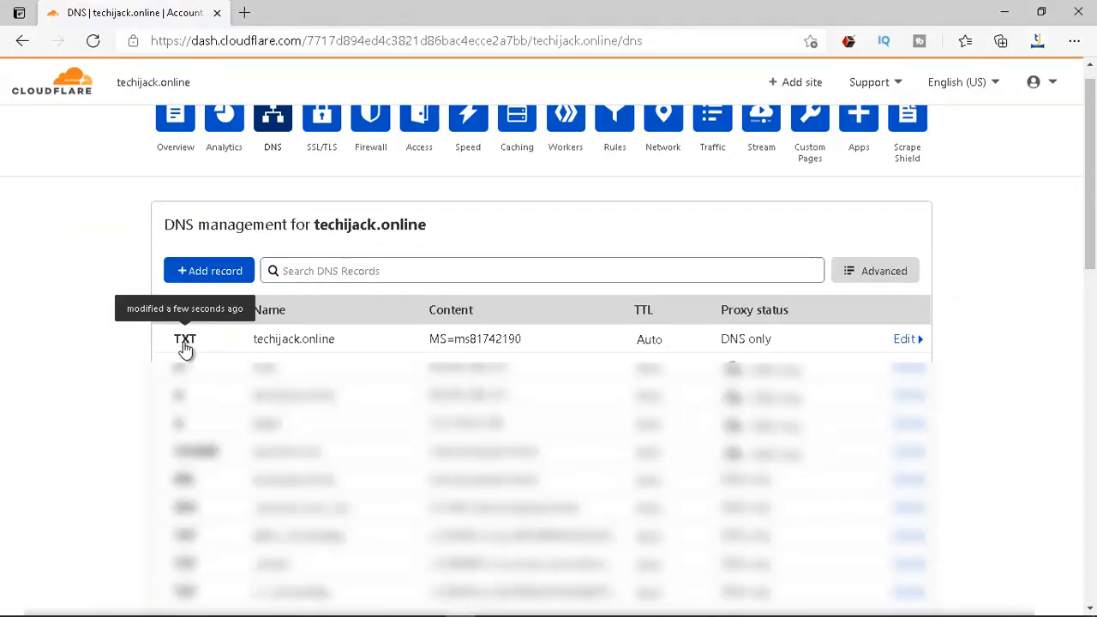
mouse_move(449, 340)
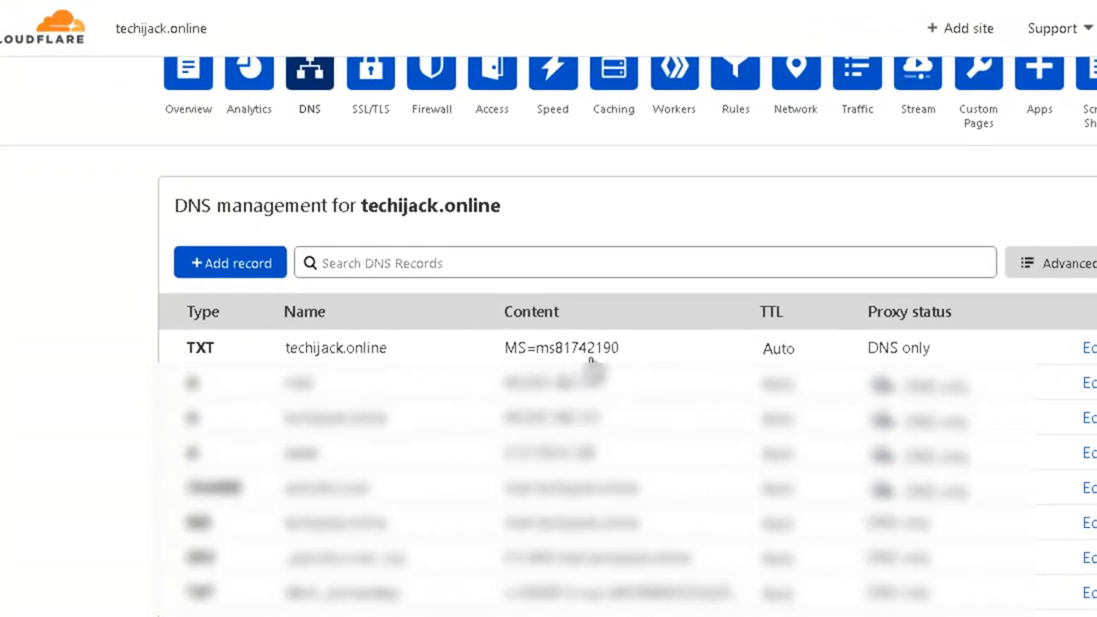
mouse_move(310, 346)
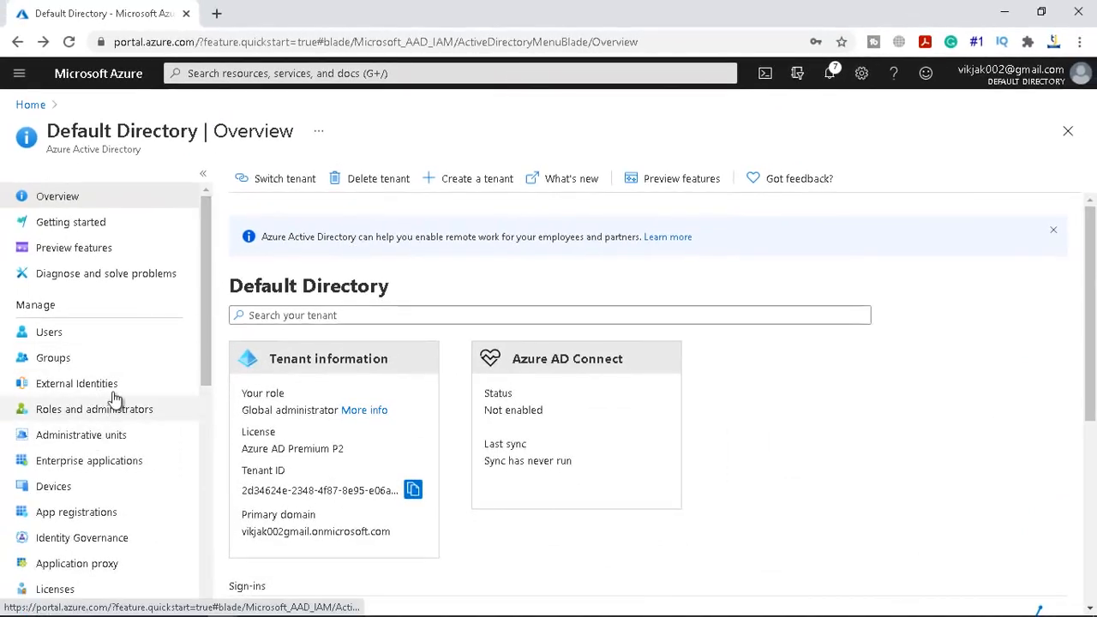
scroll(down, 3)
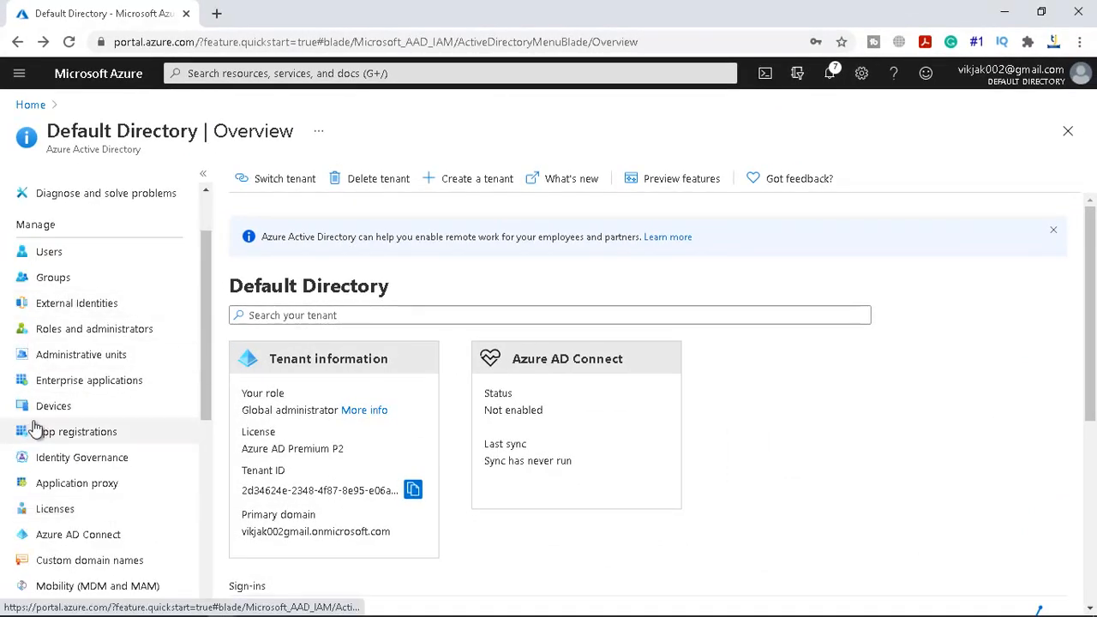
click(53, 404)
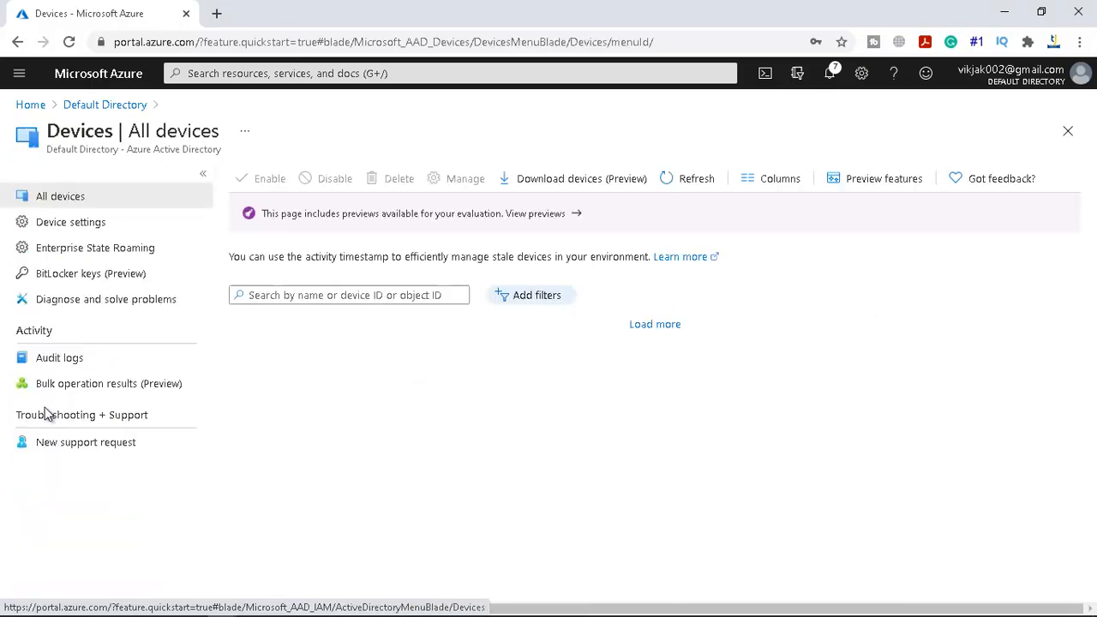
click(654, 322)
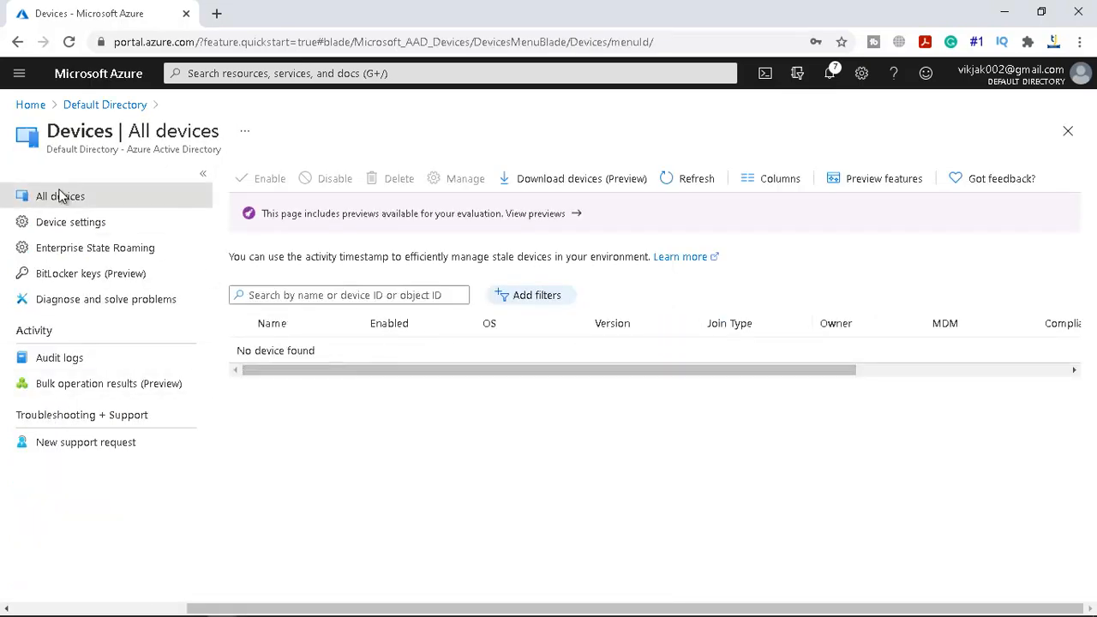
click(104, 105)
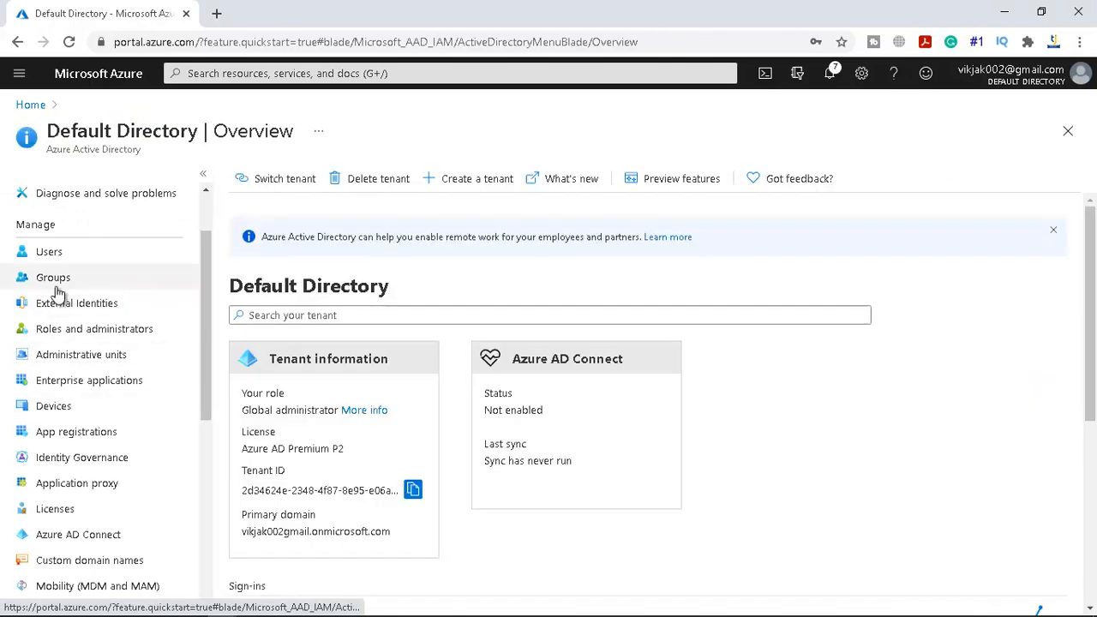
Step: Show the All users list with the directory's four user accounts
click(48, 251)
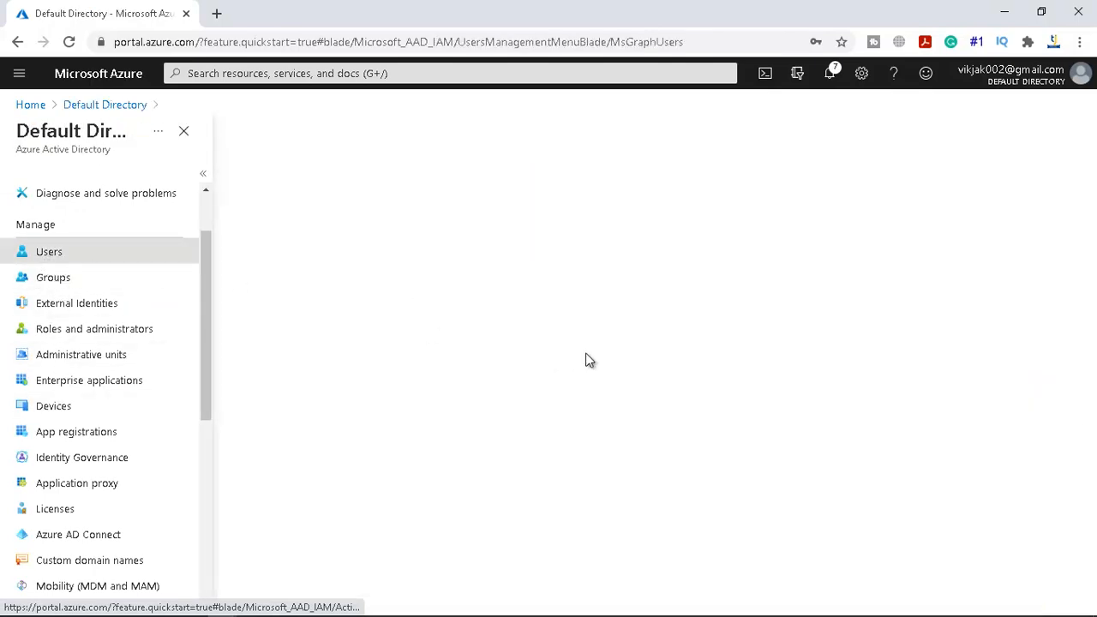
click(48, 250)
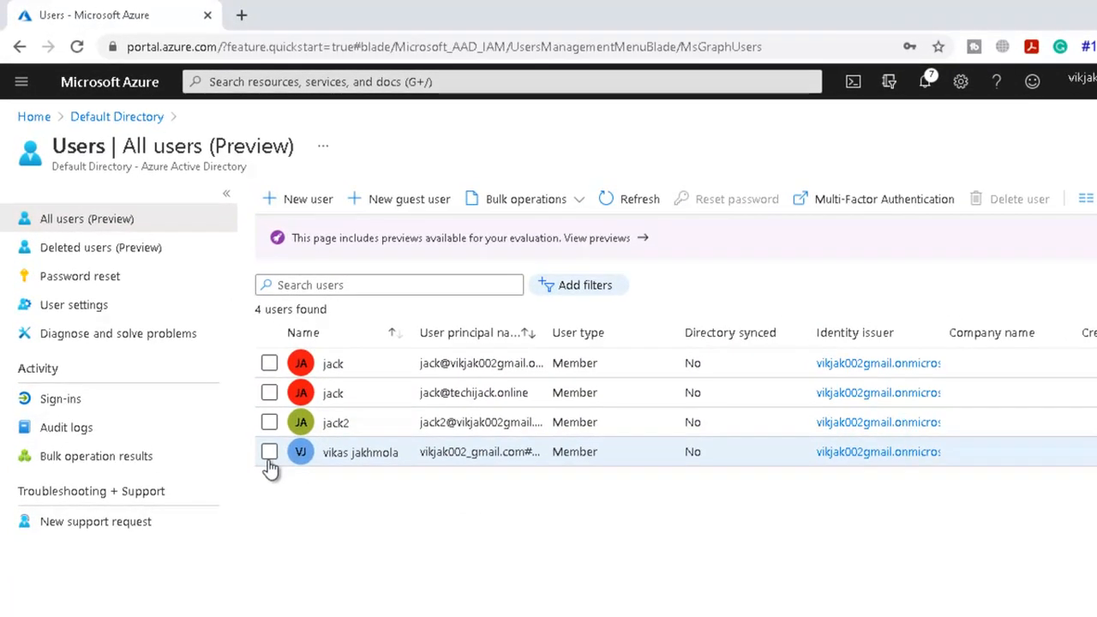
Step: Toggle user checkboxes in the list, ending with the second user selected
click(269, 452)
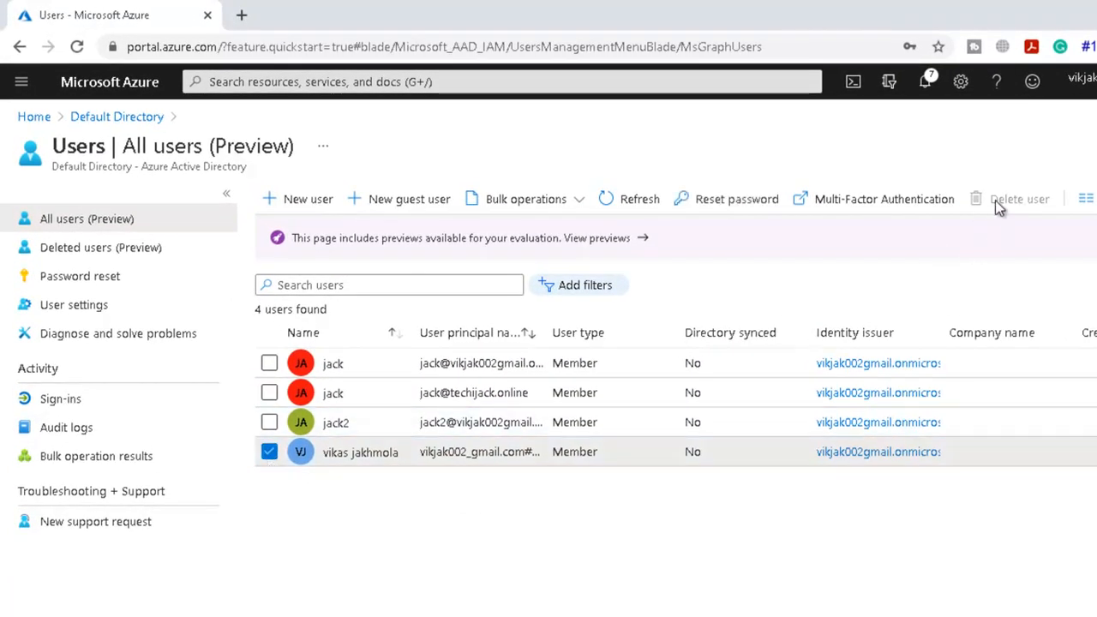
mouse_move(423, 476)
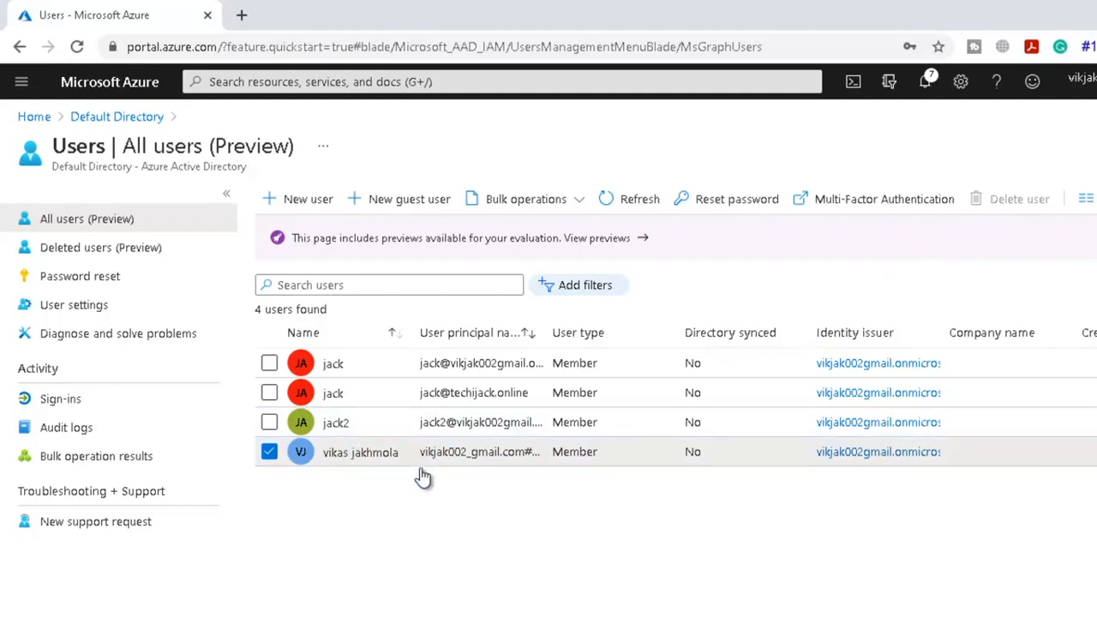
mouse_move(420, 463)
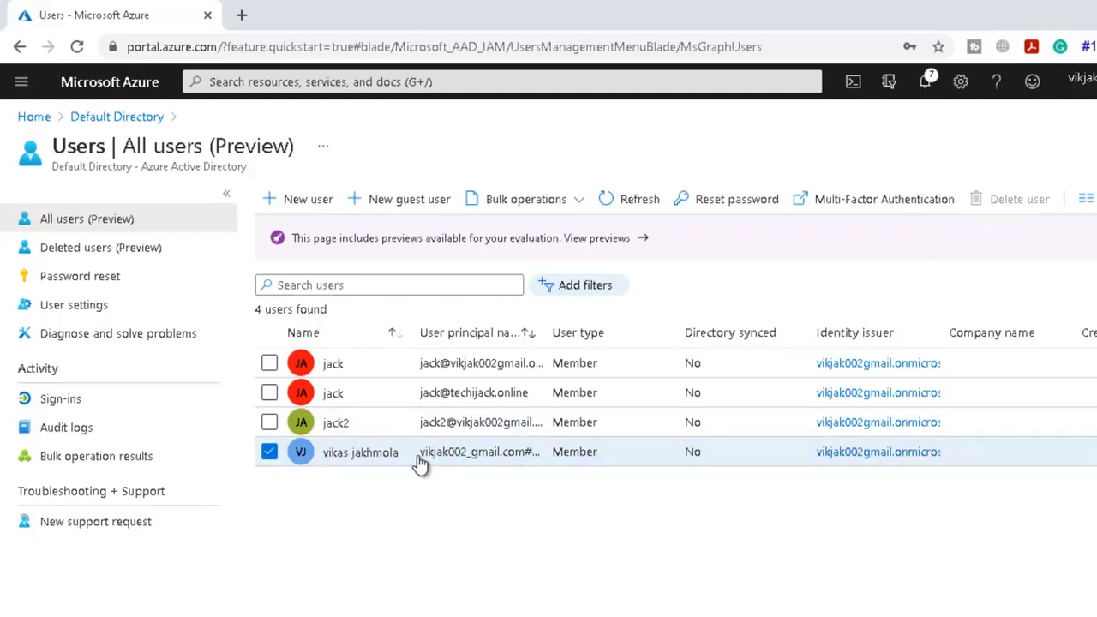
click(269, 422)
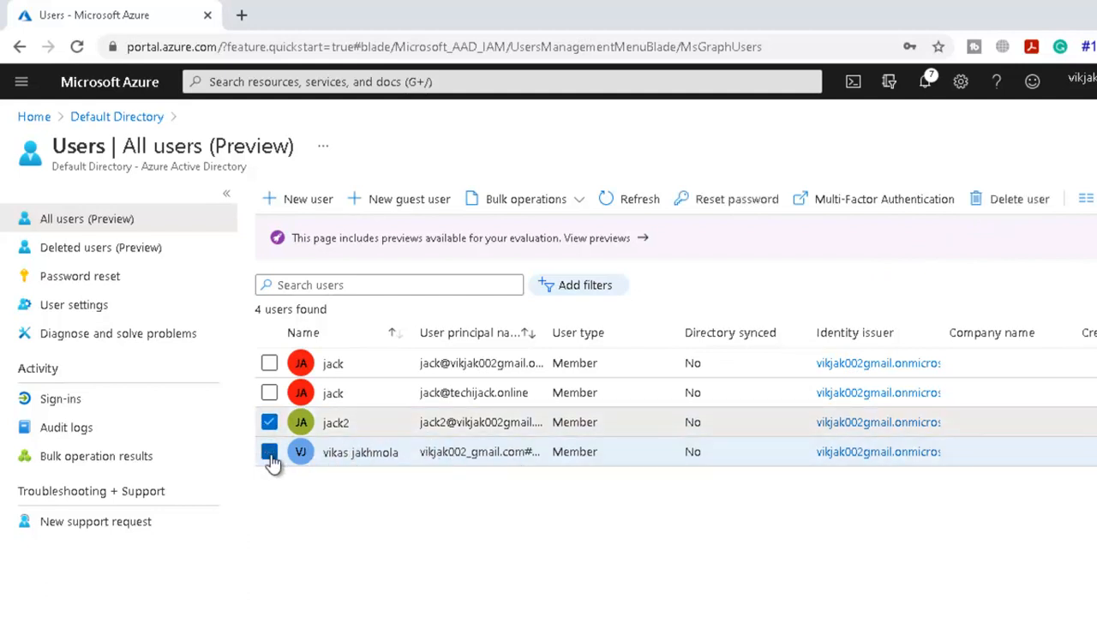
click(269, 453)
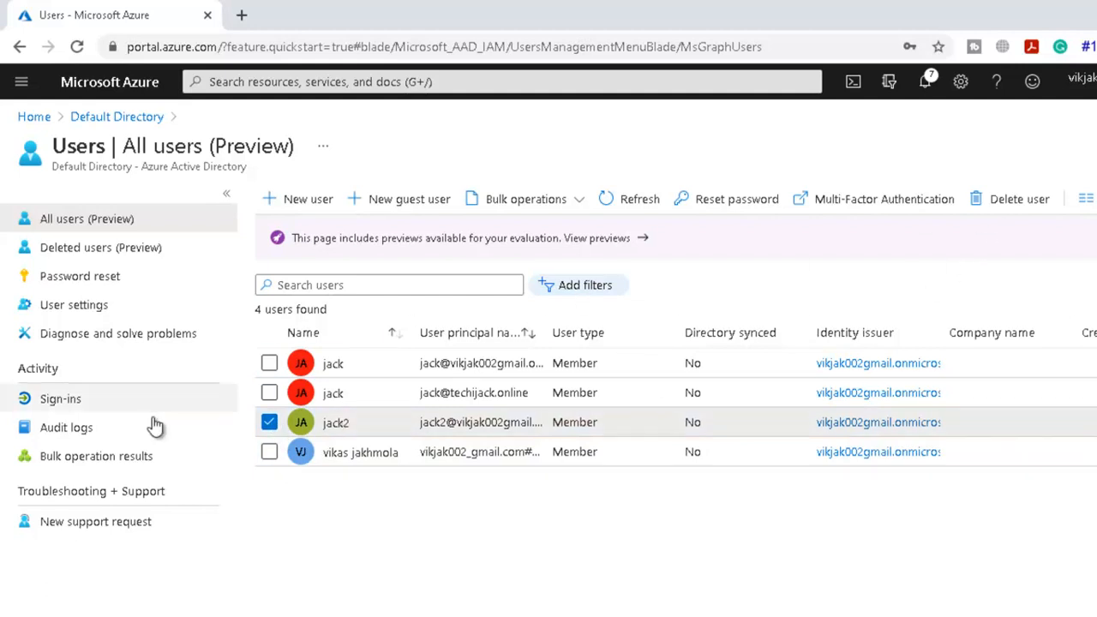
click(269, 364)
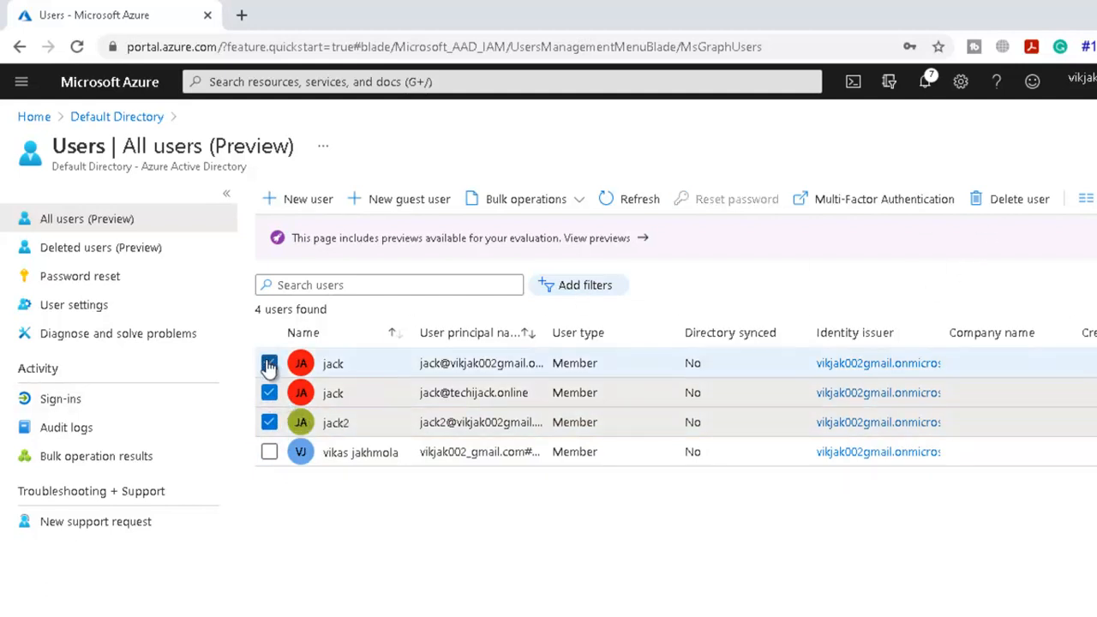
click(269, 363)
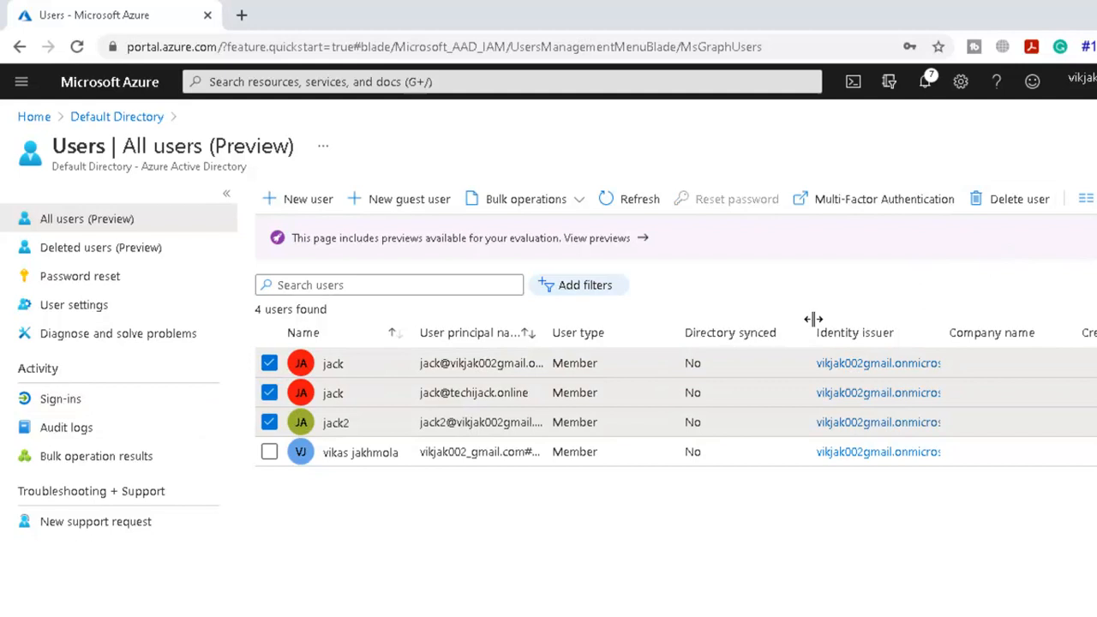
mouse_move(398, 453)
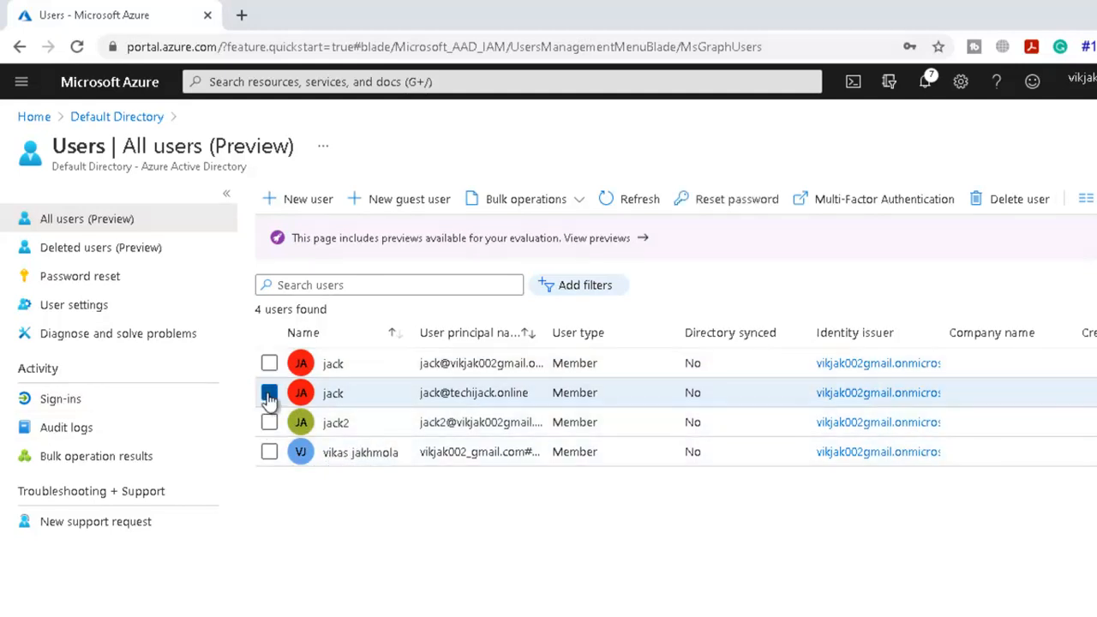
click(269, 393)
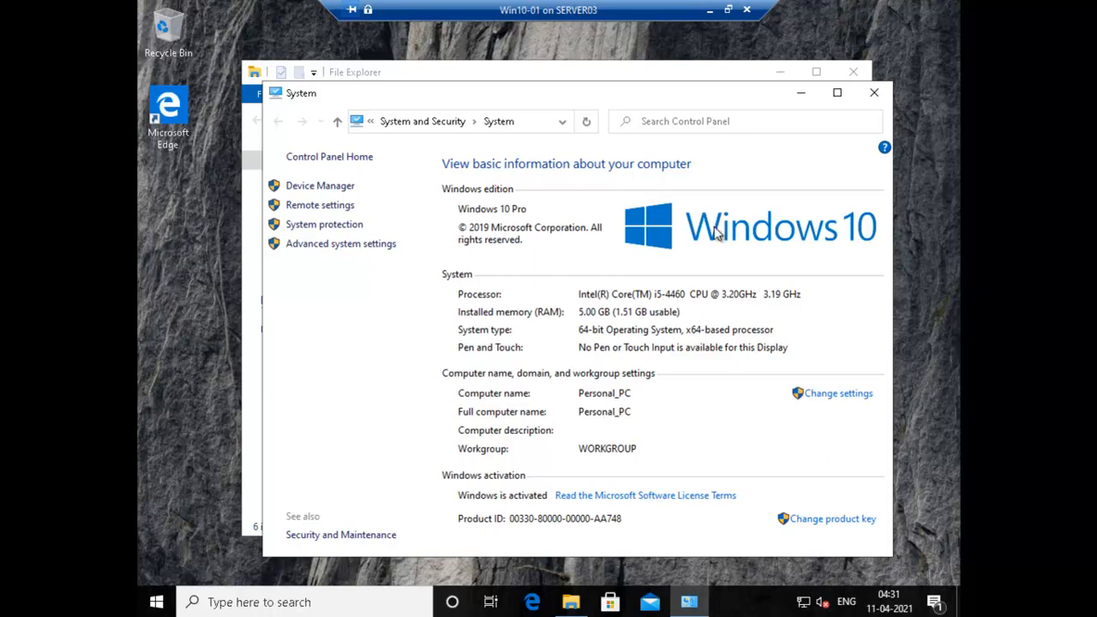
Step: Reach Settings > Accounts > Access work or school and start Connect for a new account
click(874, 93)
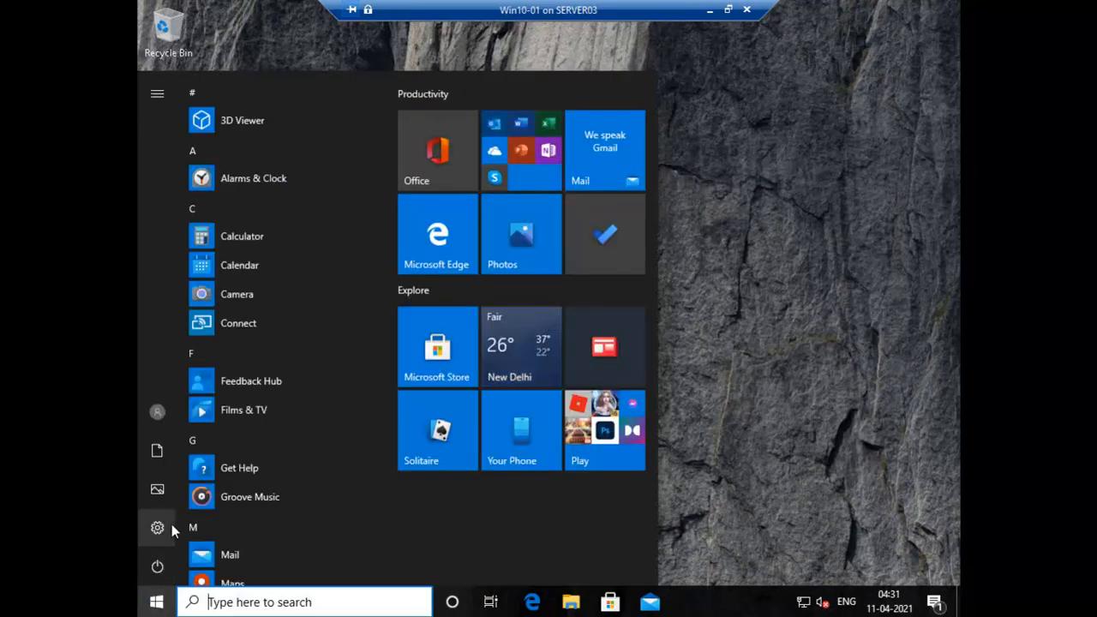
click(157, 528)
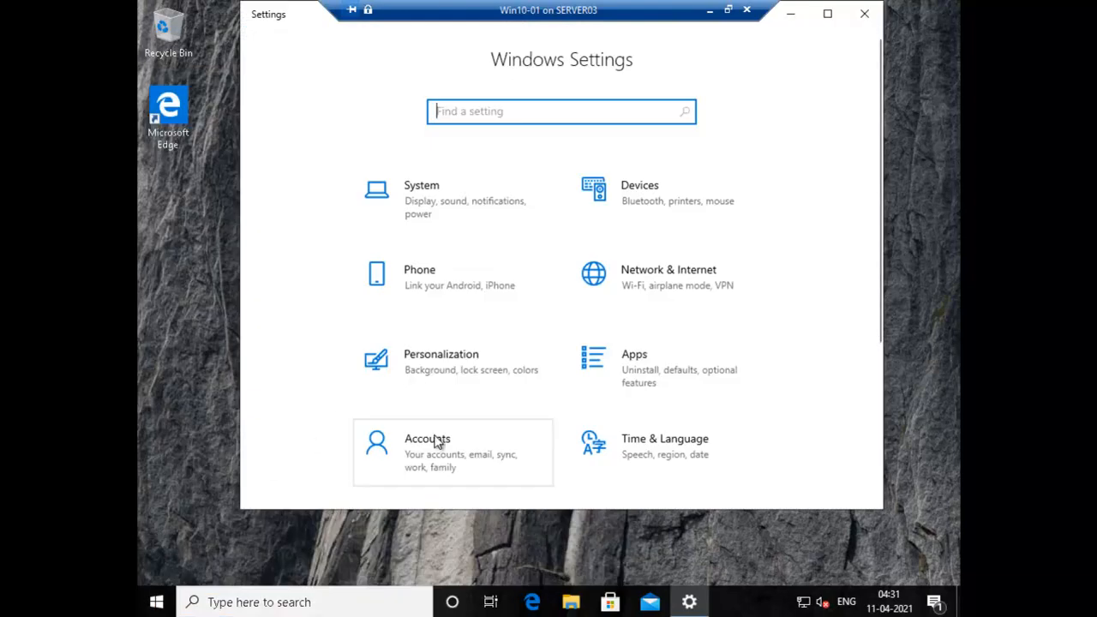
click(426, 438)
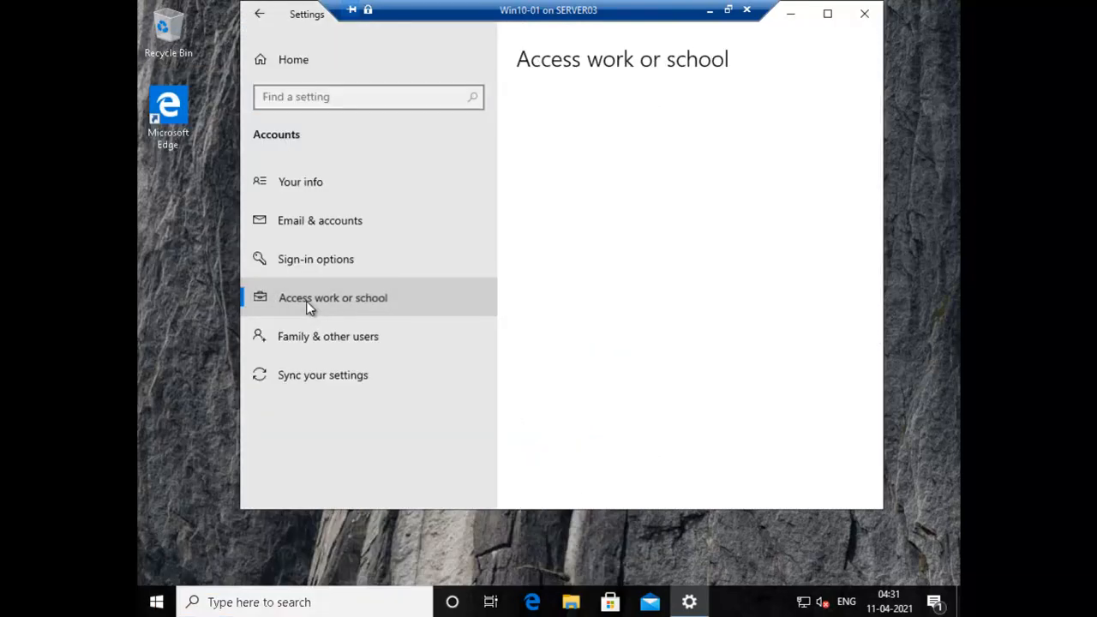
click(332, 298)
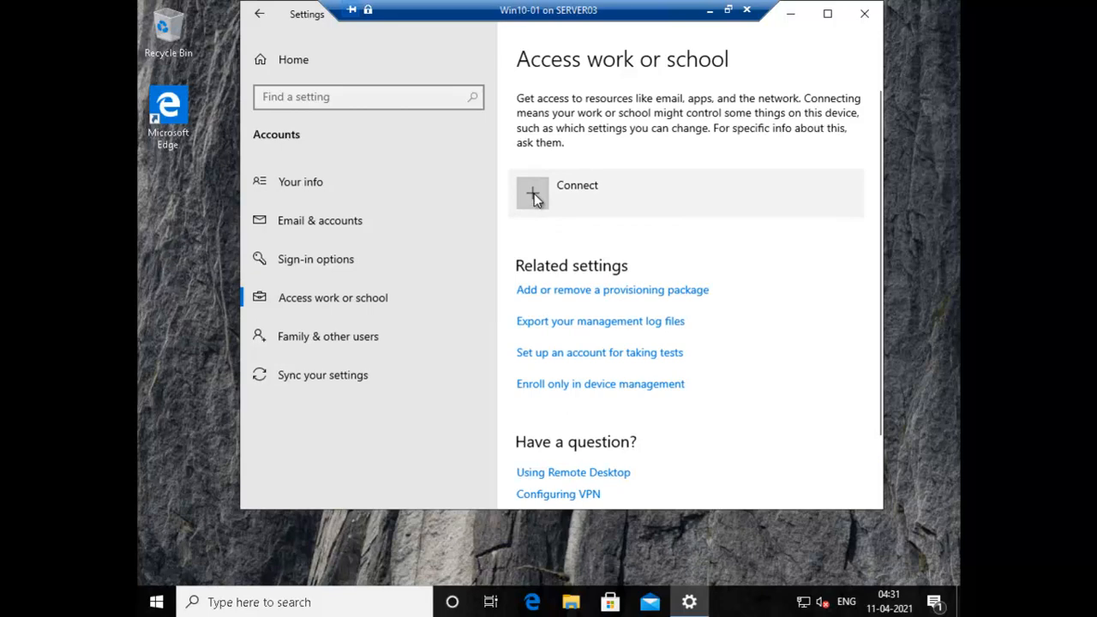
click(531, 192)
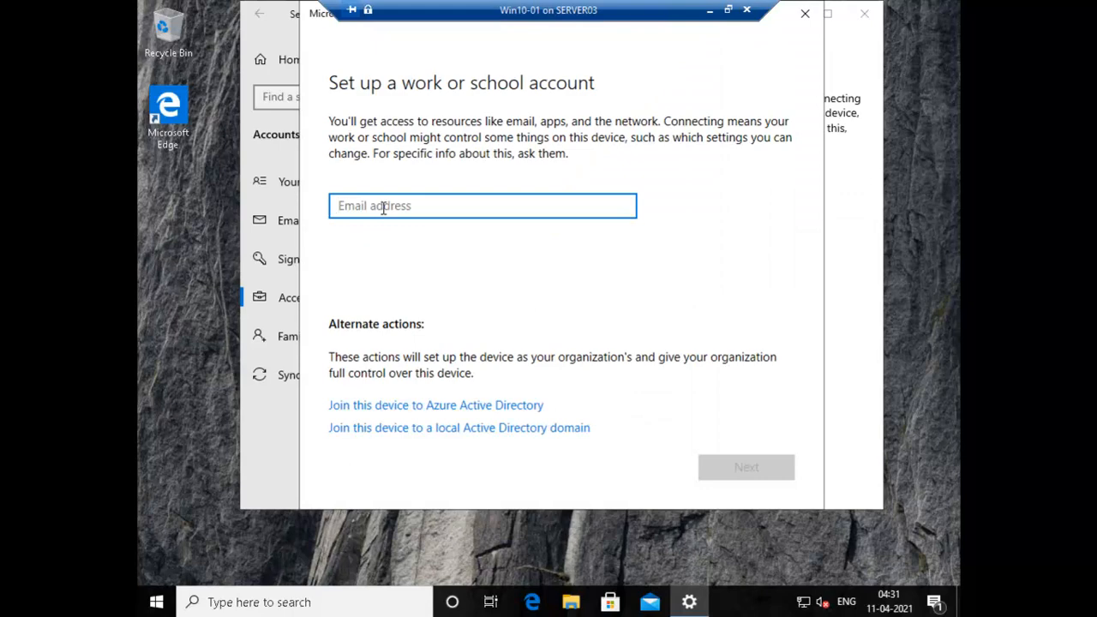
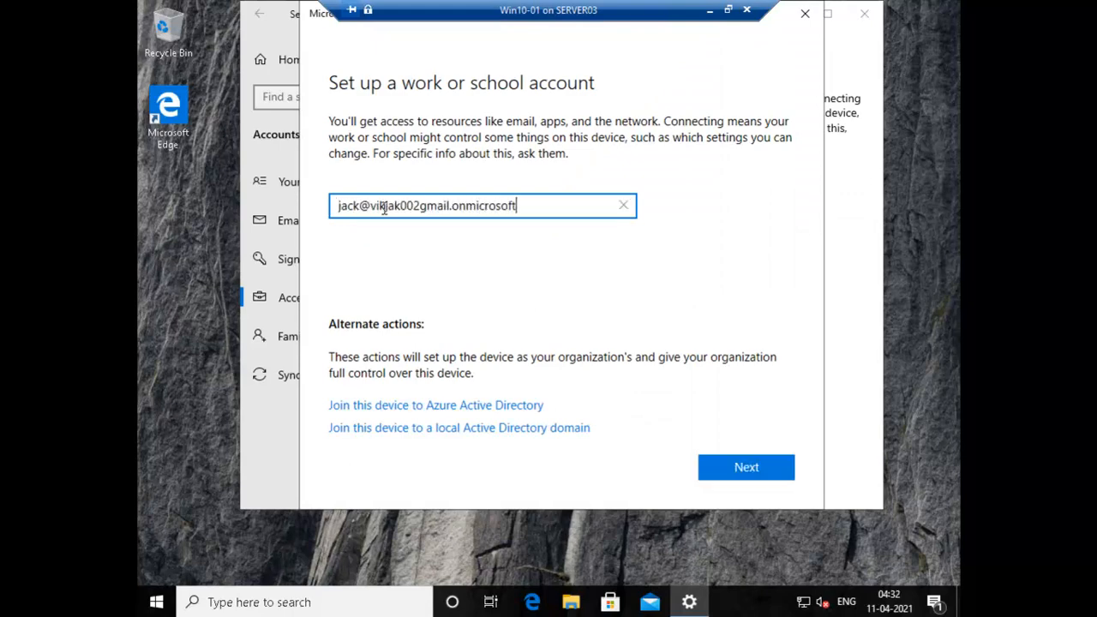
click(744, 467)
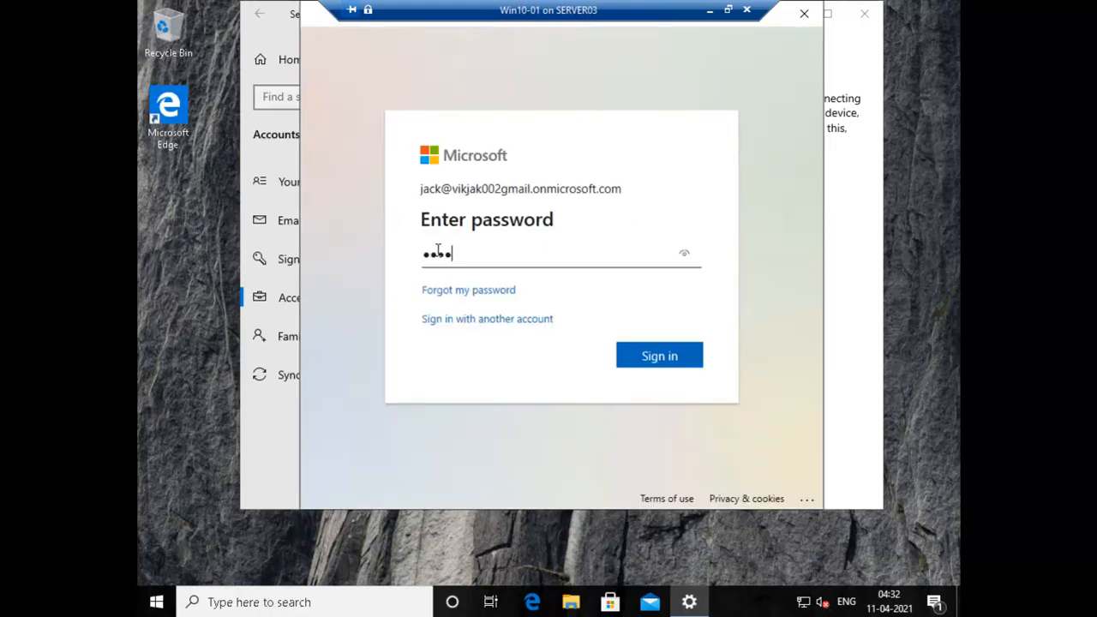
click(658, 354)
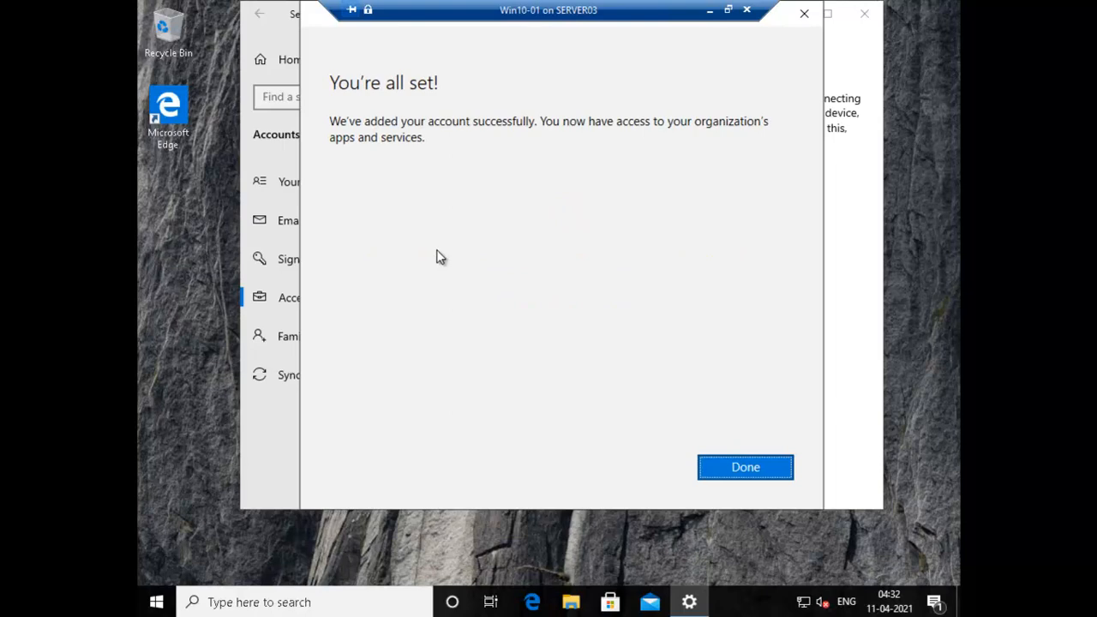
mouse_move(406, 134)
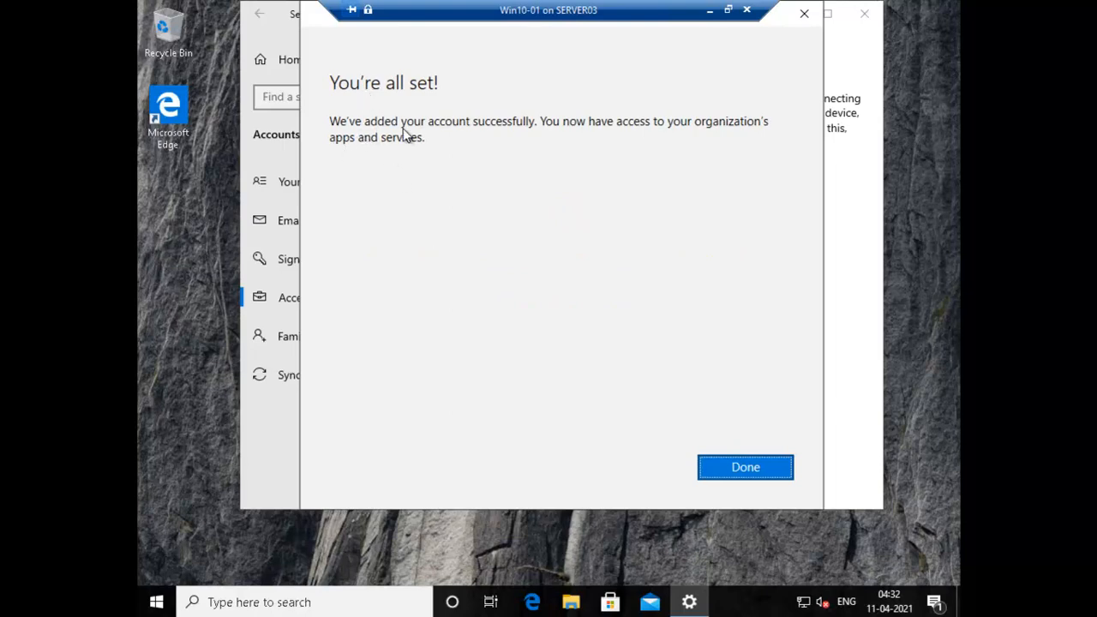
mouse_move(614, 127)
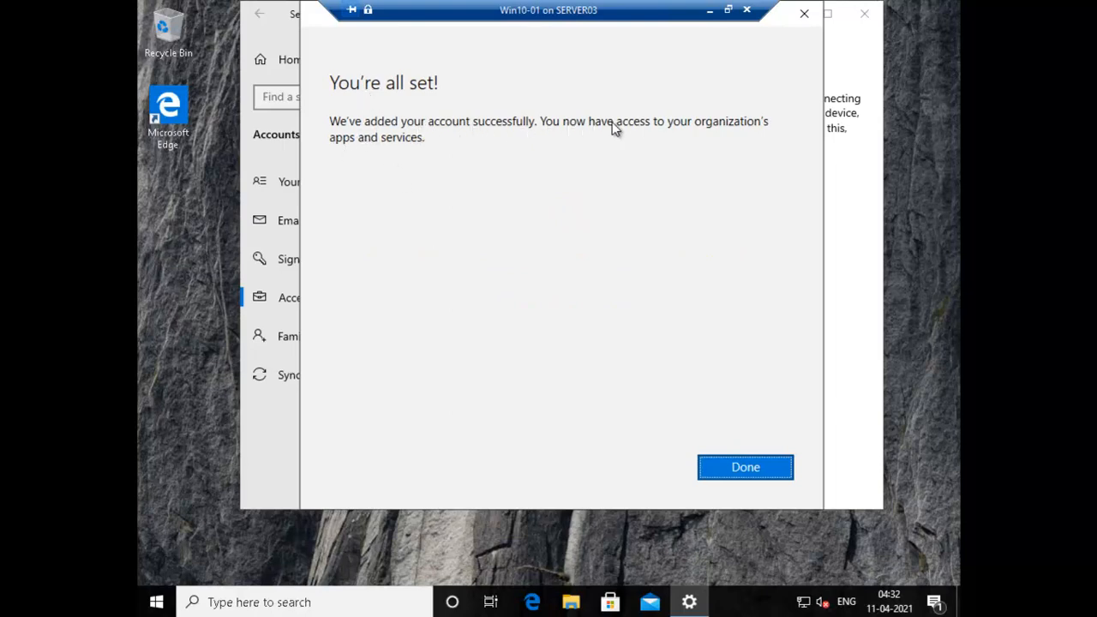
mouse_move(370, 144)
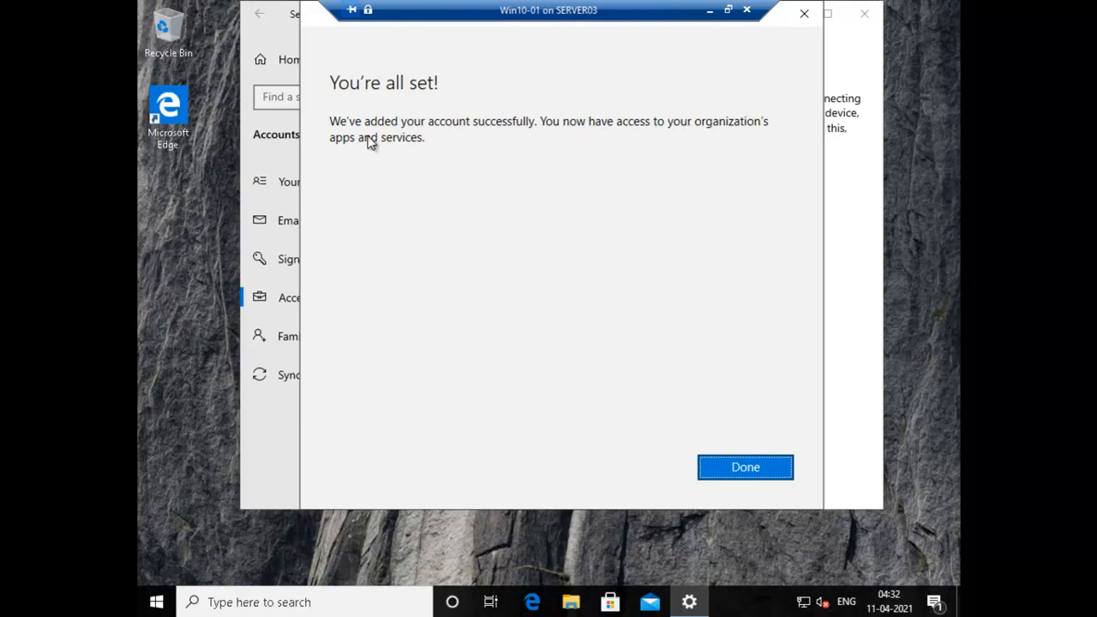
mouse_move(405, 192)
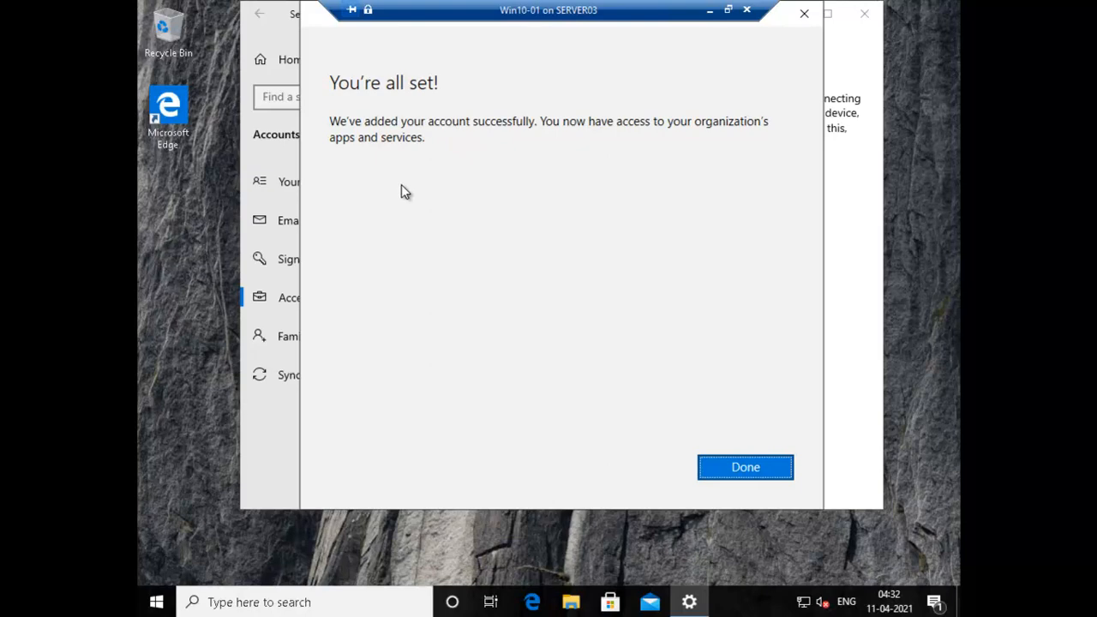
mouse_move(809, 352)
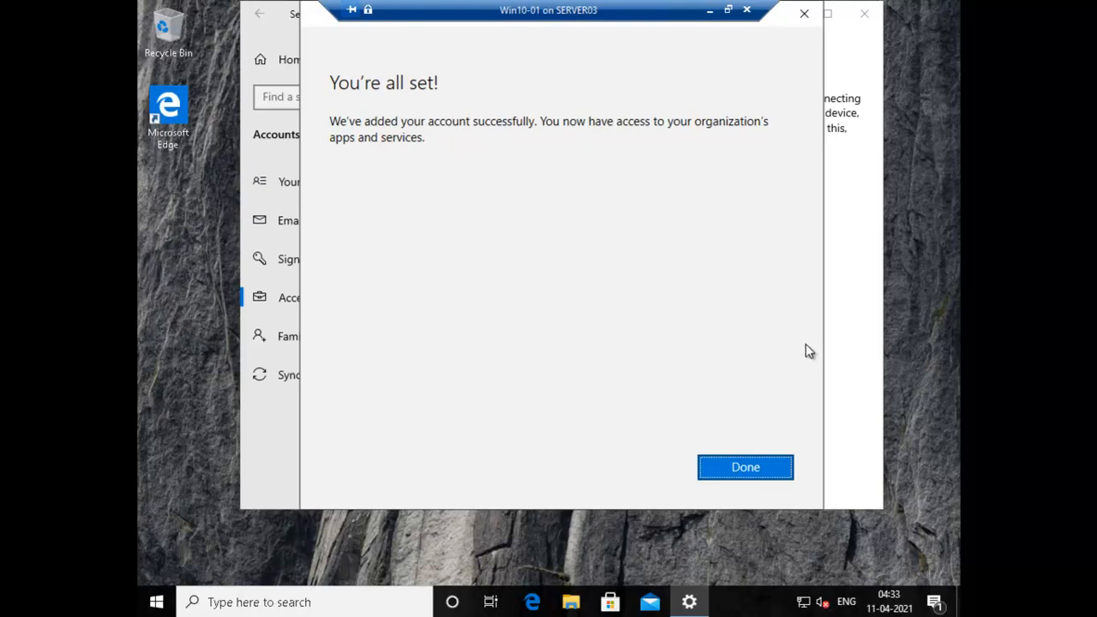
Step: Finish the account setup and close the Settings window
click(744, 466)
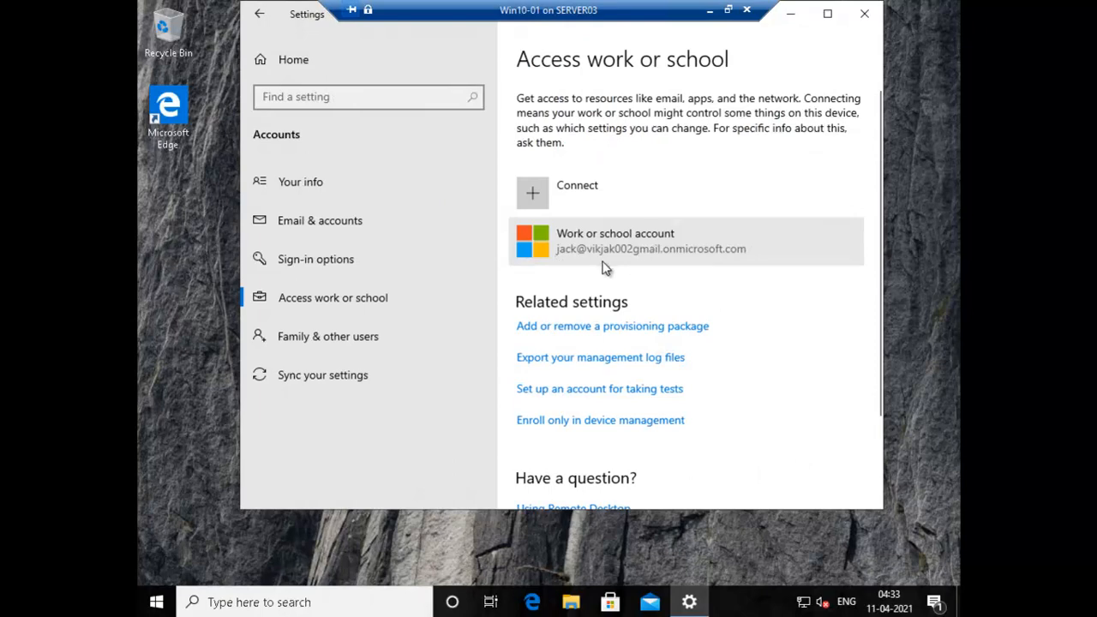
mouse_move(864, 14)
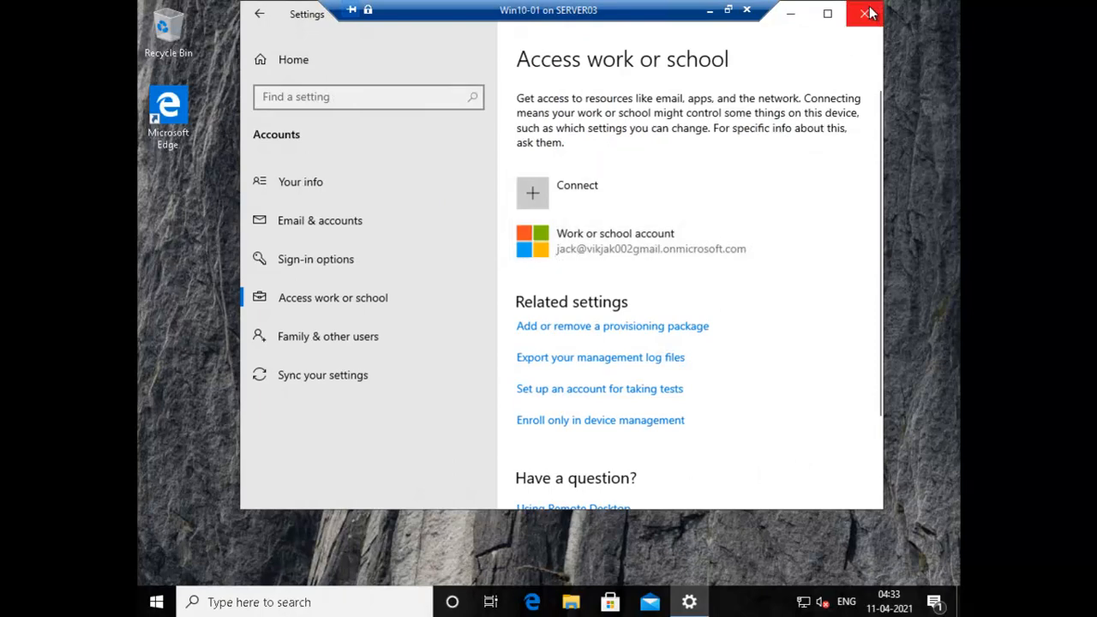
click(864, 13)
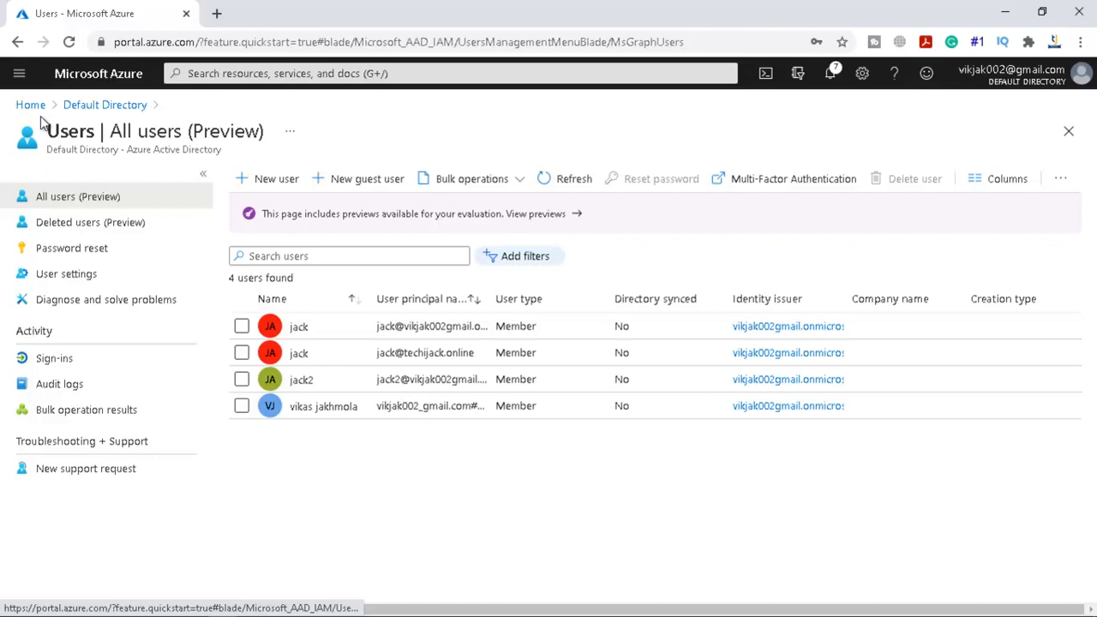
Step: View the directory's Devices list and the details of Personal_PC, registered to jack
click(104, 105)
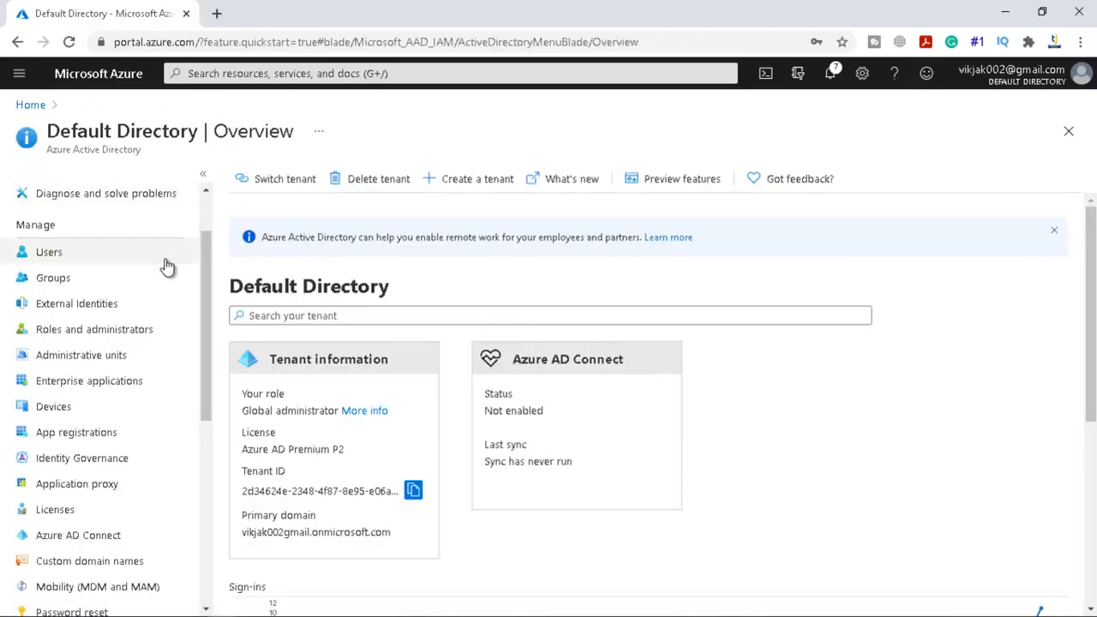
mouse_move(53, 406)
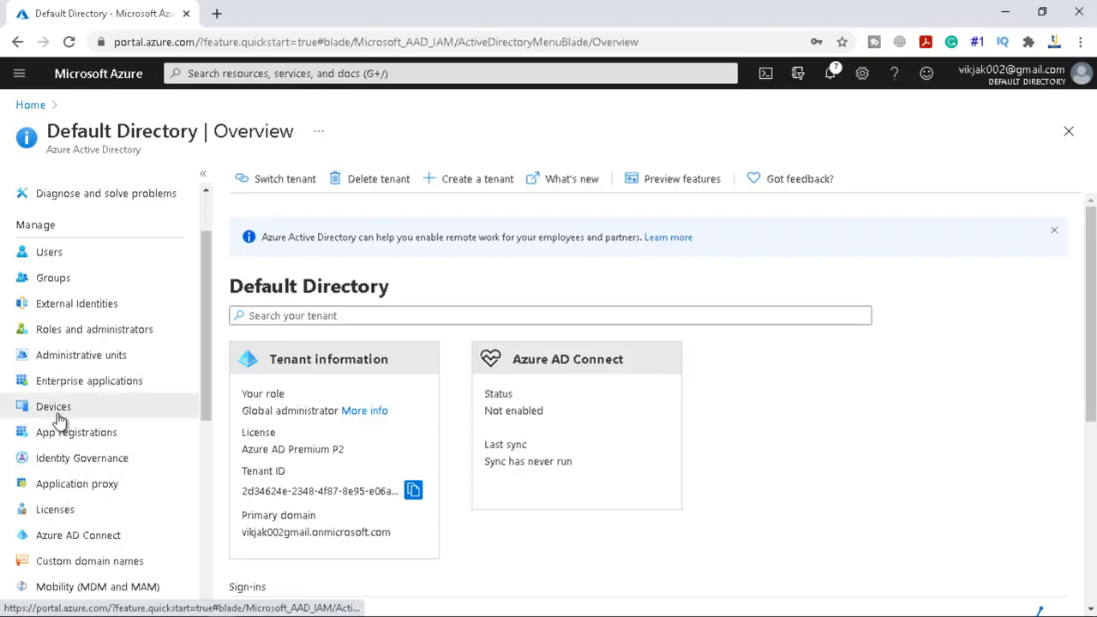
click(53, 406)
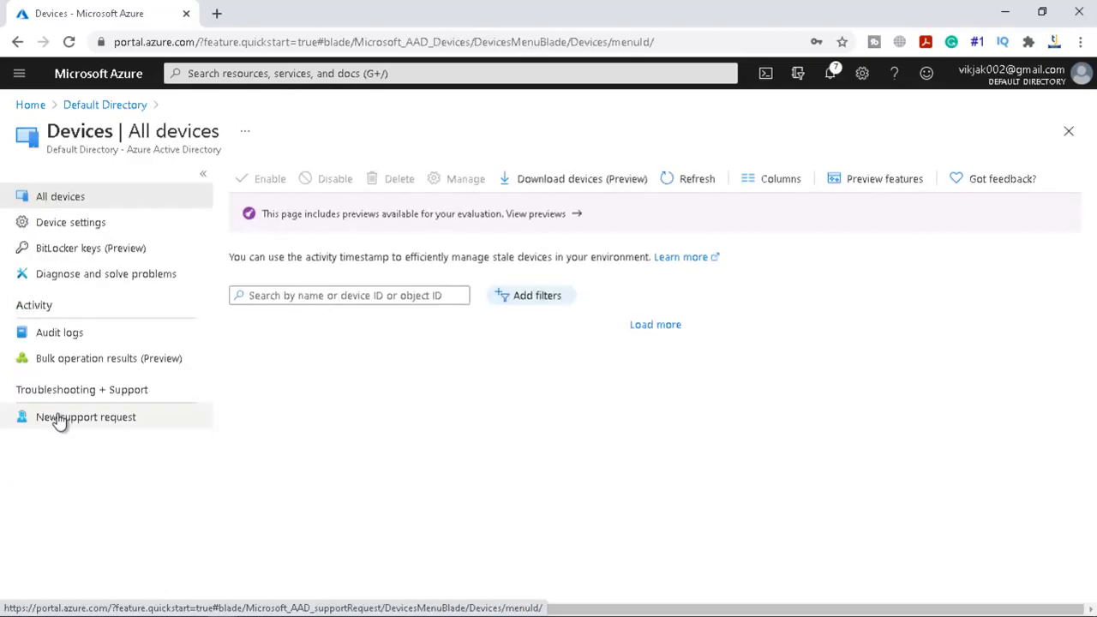
click(654, 324)
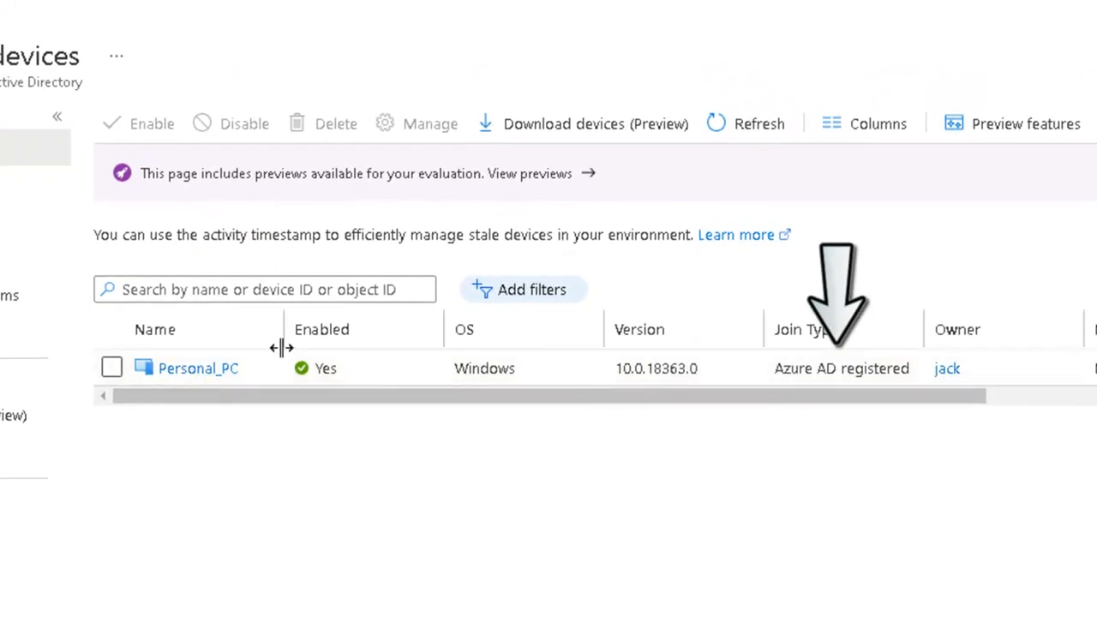
mouse_move(199, 367)
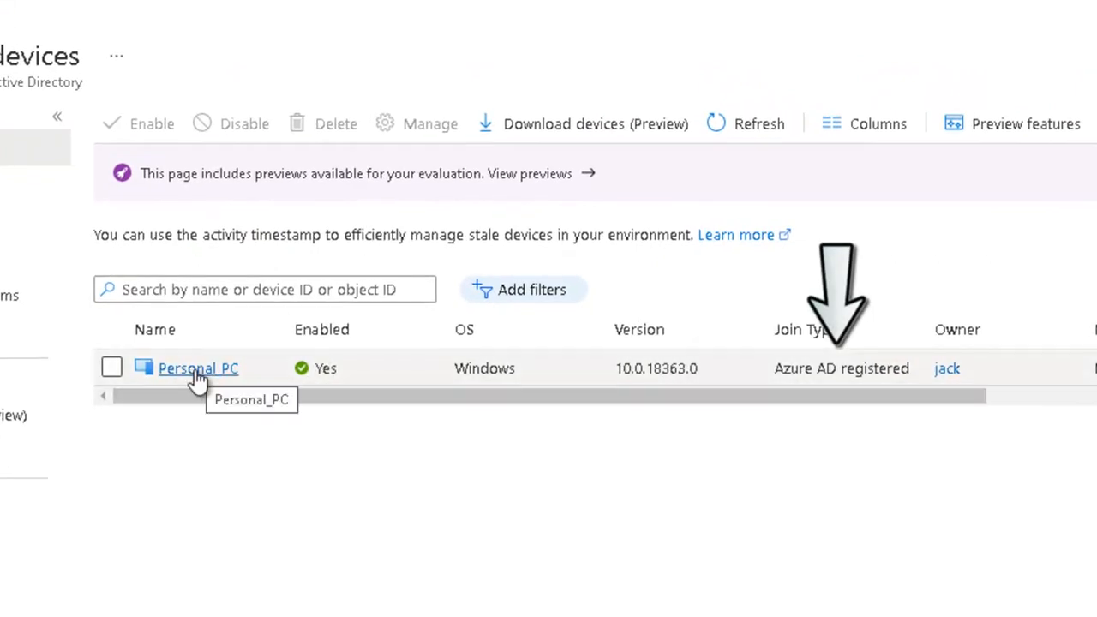
click(199, 367)
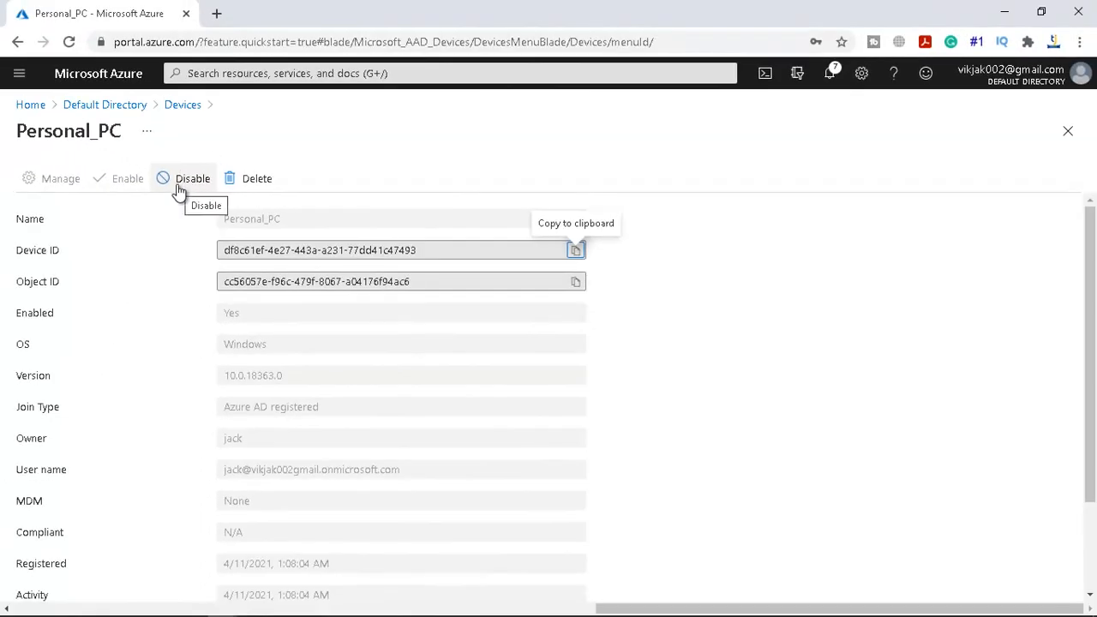
mouse_move(185, 183)
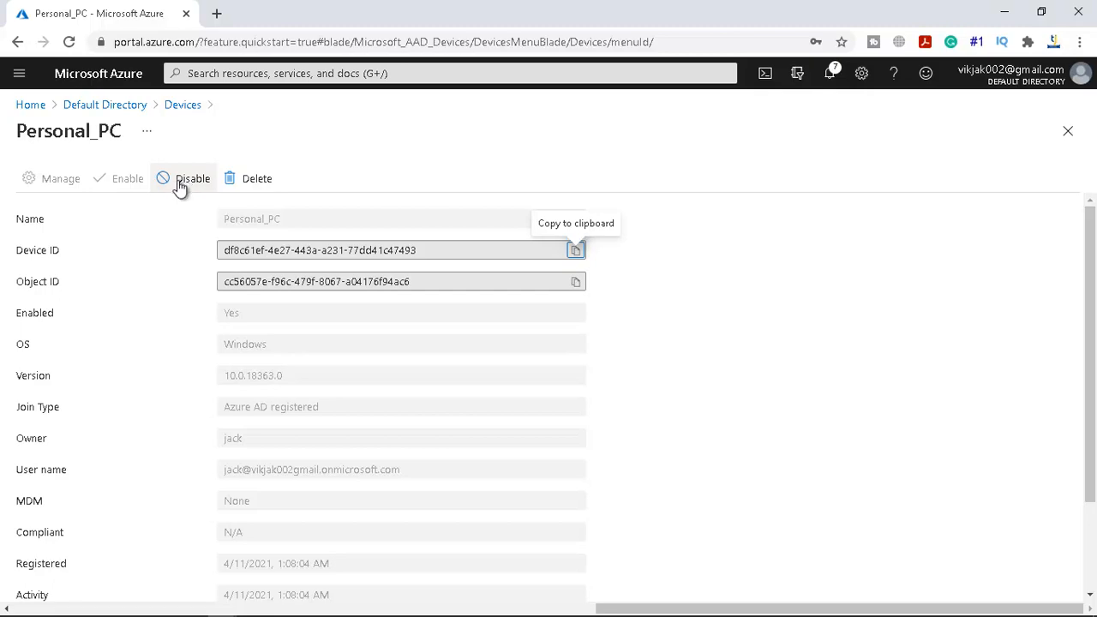
Step: Return to the directory and show its users list again
click(105, 105)
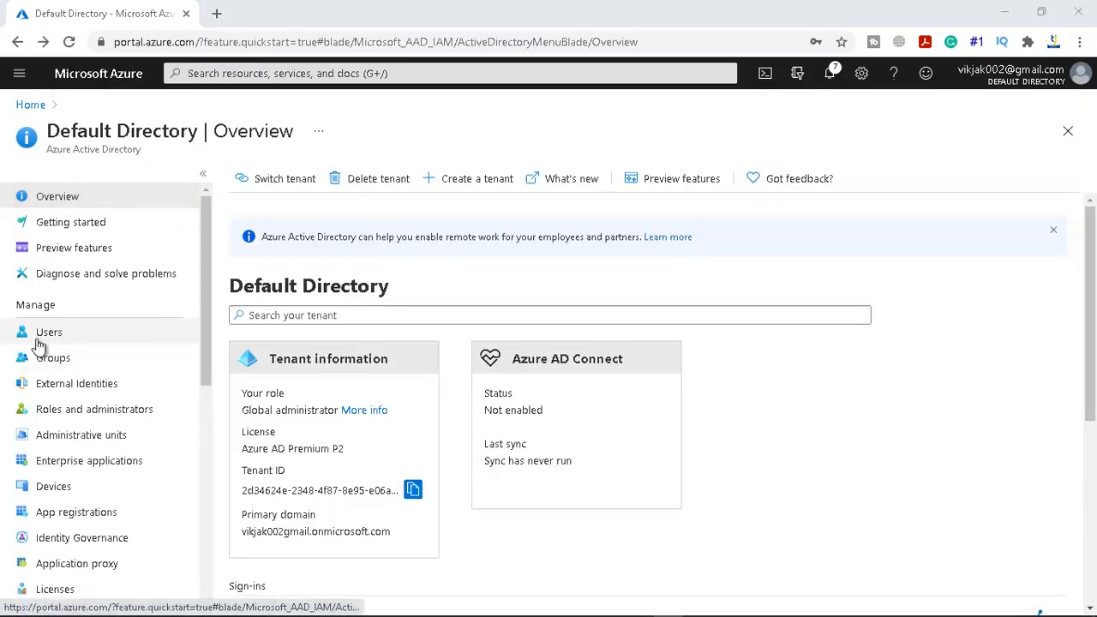
click(47, 332)
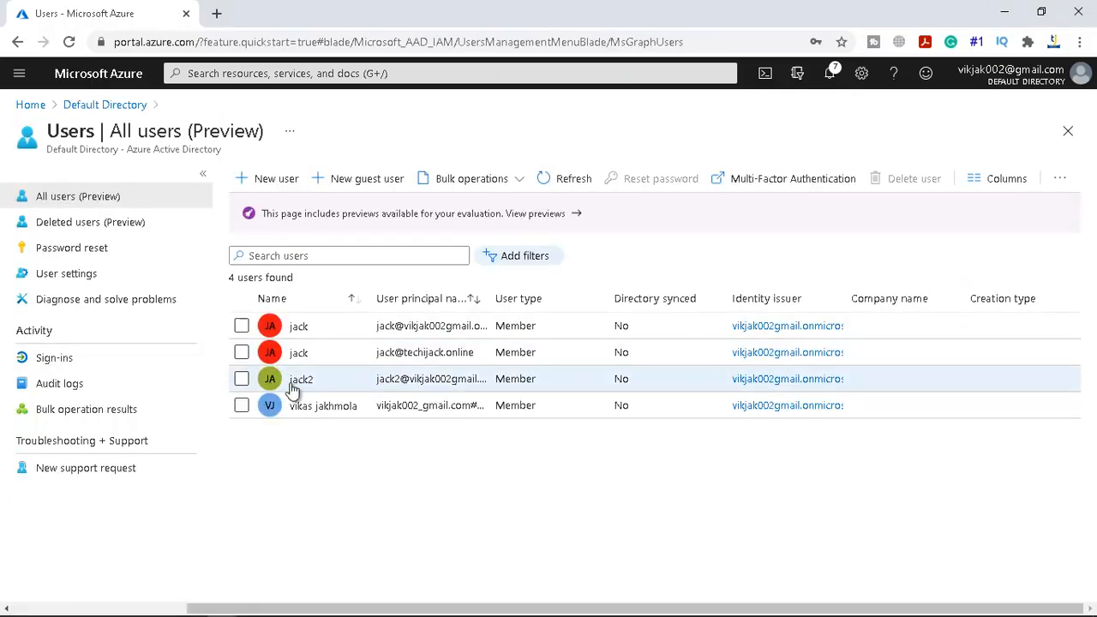
mouse_move(377, 381)
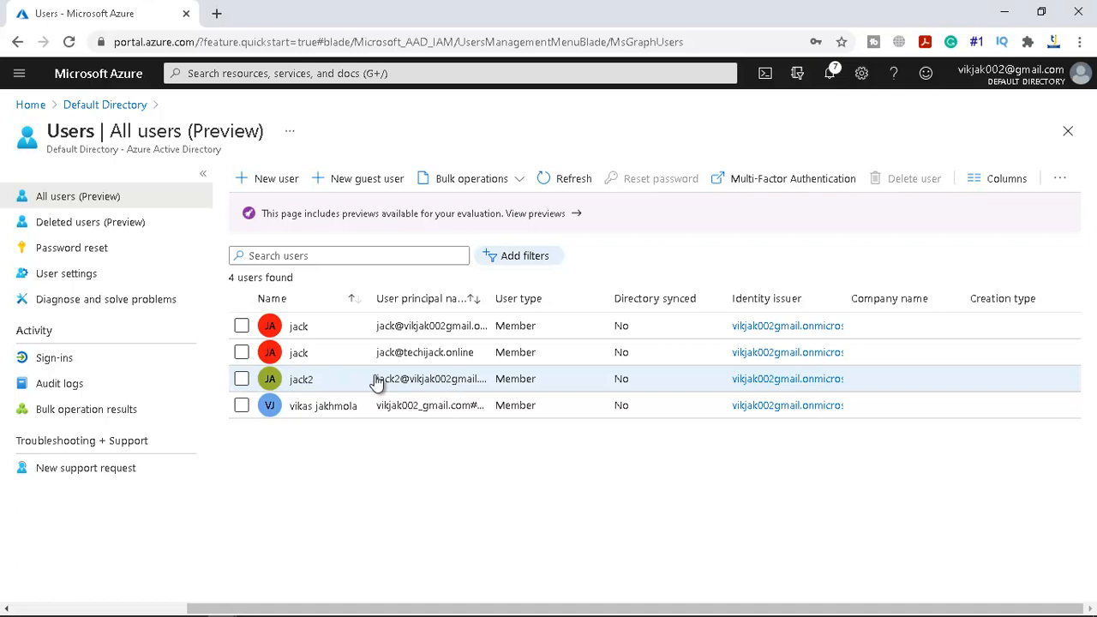
mouse_move(403, 390)
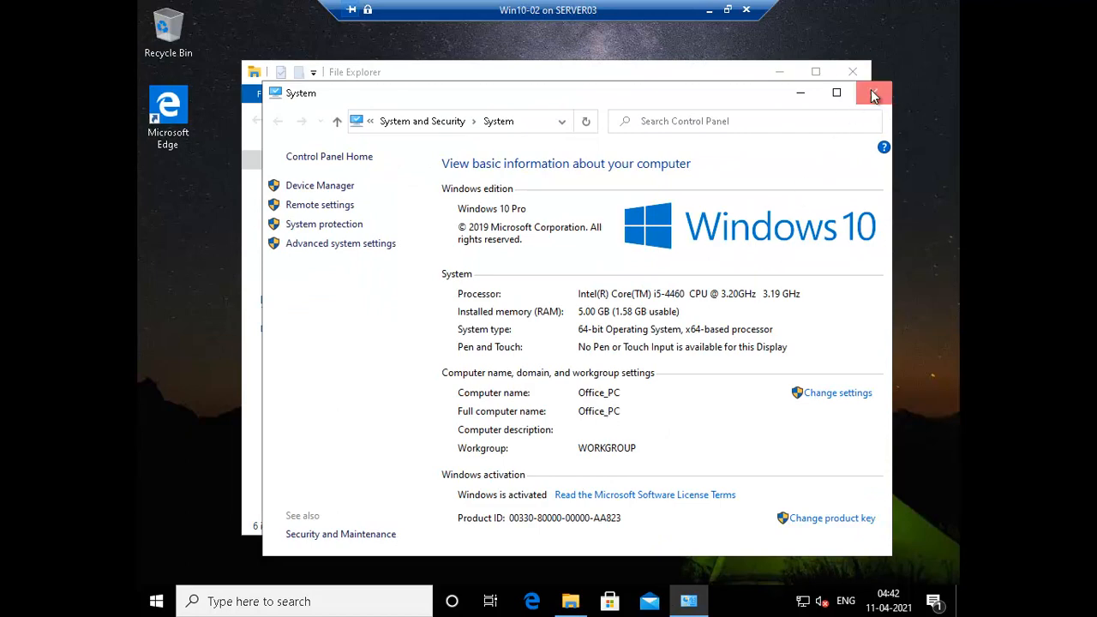
Step: Close the System window and launch Windows Settings from Start
click(873, 92)
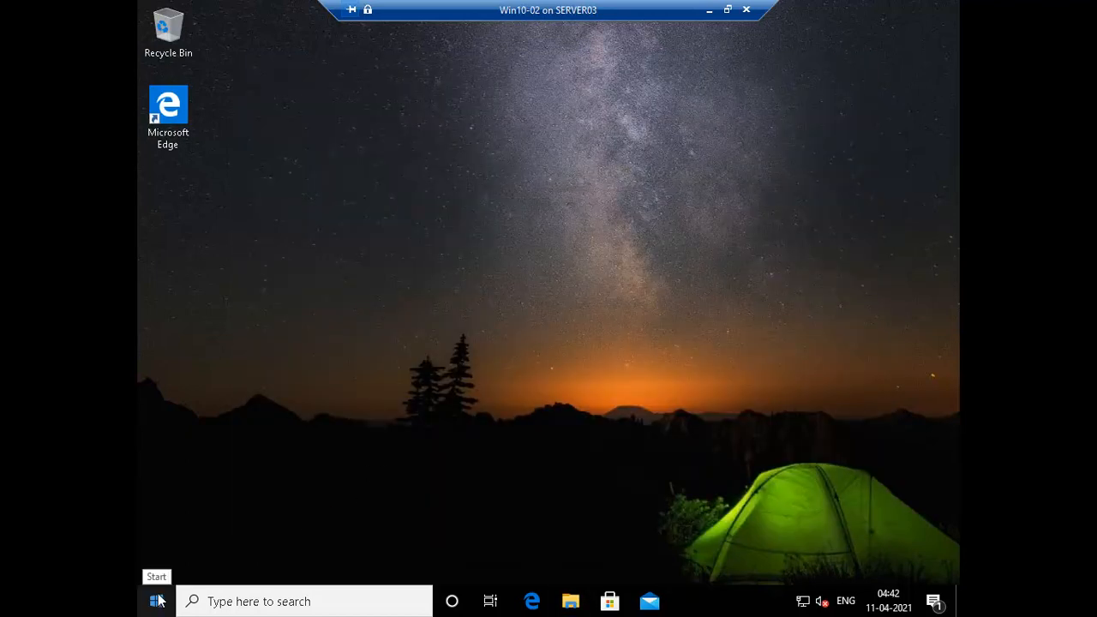
click(158, 600)
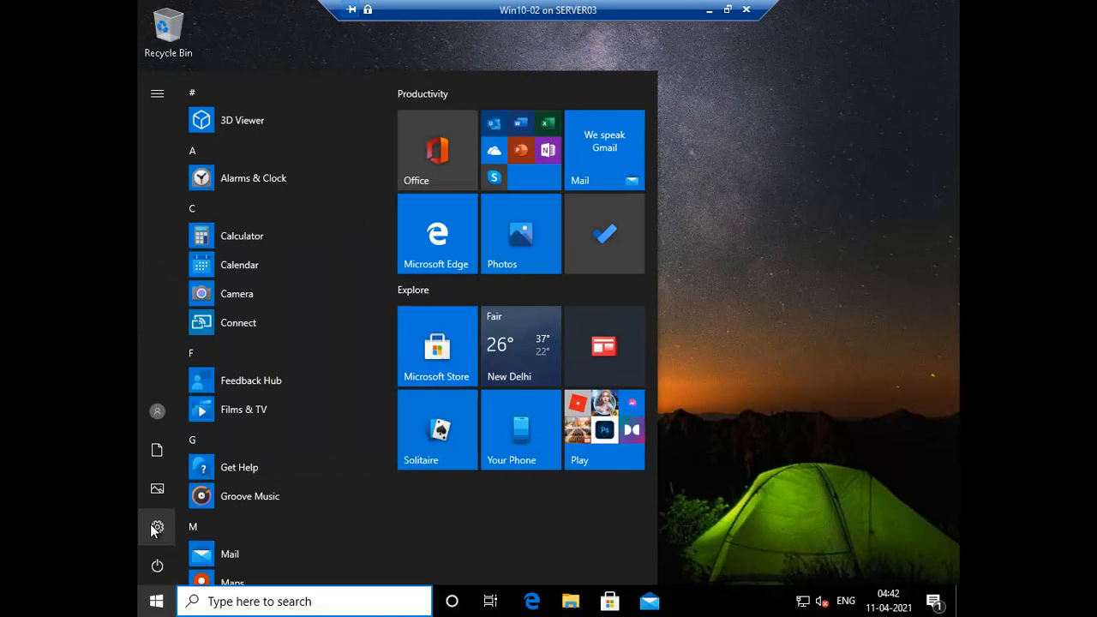
click(157, 527)
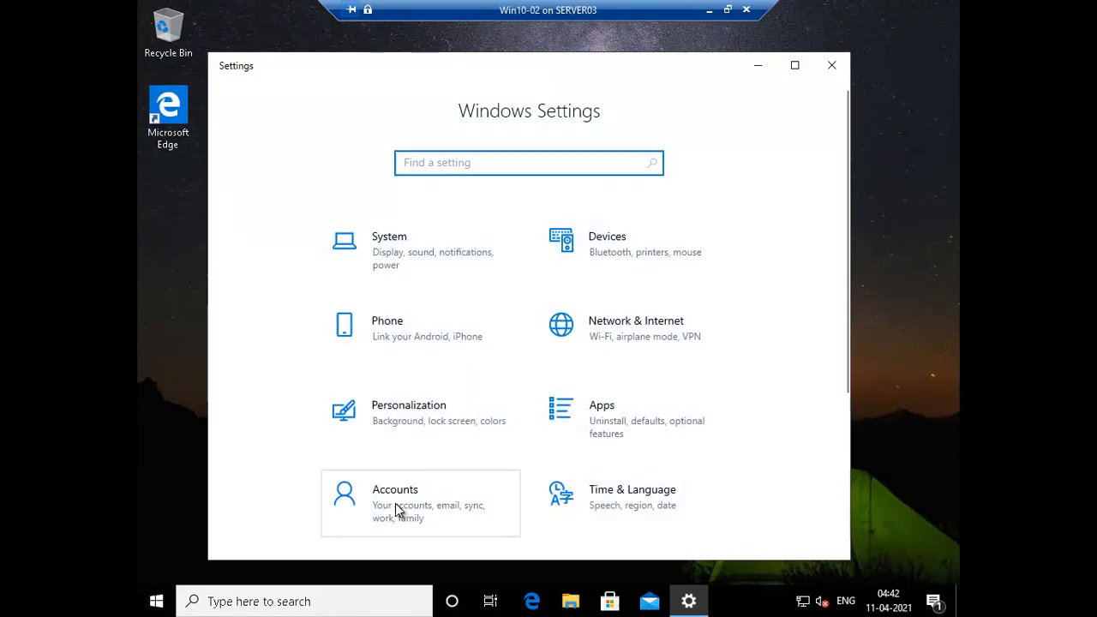
Step: Reach Accounts > Access work or school and start Connect for a work account
click(394, 504)
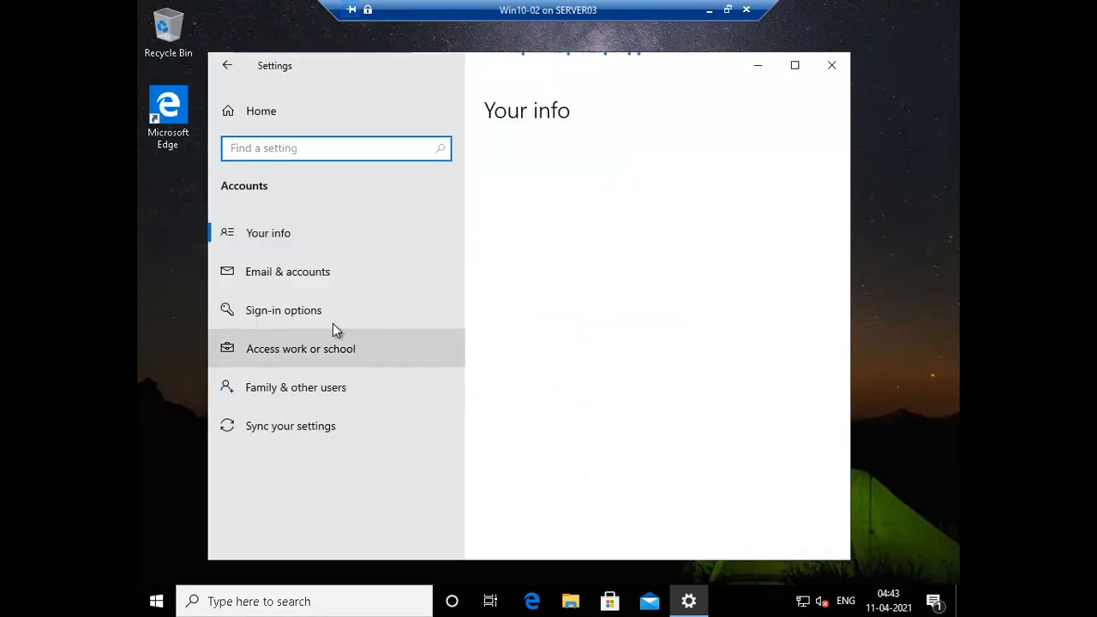
click(267, 233)
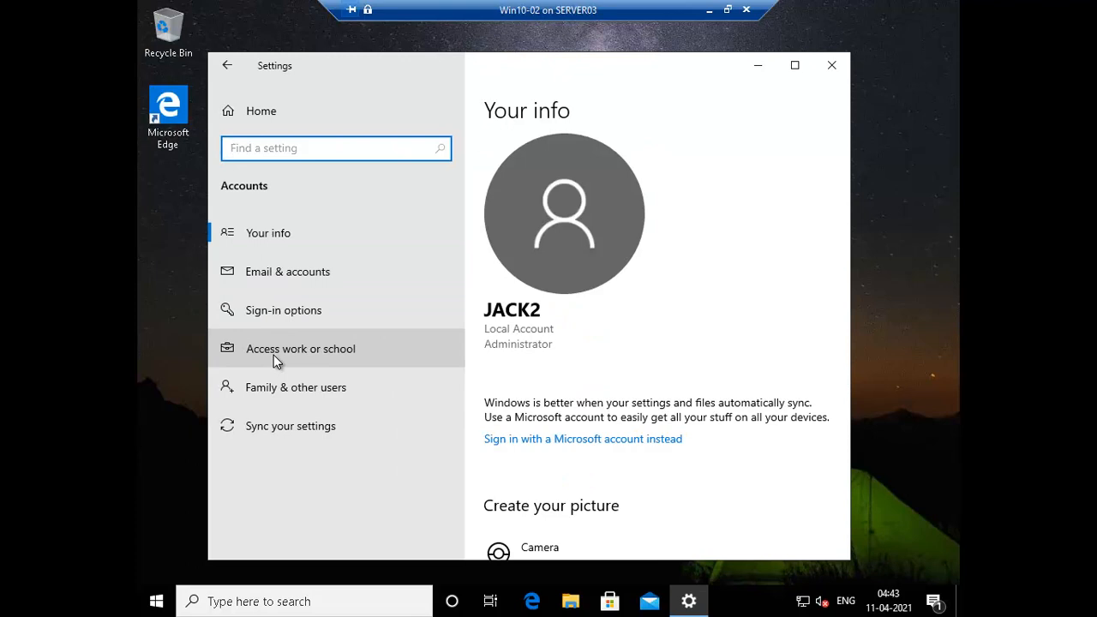
click(300, 348)
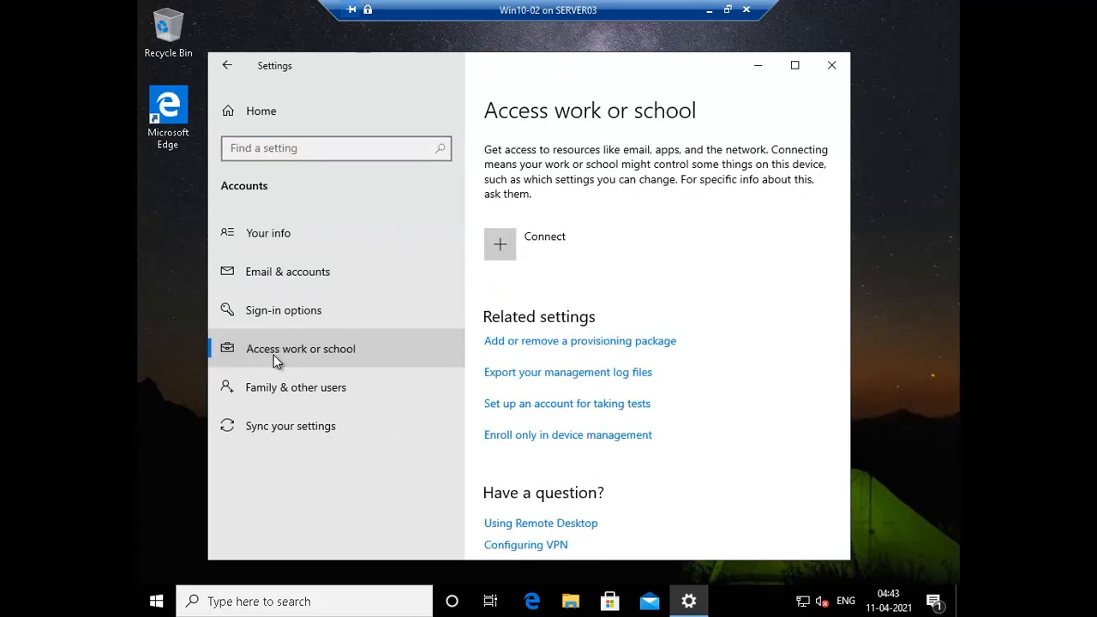
click(500, 244)
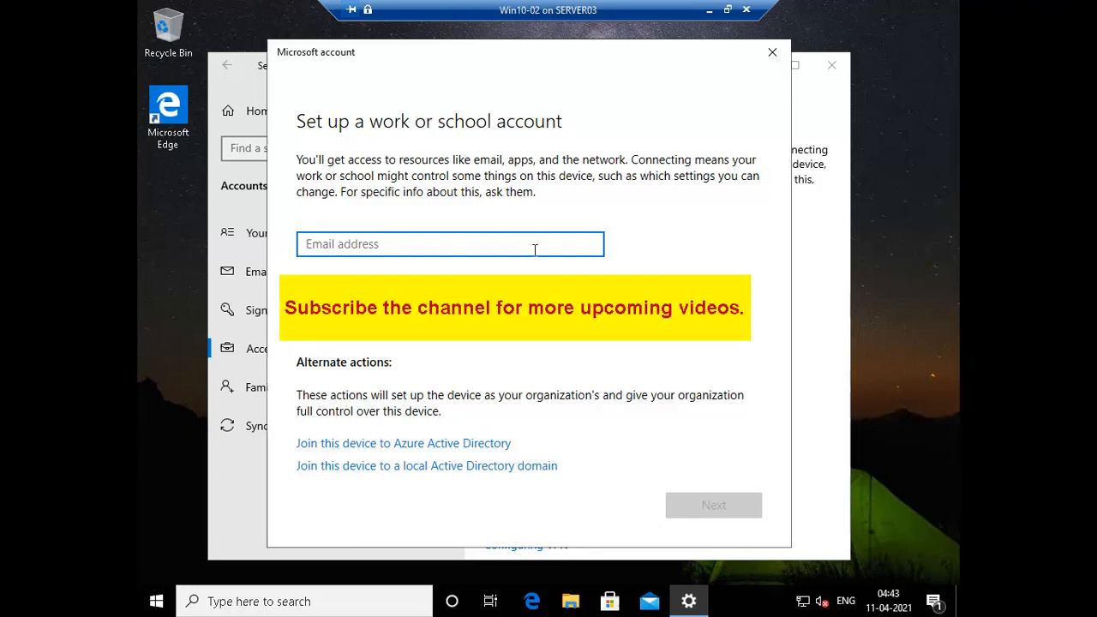
mouse_move(918, 366)
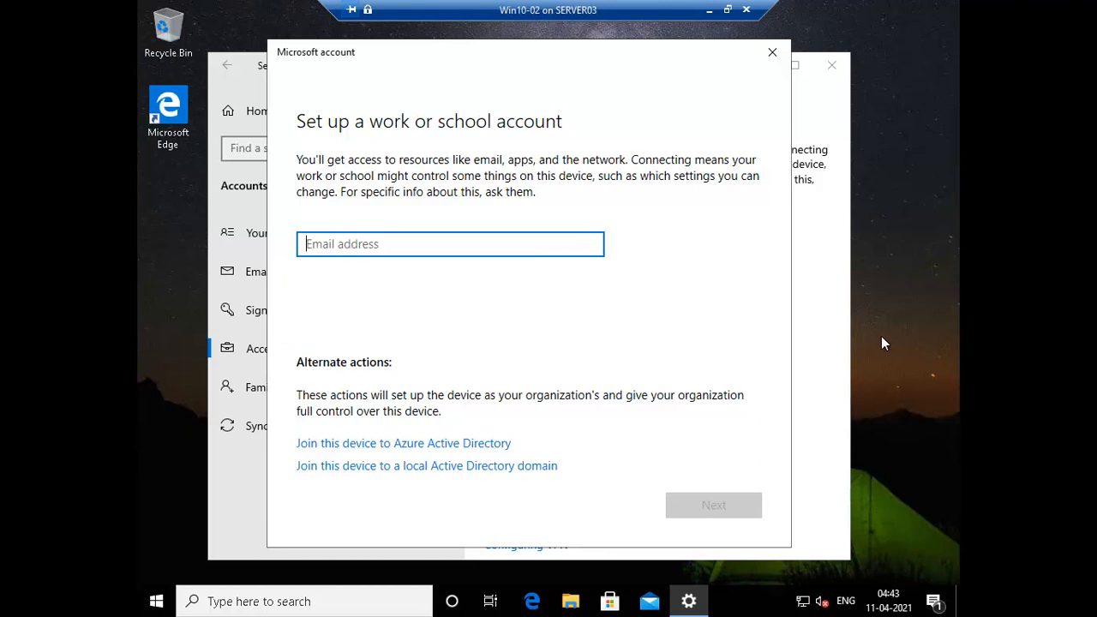
mouse_move(305, 360)
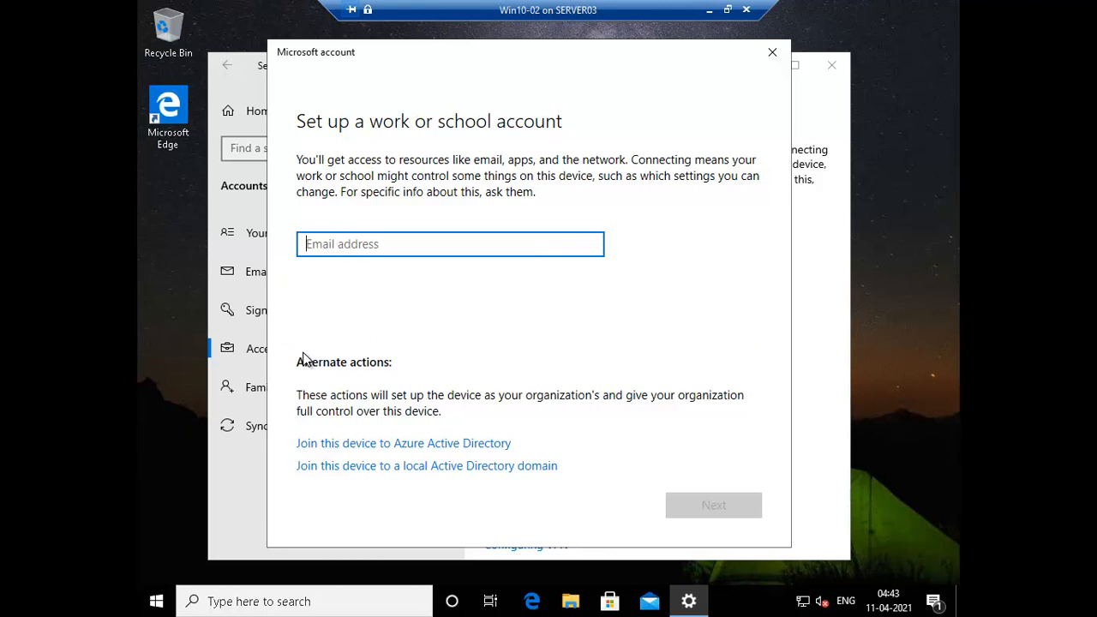
mouse_move(357, 459)
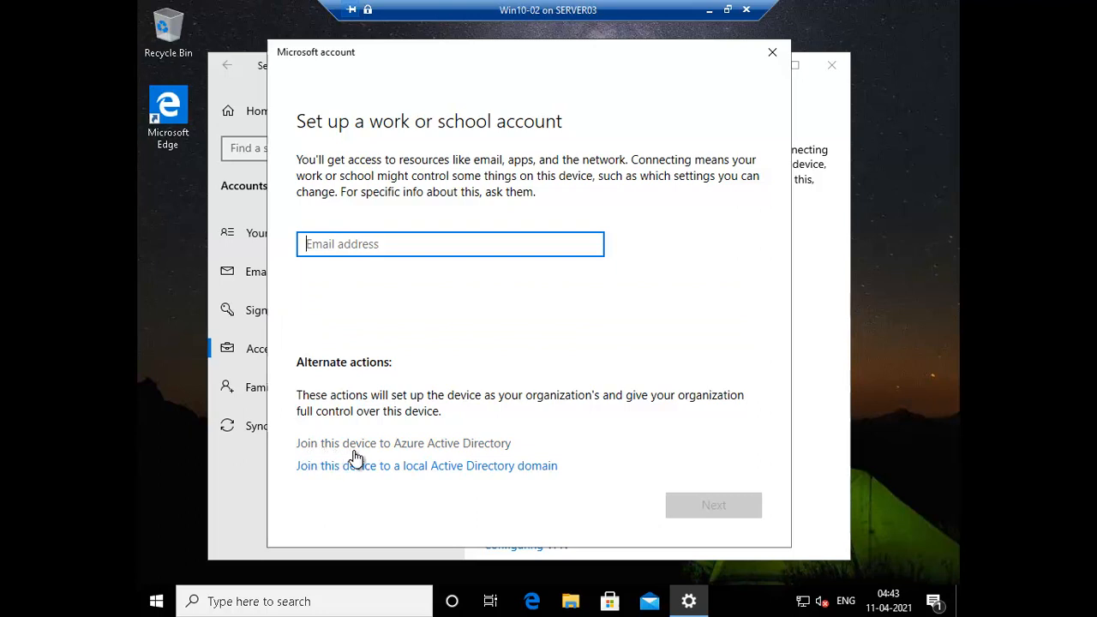
mouse_move(363, 420)
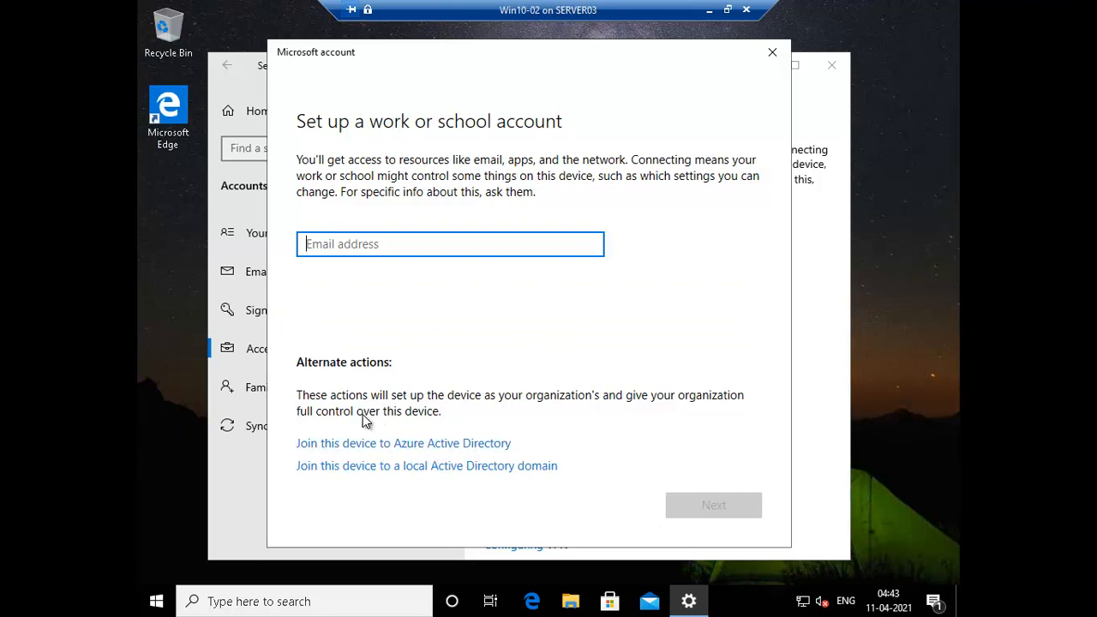
mouse_move(493, 404)
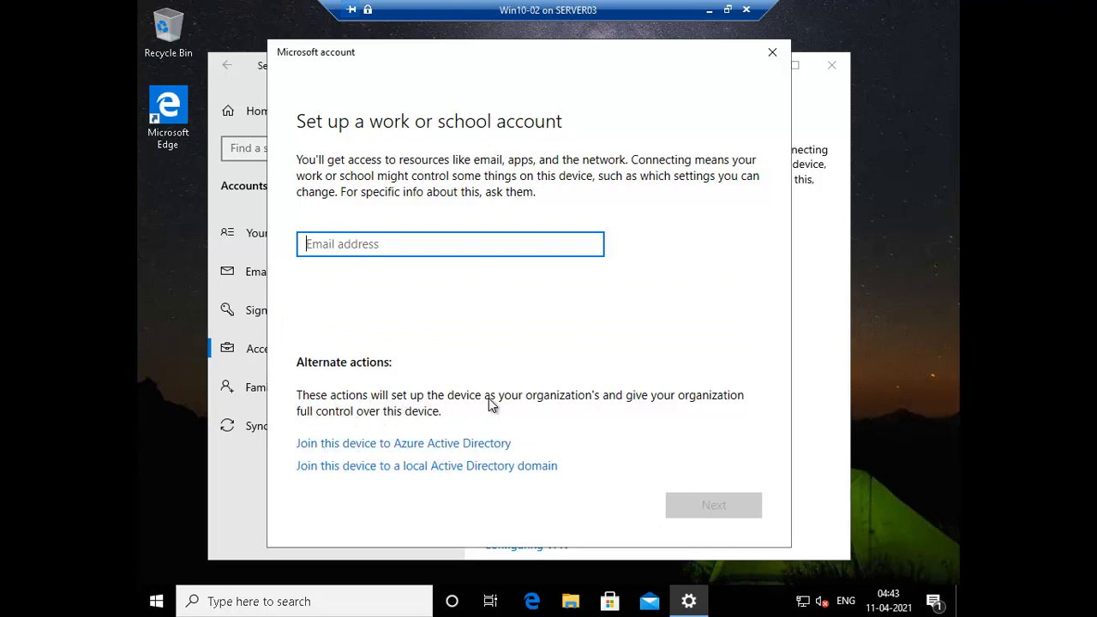
mouse_move(623, 403)
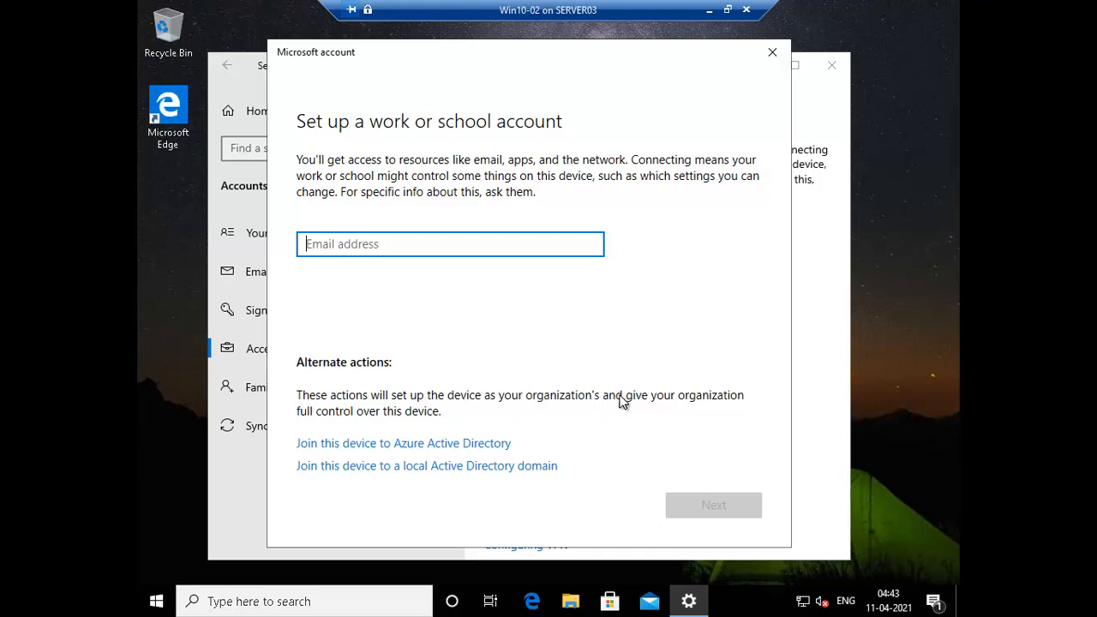
mouse_move(324, 424)
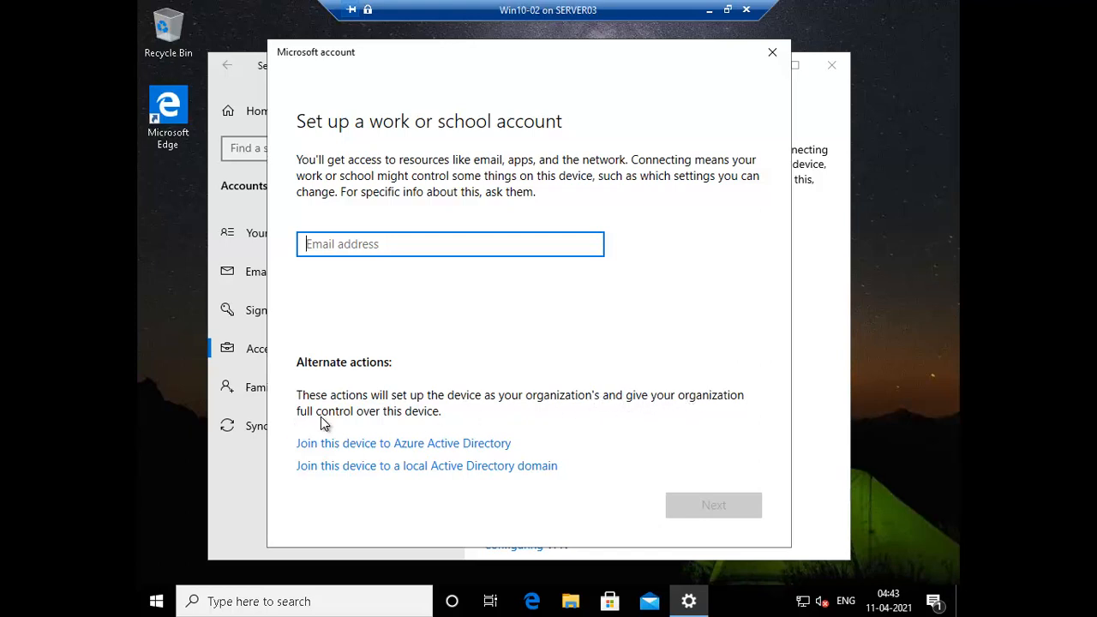
click(403, 442)
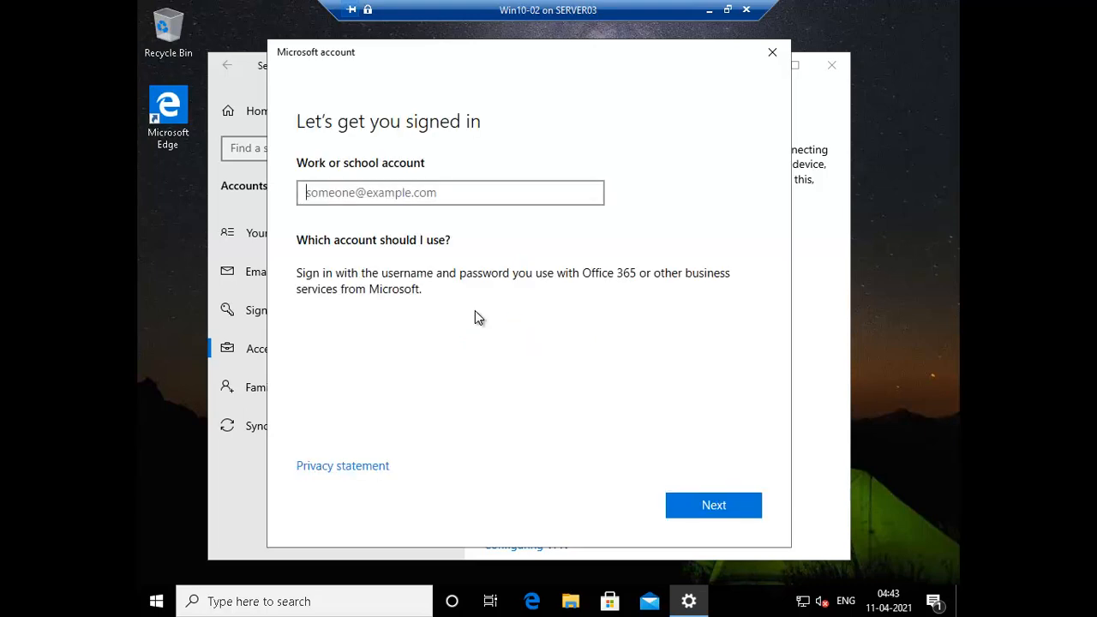
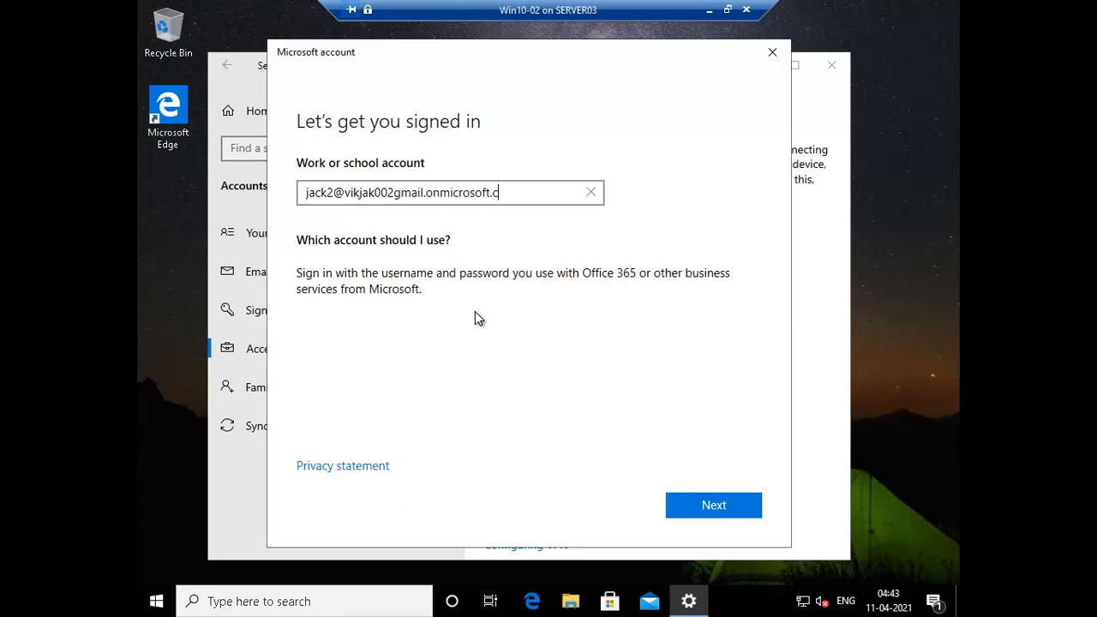
click(713, 504)
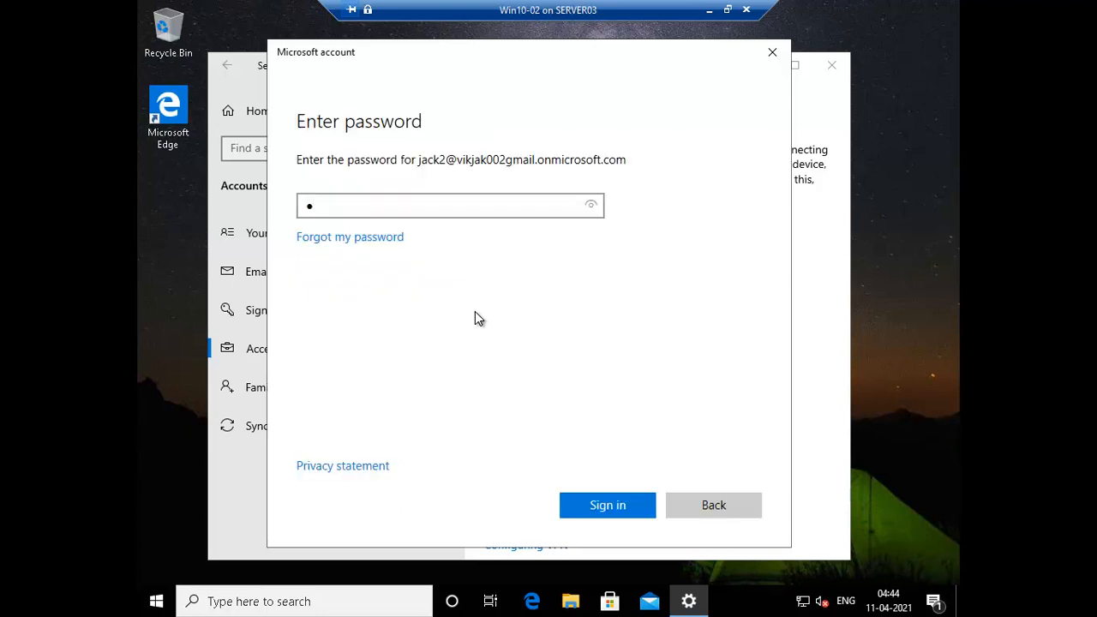
text(password)
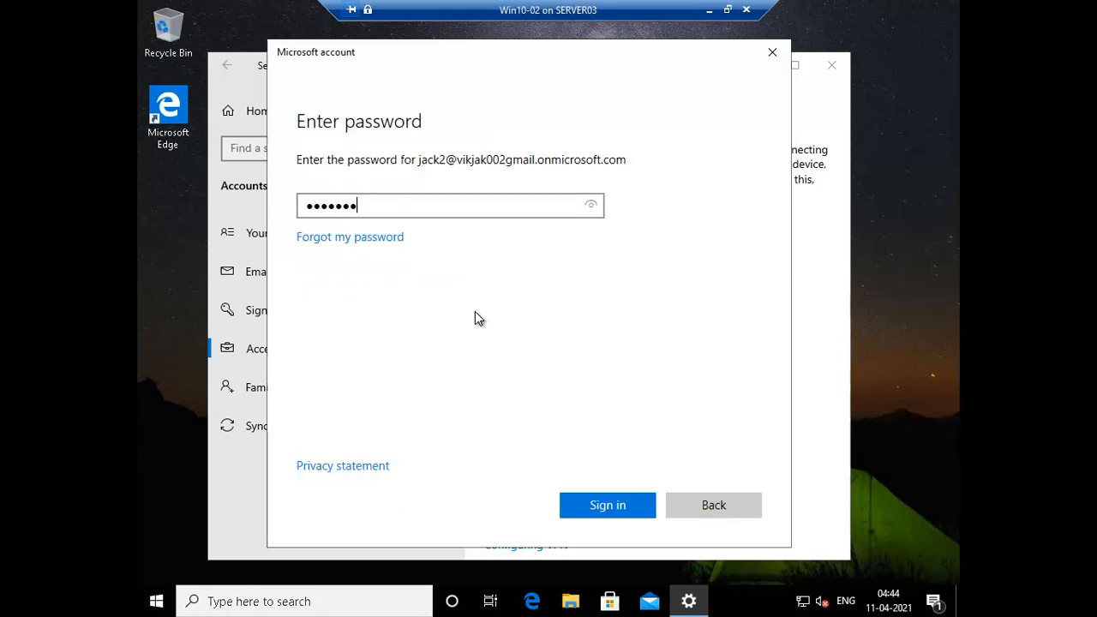
Step: Sign in as jack2 and confirm joining the PC to the organization
click(607, 504)
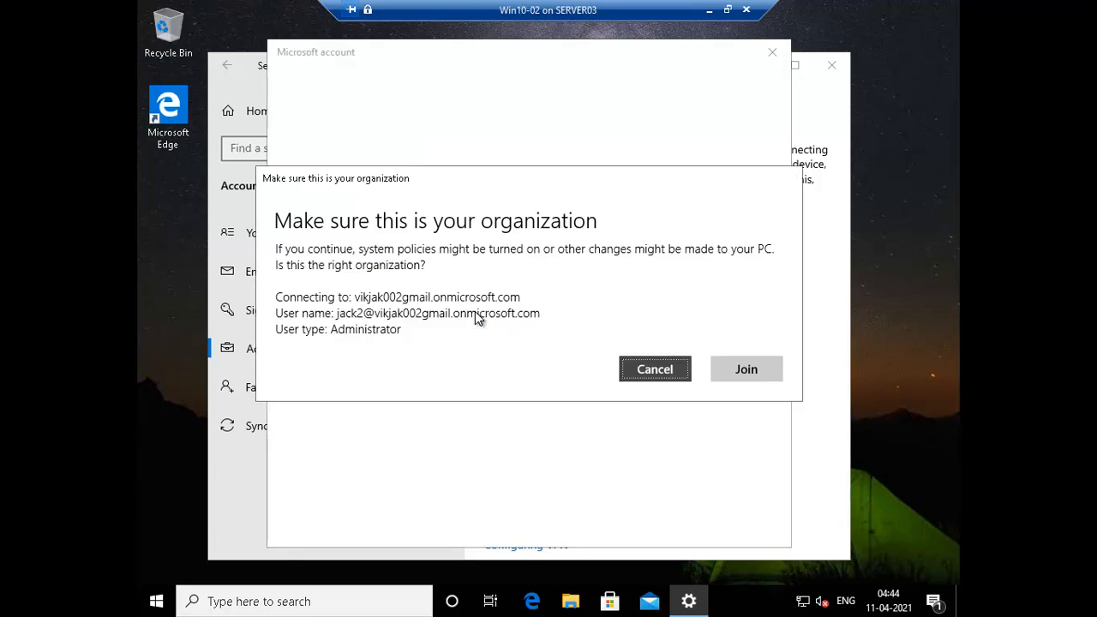
mouse_move(326, 223)
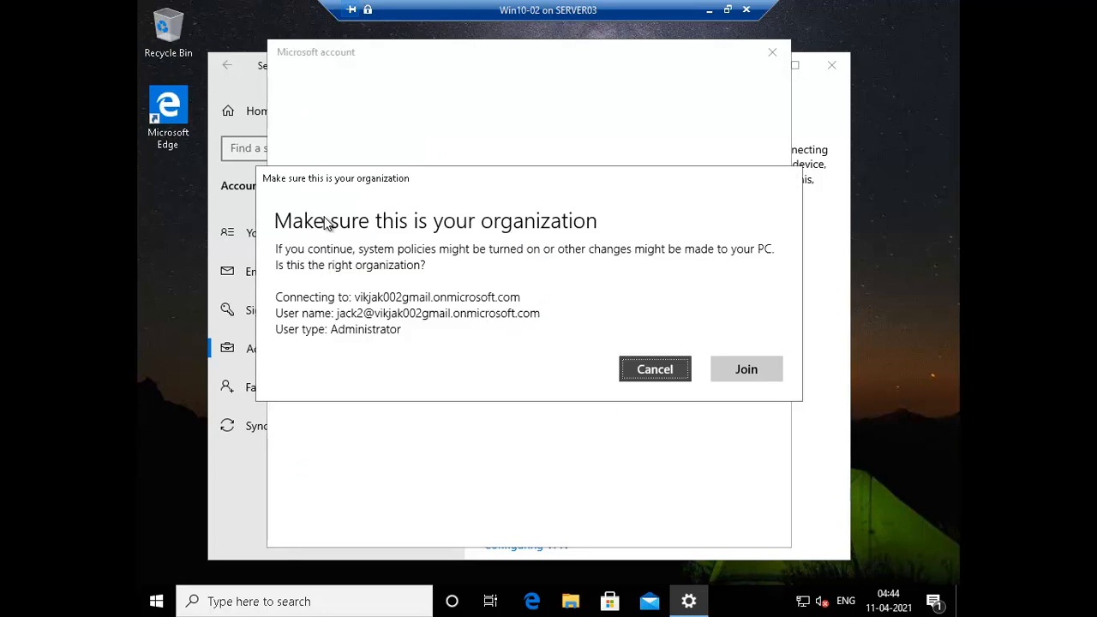
mouse_move(336, 284)
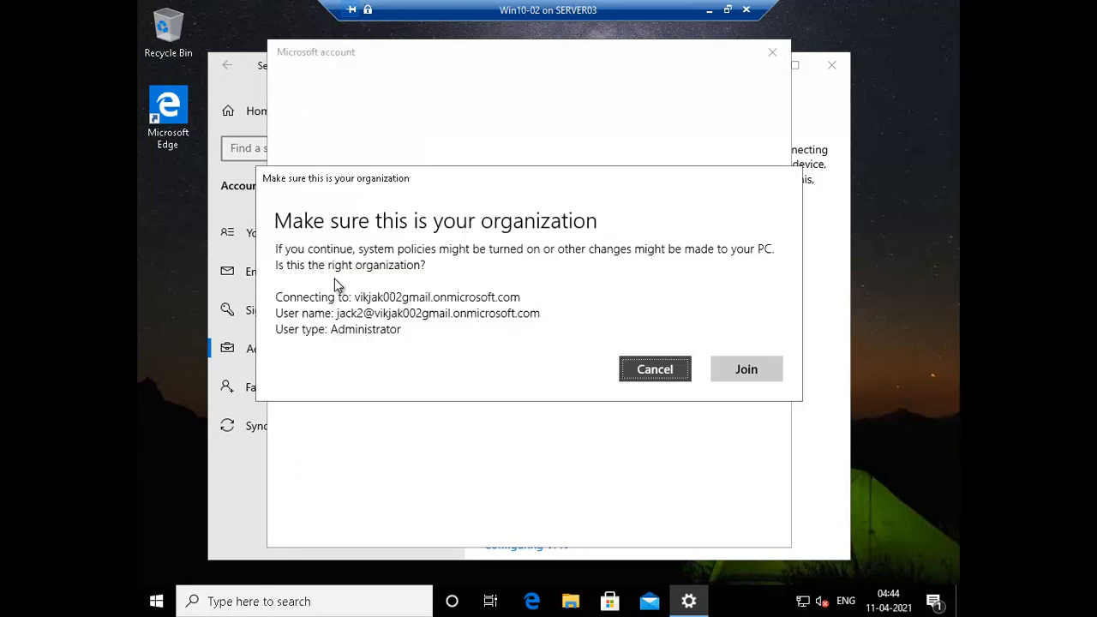
mouse_move(427, 262)
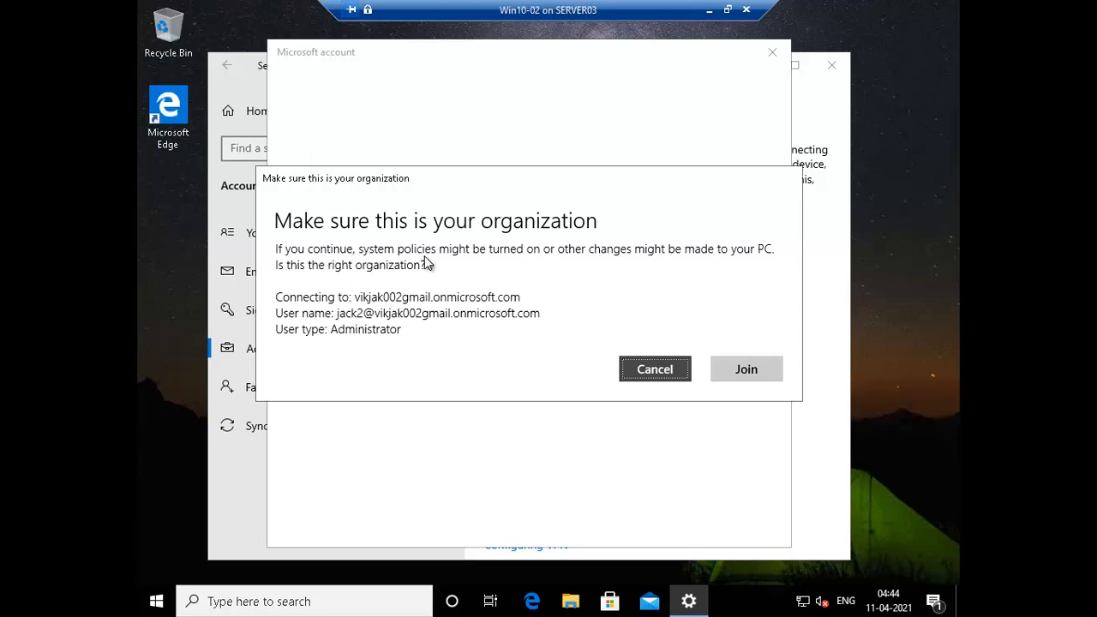
mouse_move(571, 260)
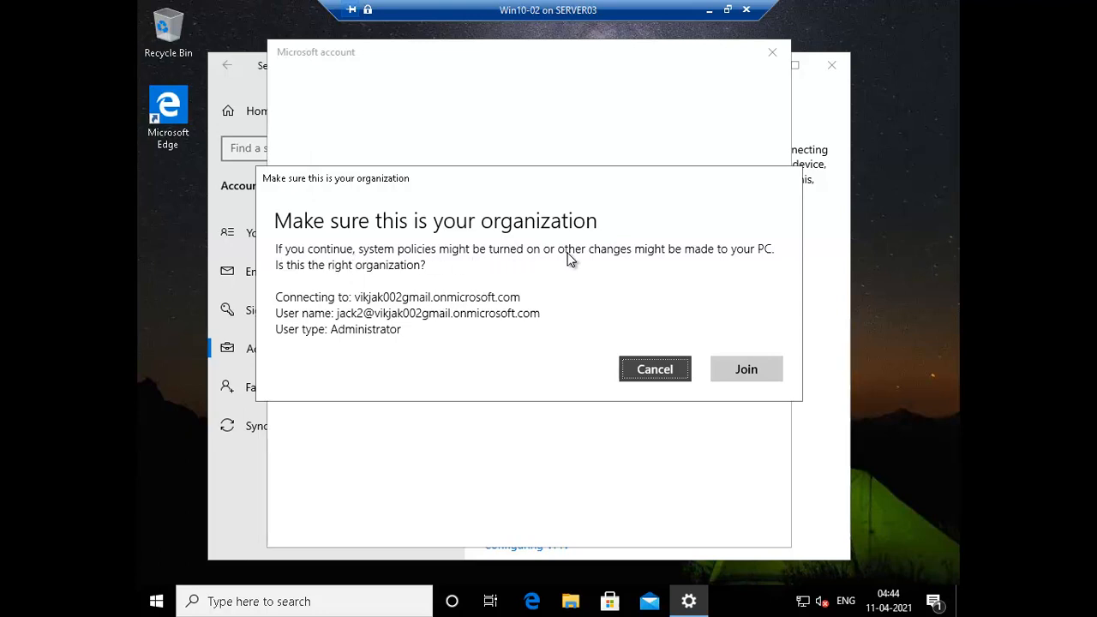
mouse_move(285, 289)
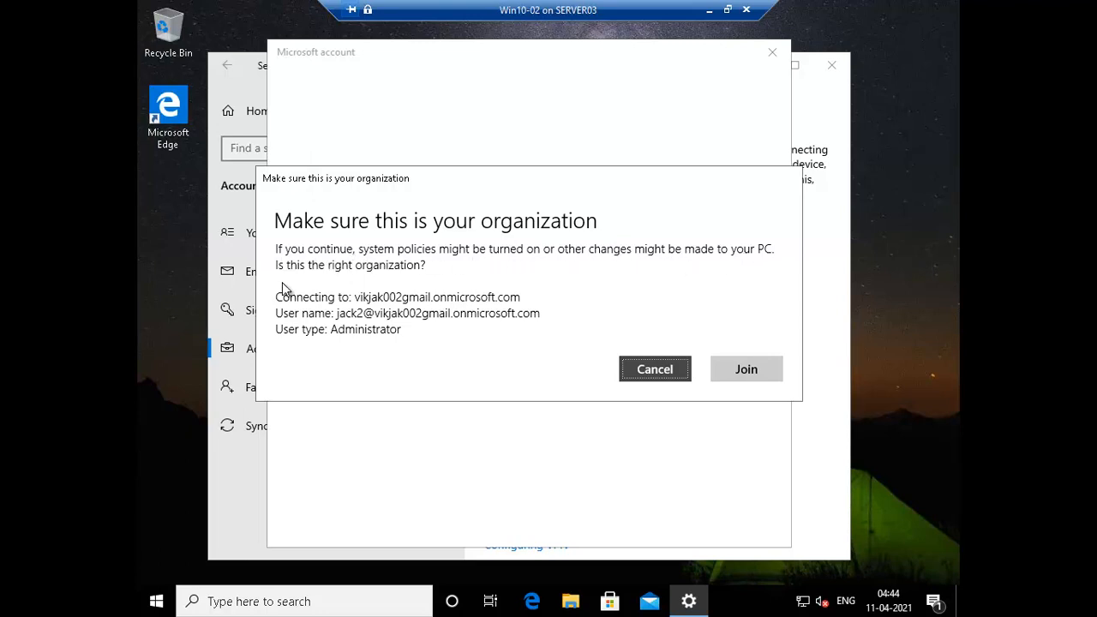
mouse_move(427, 274)
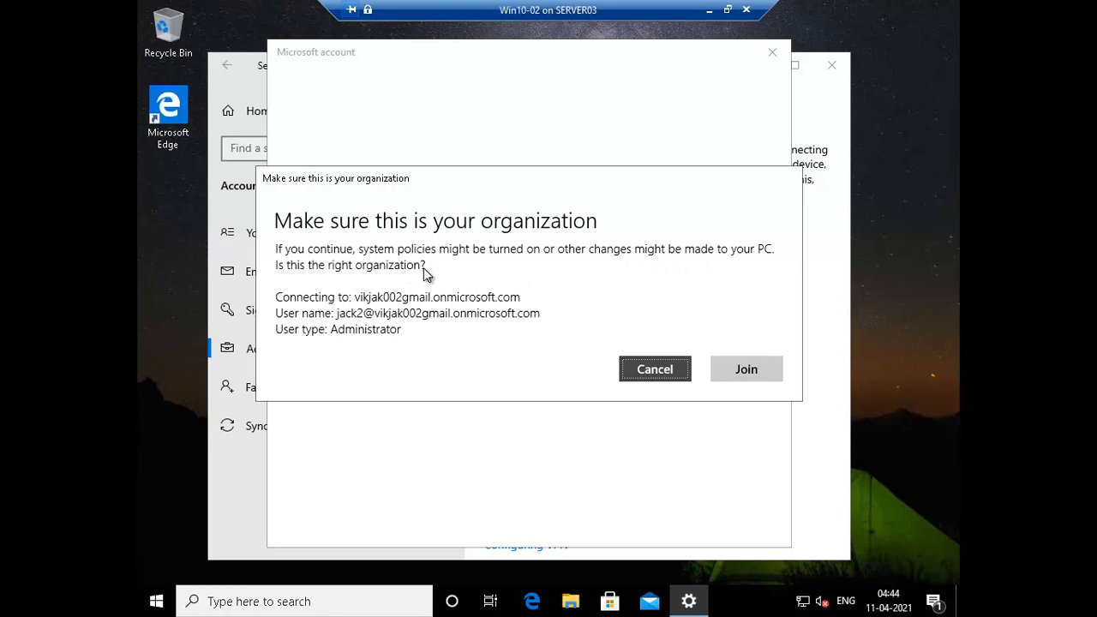
mouse_move(504, 288)
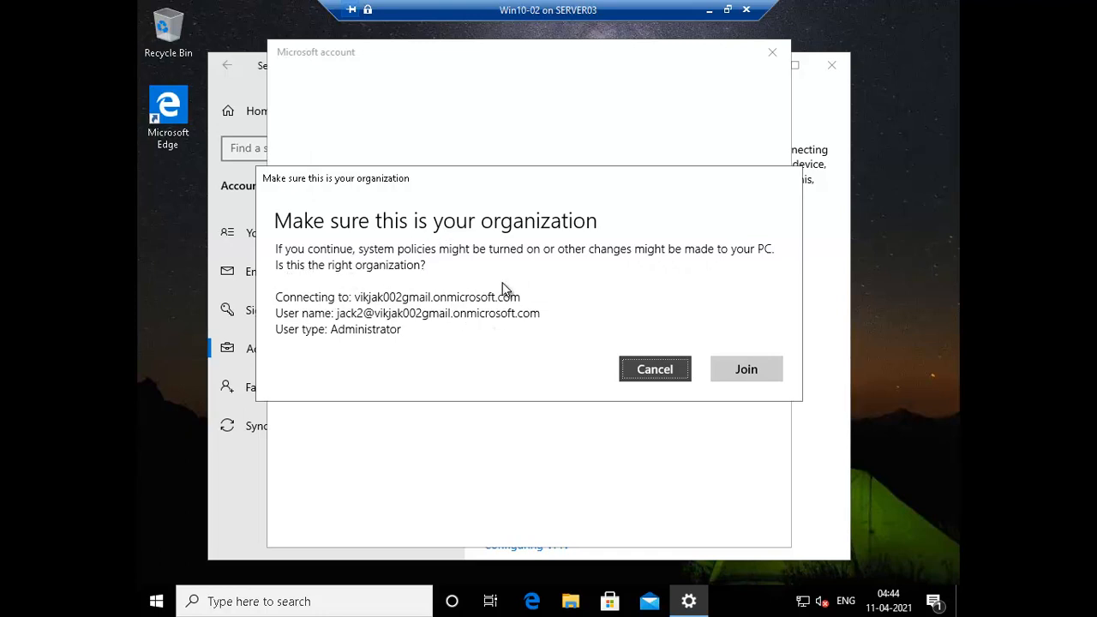
mouse_move(367, 285)
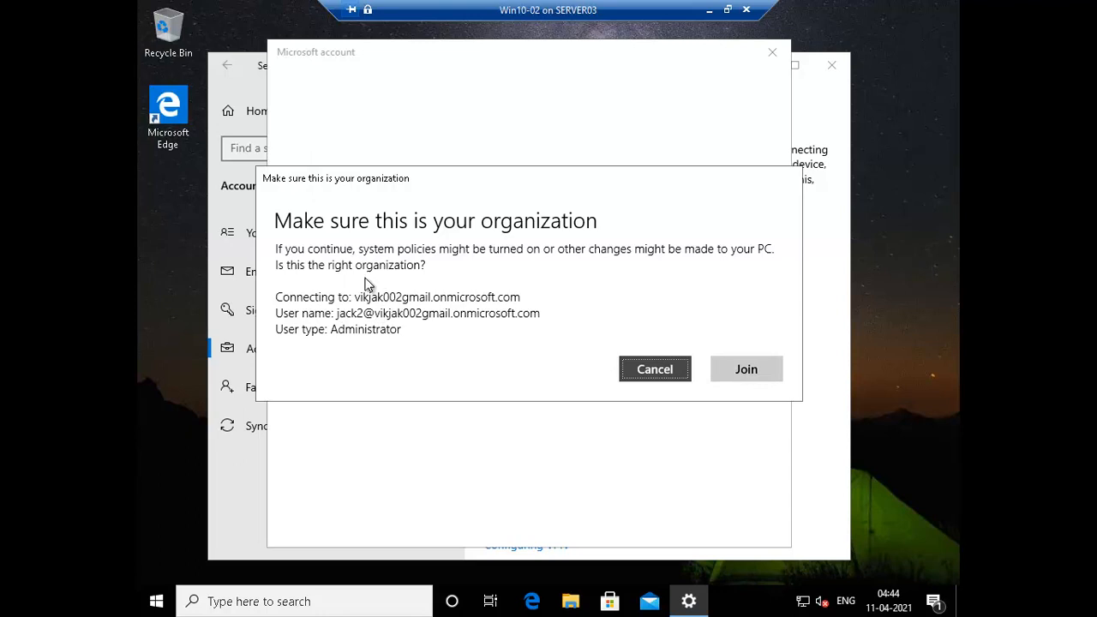
mouse_move(292, 323)
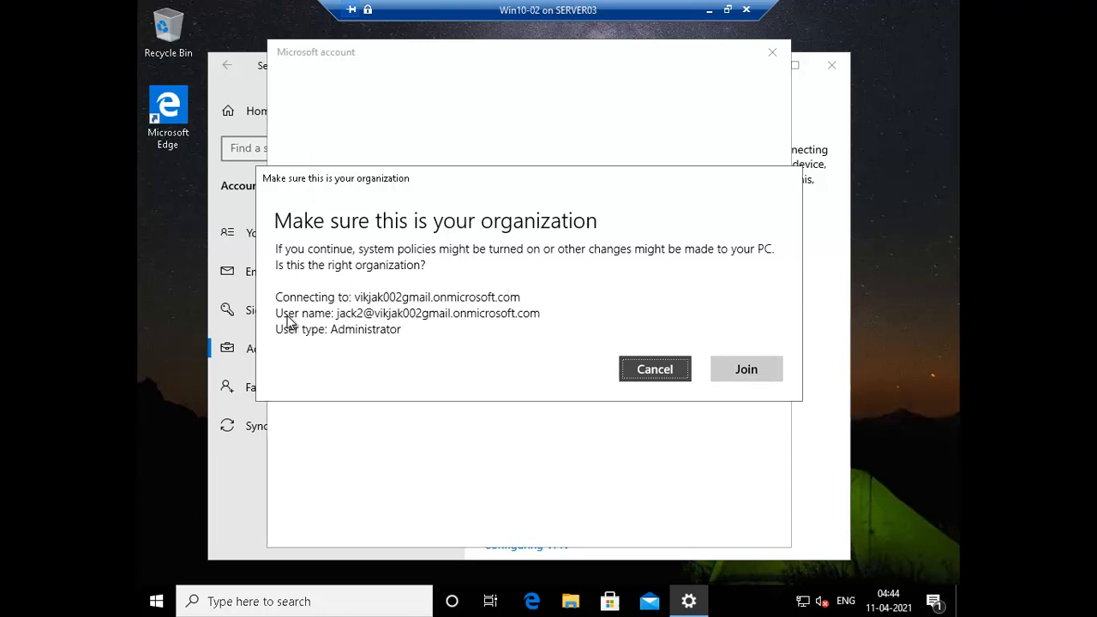
mouse_move(277, 346)
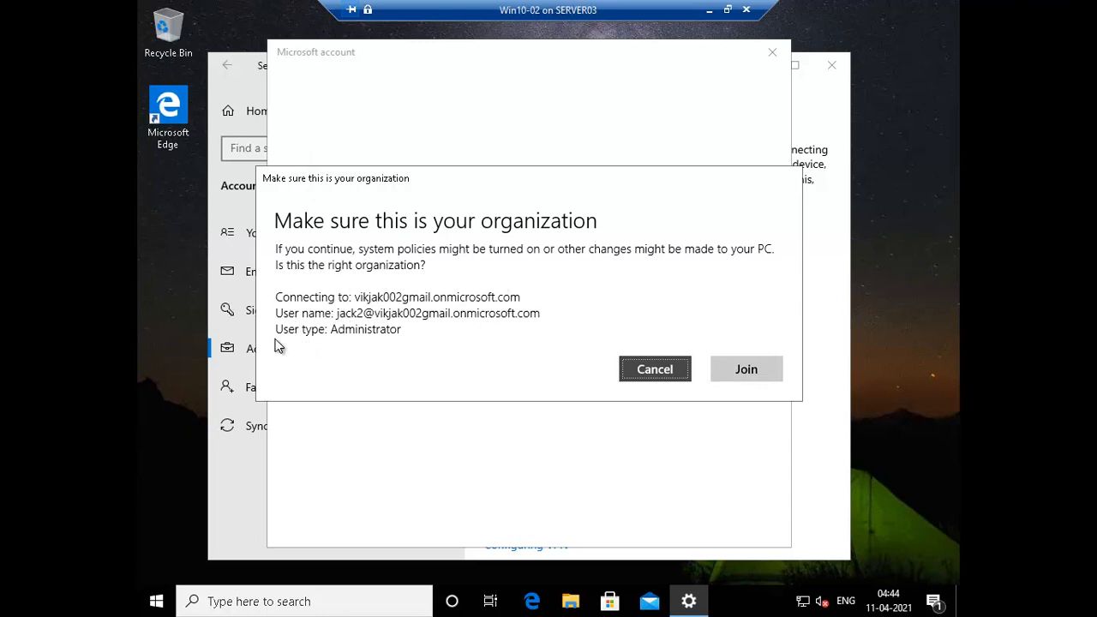
mouse_move(746, 369)
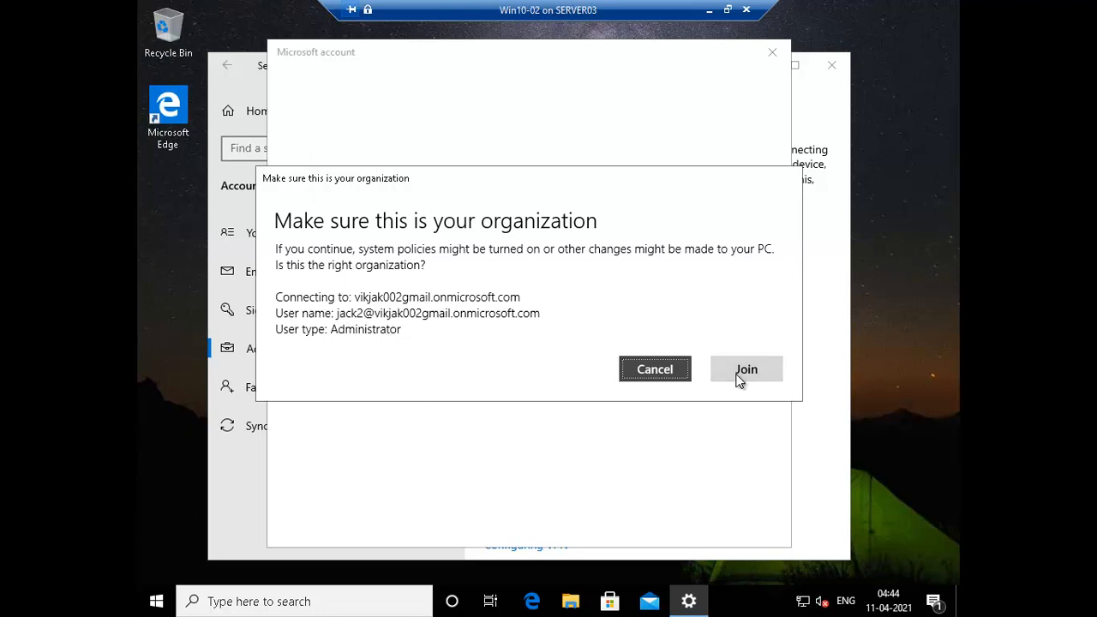
click(745, 368)
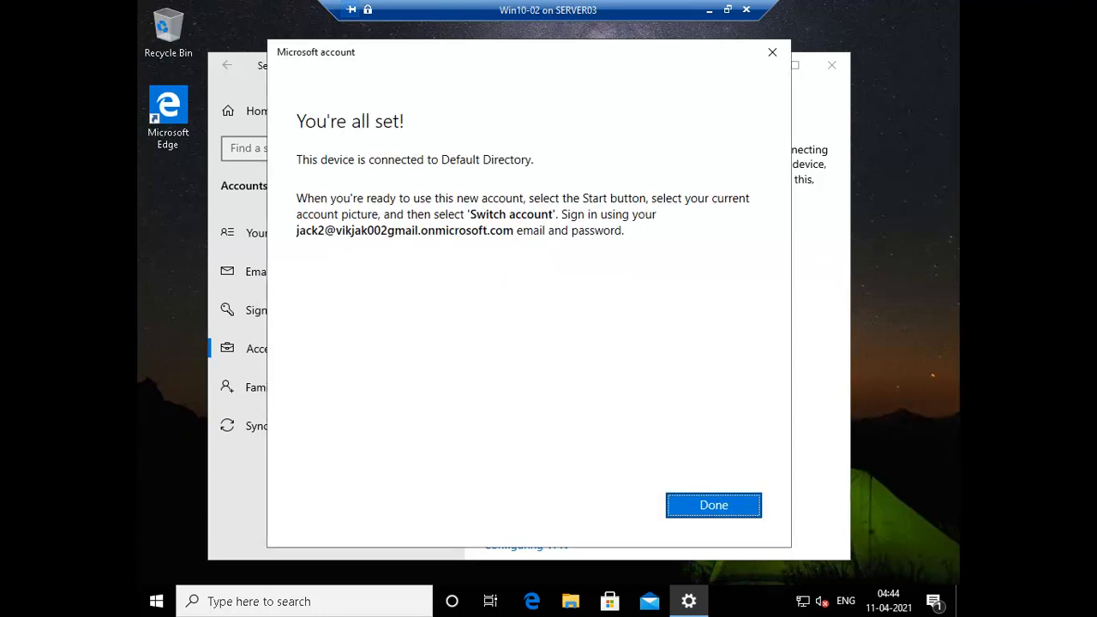
mouse_move(424, 168)
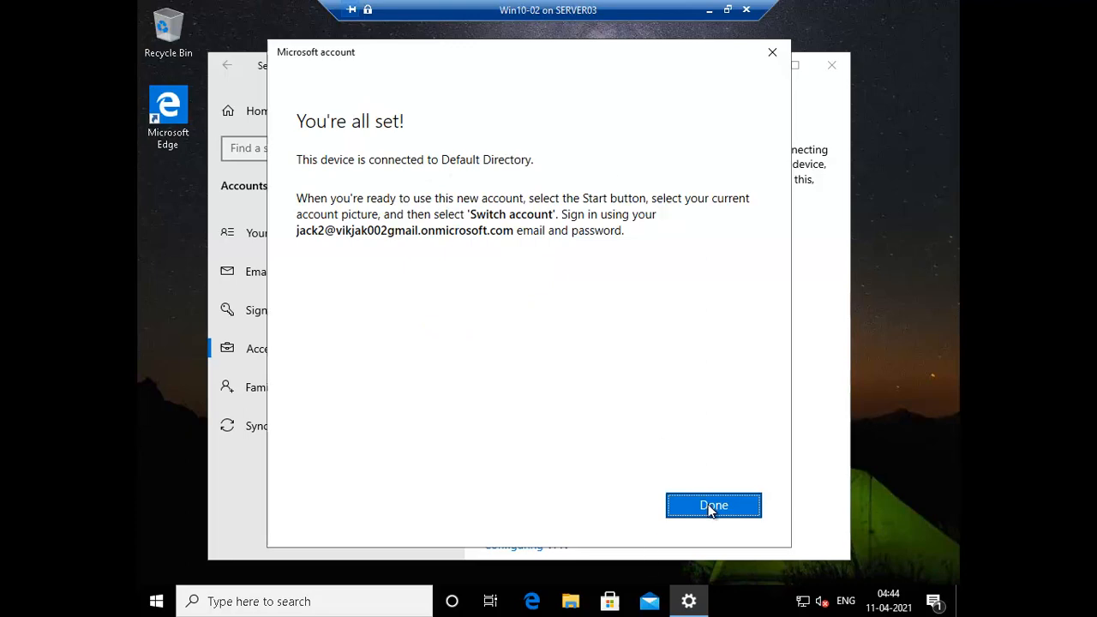
Step: Dismiss 'You're all set!' so the PC shows connected to Default Directory's Azure AD
click(713, 504)
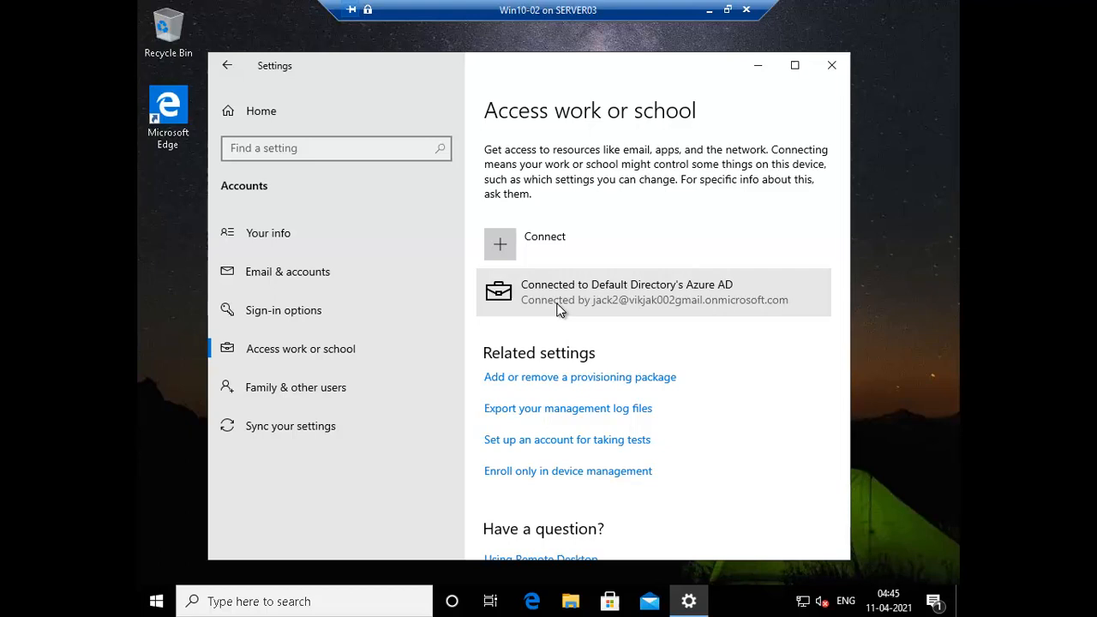
mouse_move(613, 206)
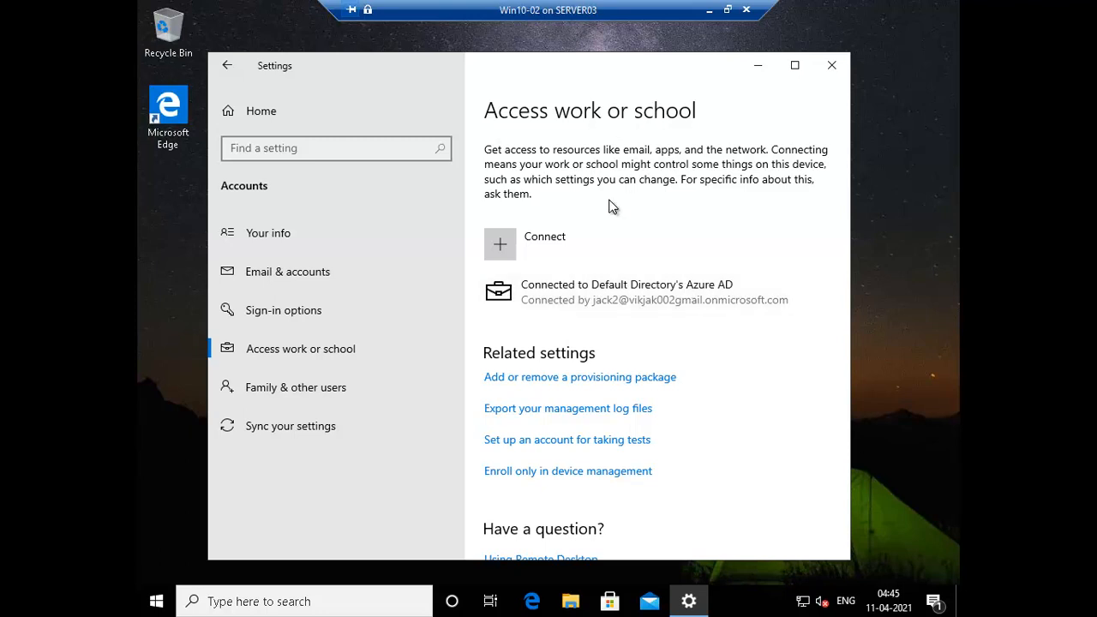
mouse_move(830, 76)
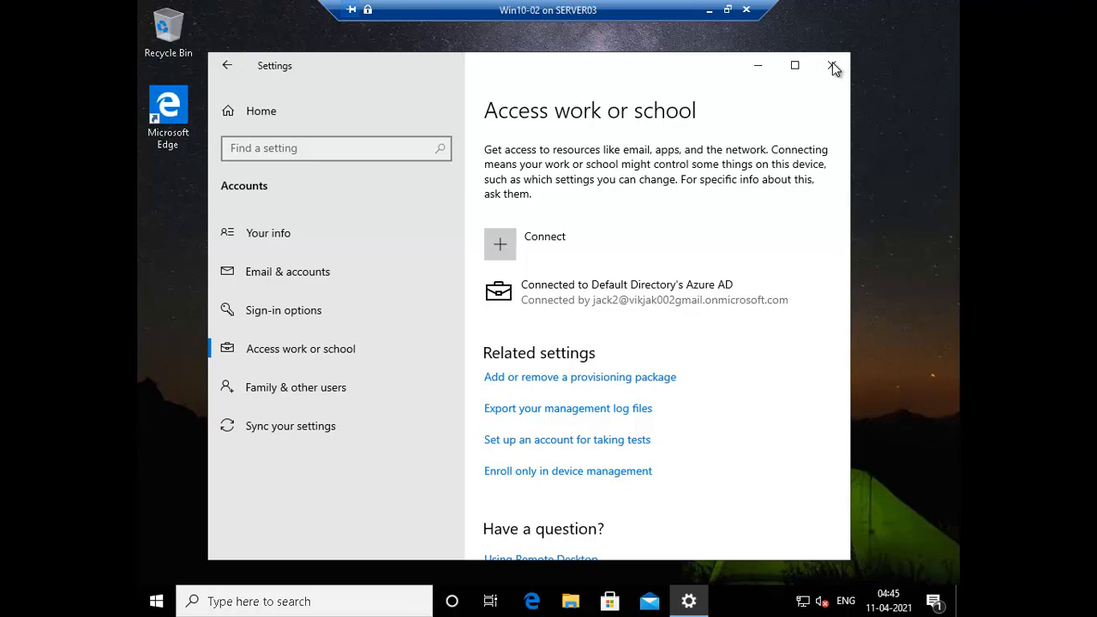
Step: Show All devices under Default Directory and view Office_PC's details, listed as Azure AD joined
click(833, 65)
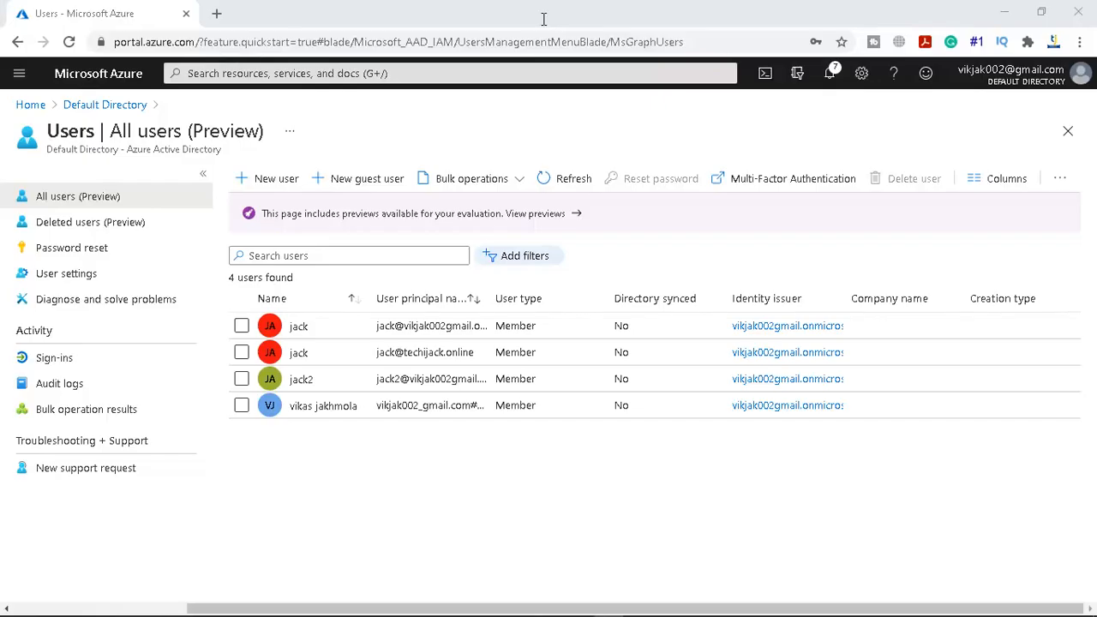
mouse_move(105, 104)
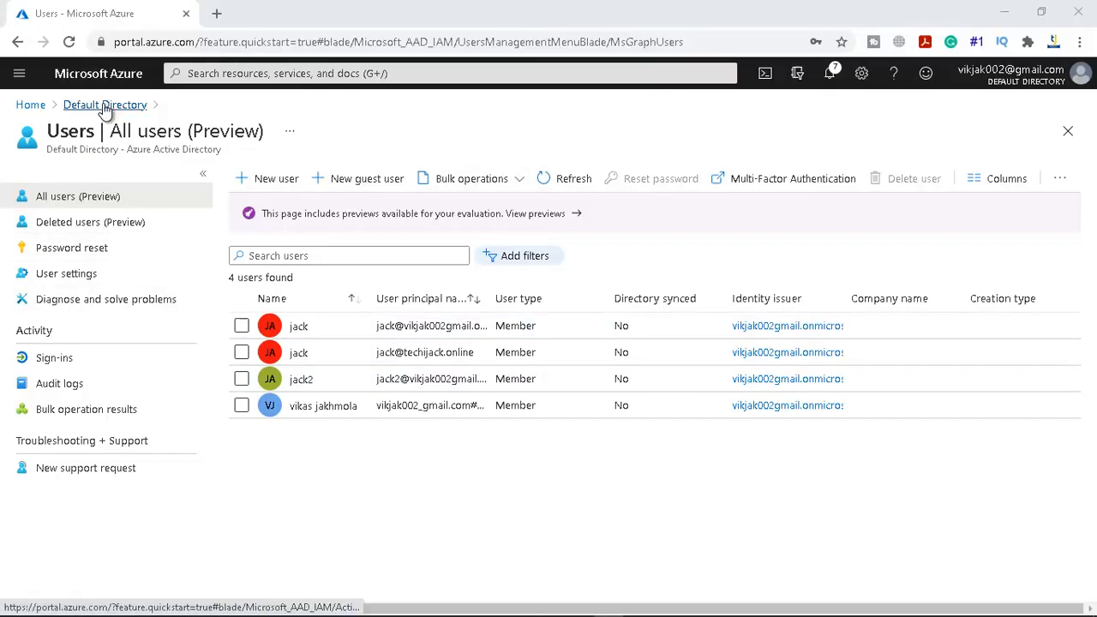
click(105, 105)
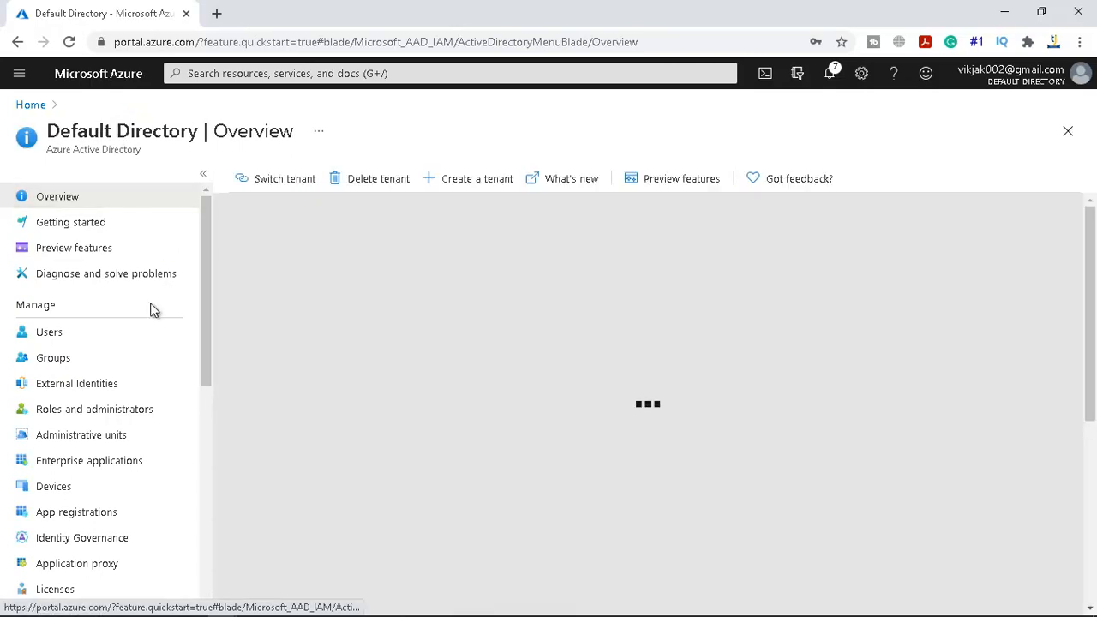
click(53, 487)
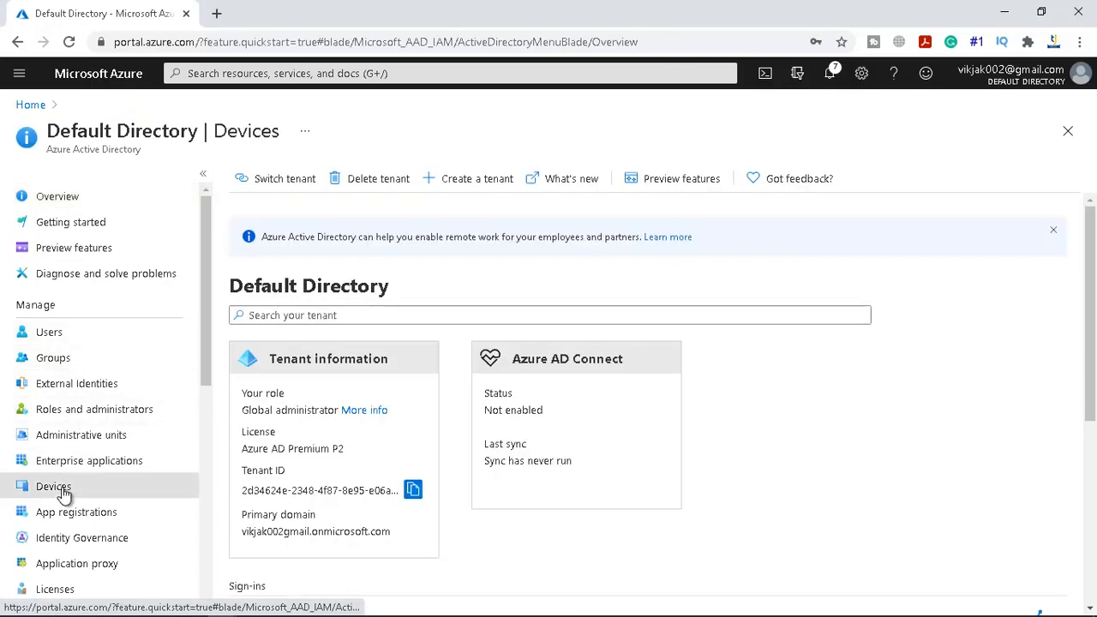
click(53, 487)
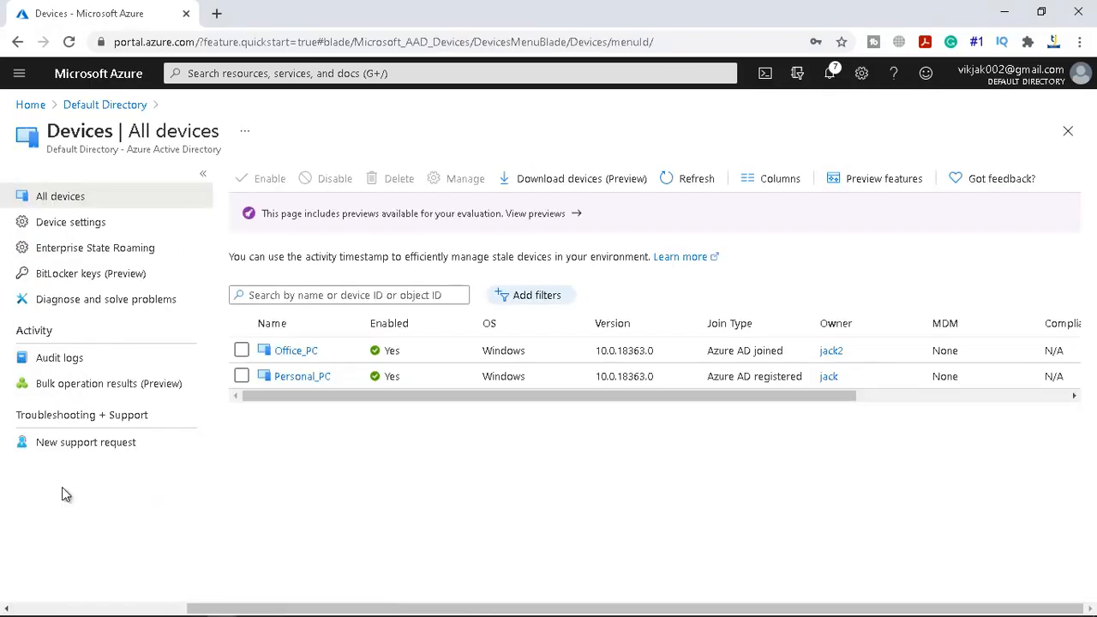
mouse_move(333, 359)
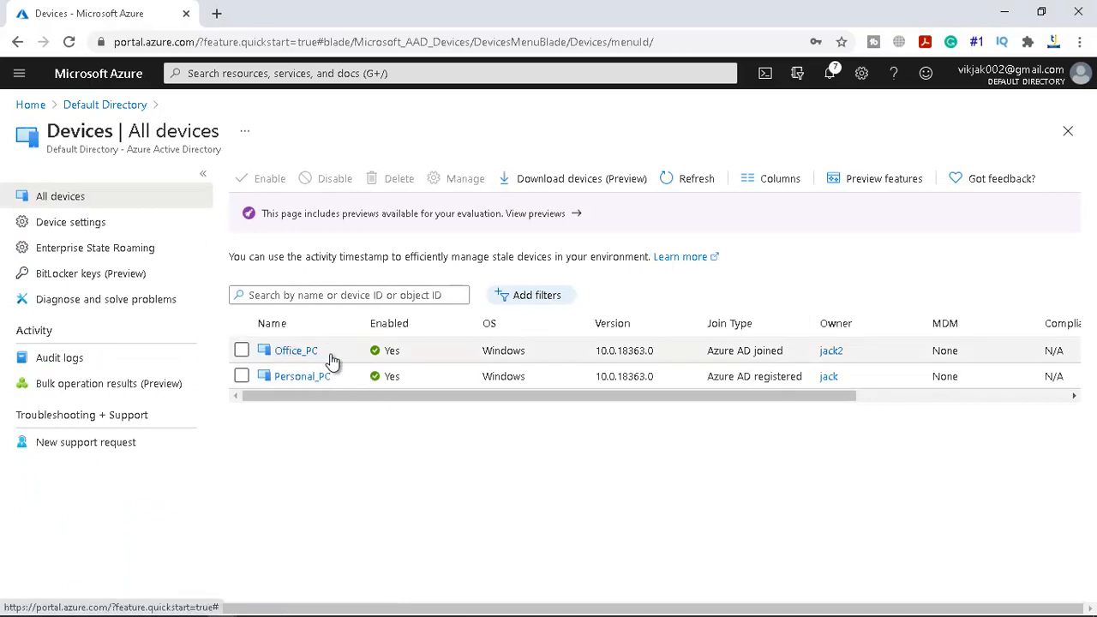
mouse_move(727, 360)
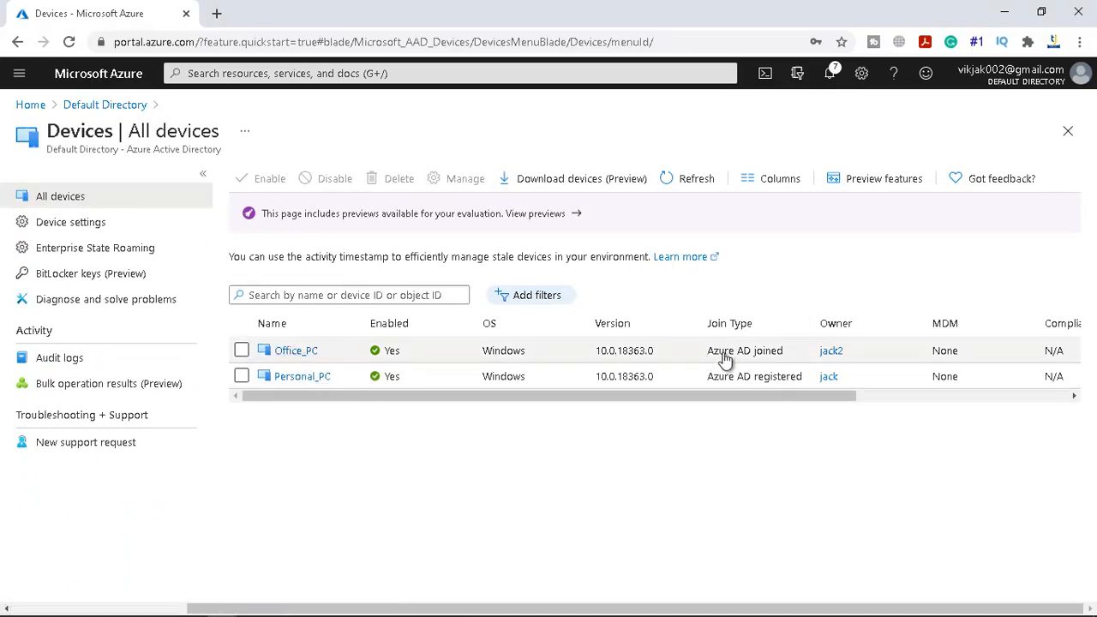
mouse_move(747, 386)
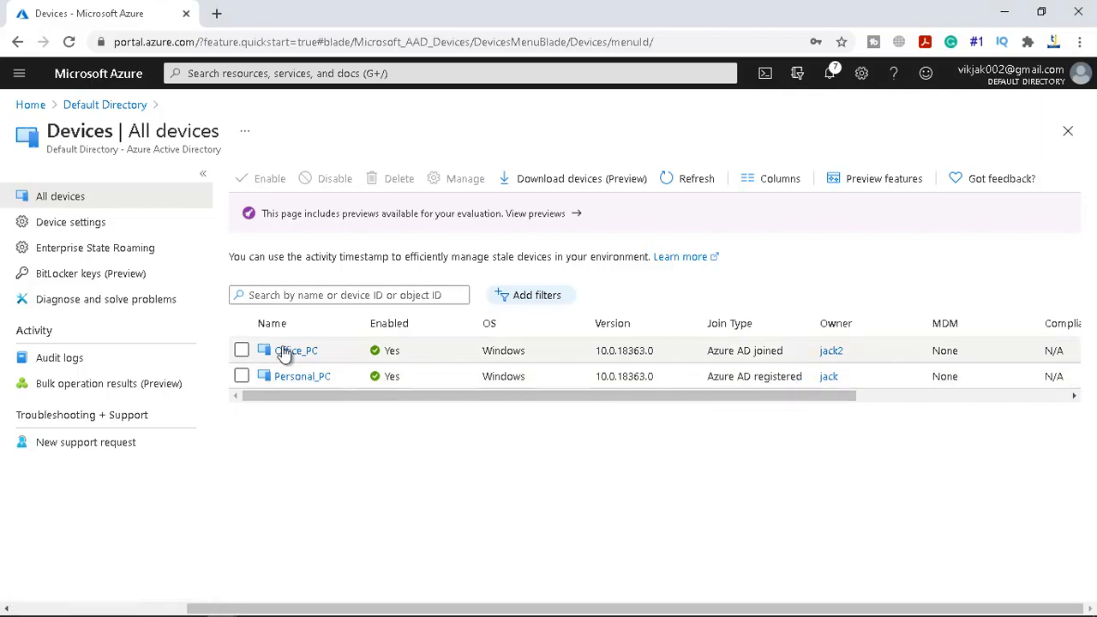
click(295, 350)
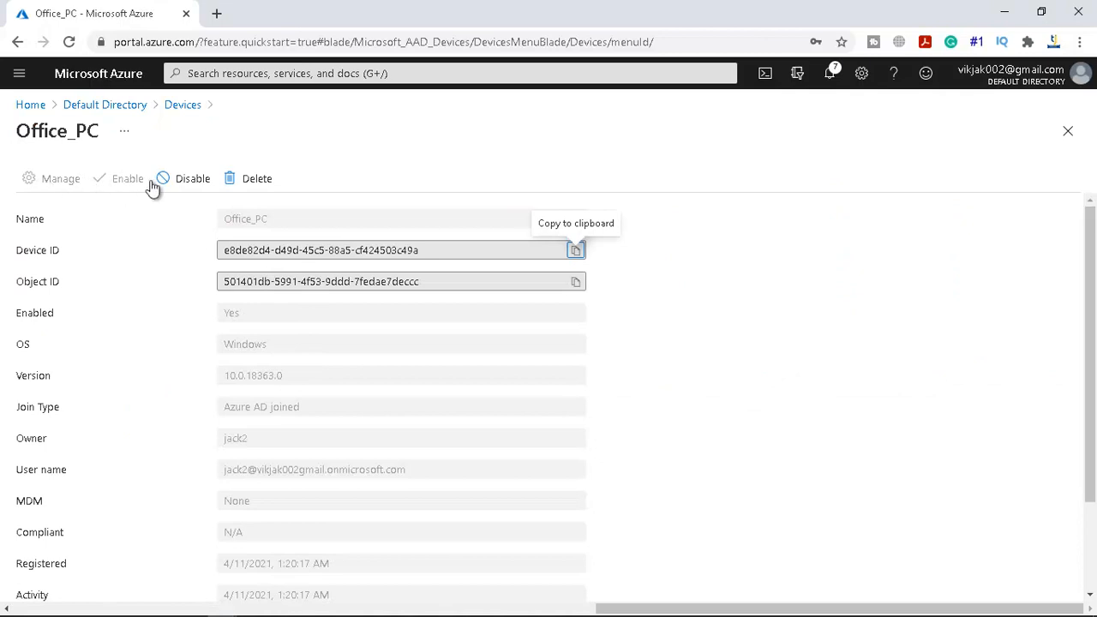
mouse_move(718, 355)
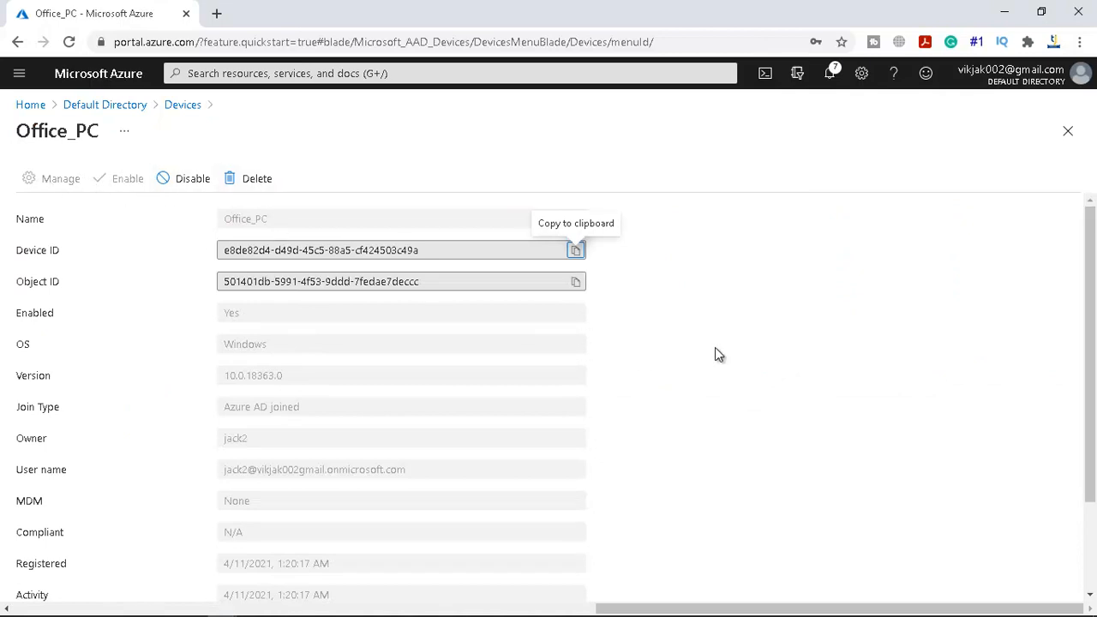
Step: Review Office_PC's groups and BitLocker keys, then return to the Default Directory overview
scroll(down, 3)
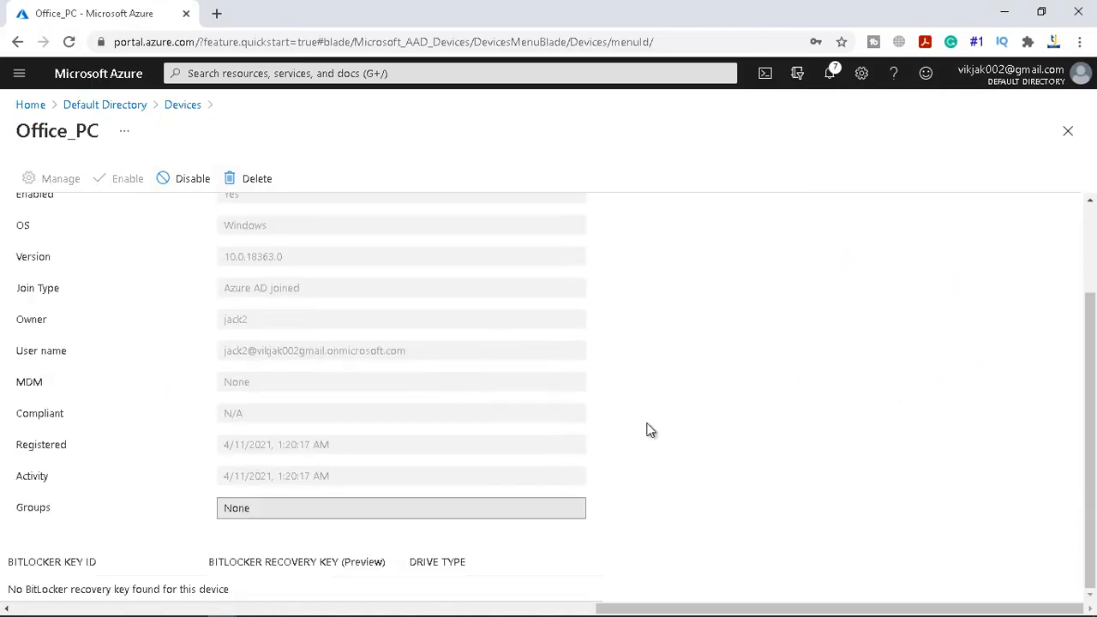
scroll(up, 3)
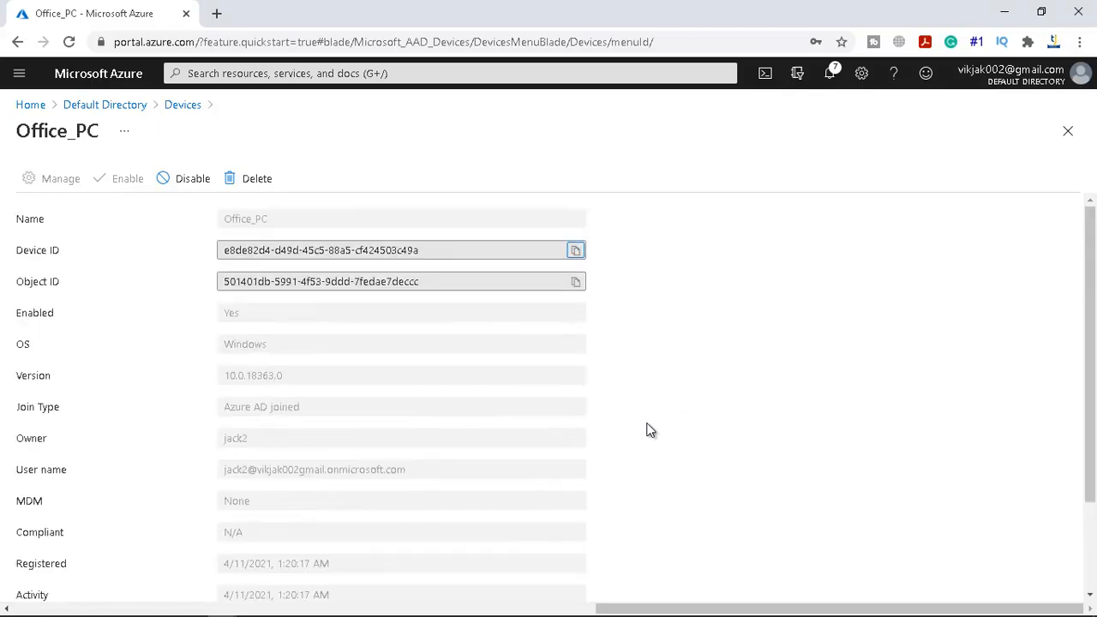
click(104, 105)
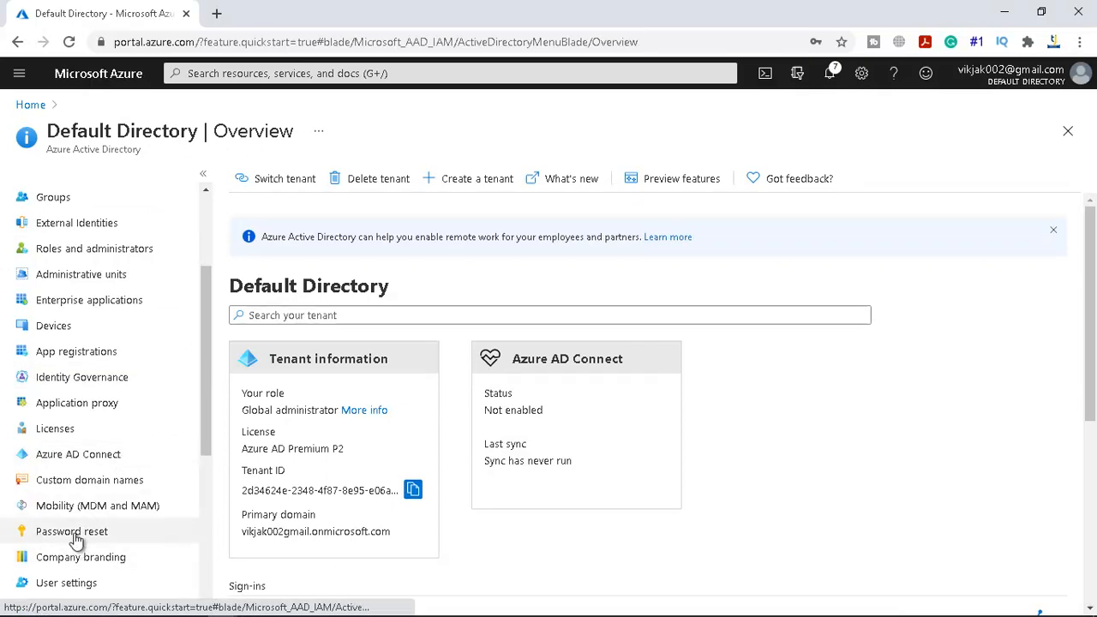
Step: In Password reset properties, set Self service password reset enabled to Selected
click(72, 531)
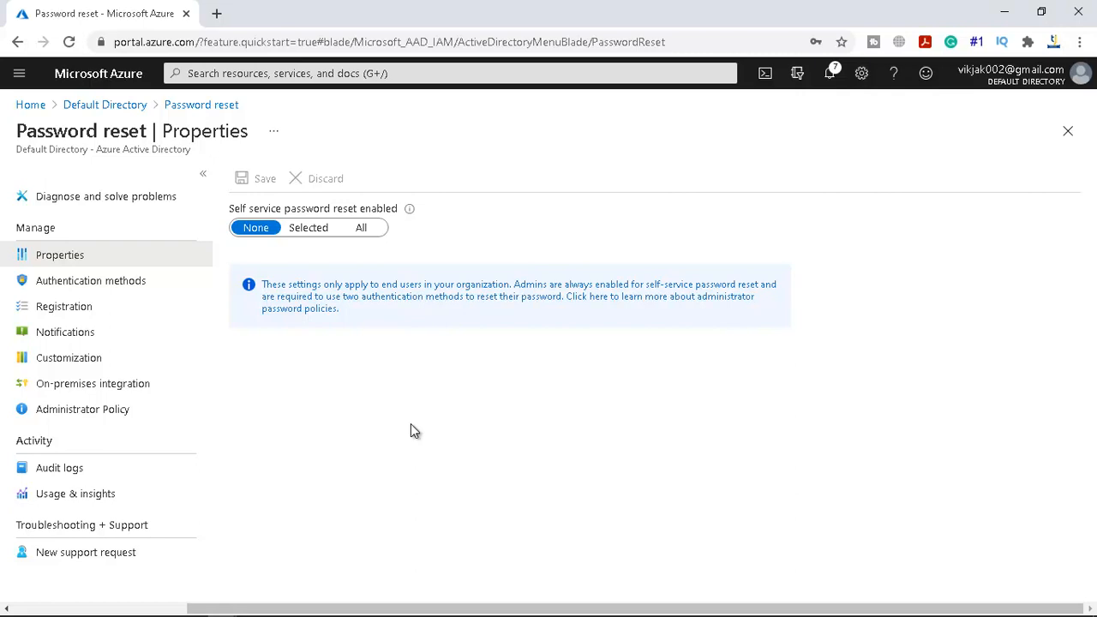
mouse_move(427, 401)
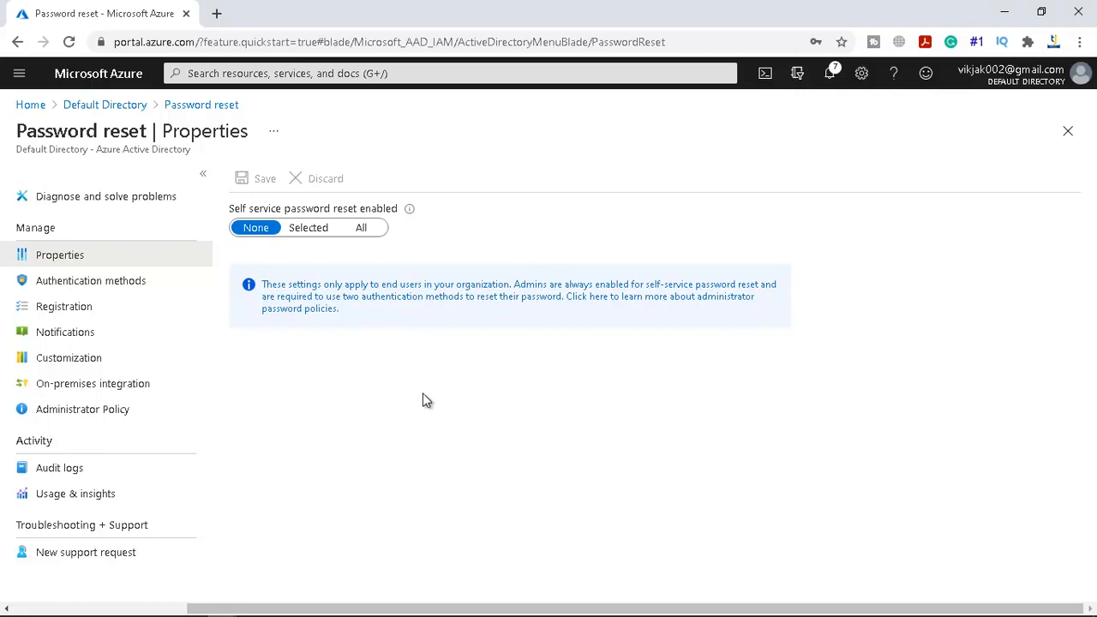
mouse_move(309, 226)
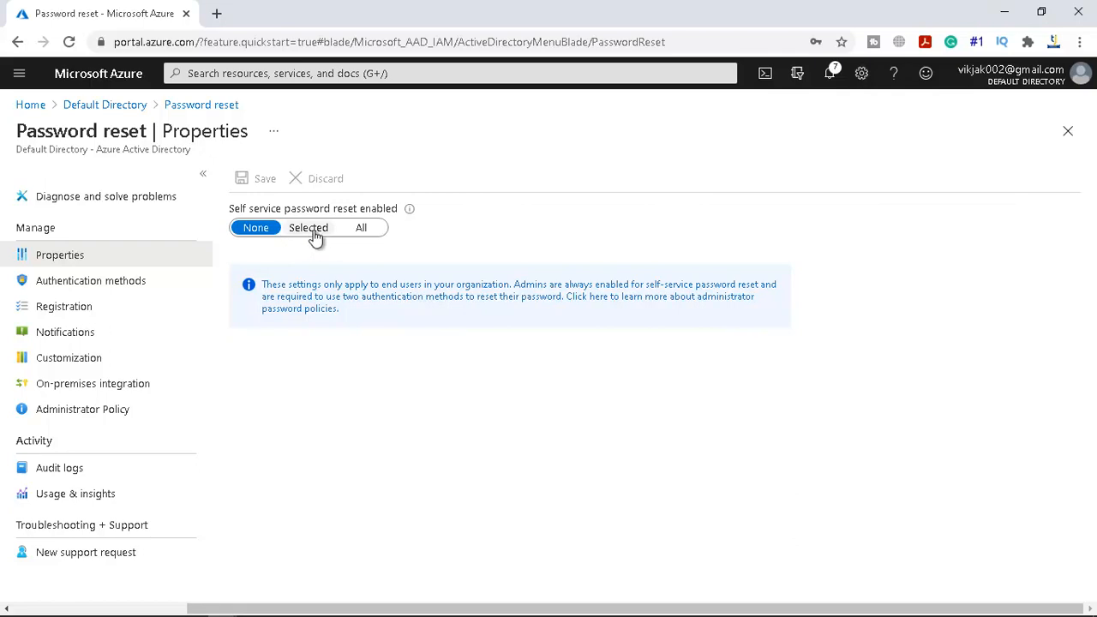
click(308, 227)
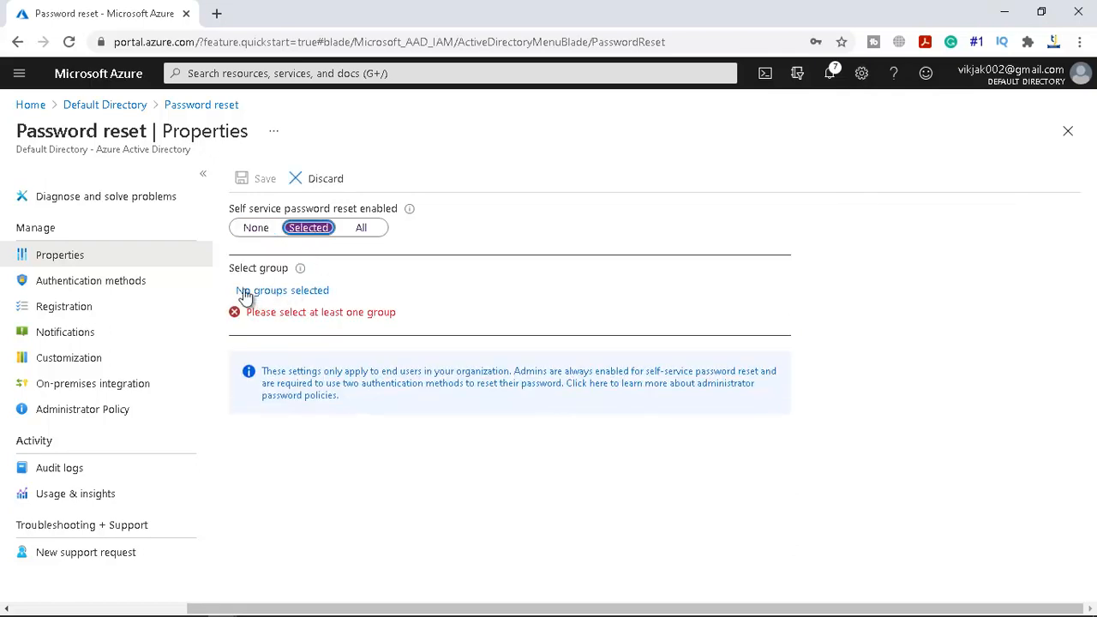
mouse_move(271, 295)
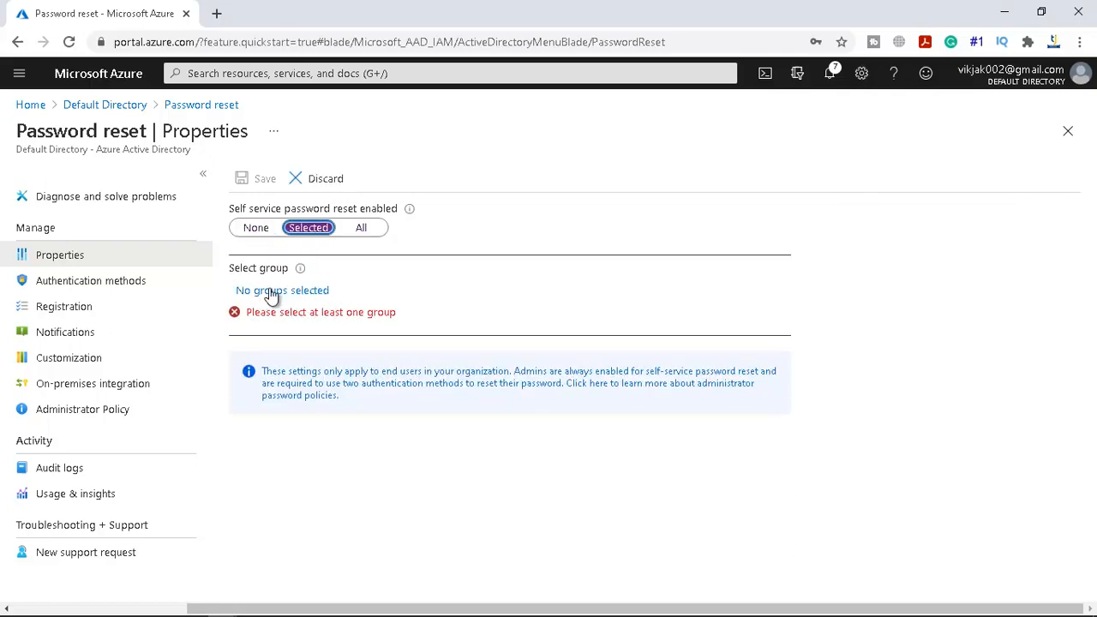
mouse_move(261, 302)
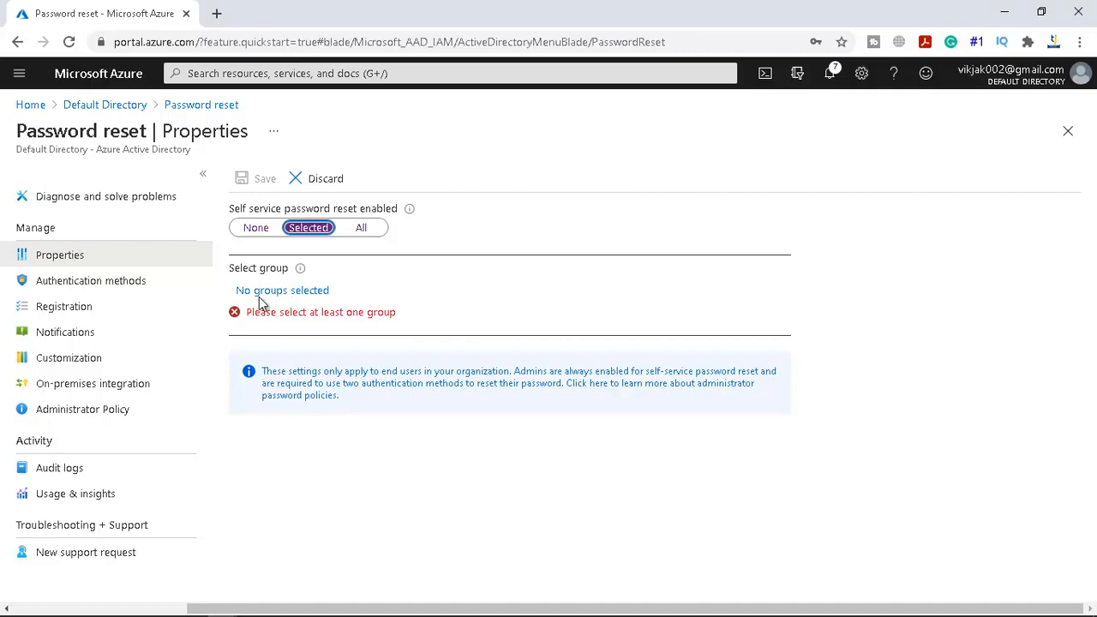
mouse_move(298, 249)
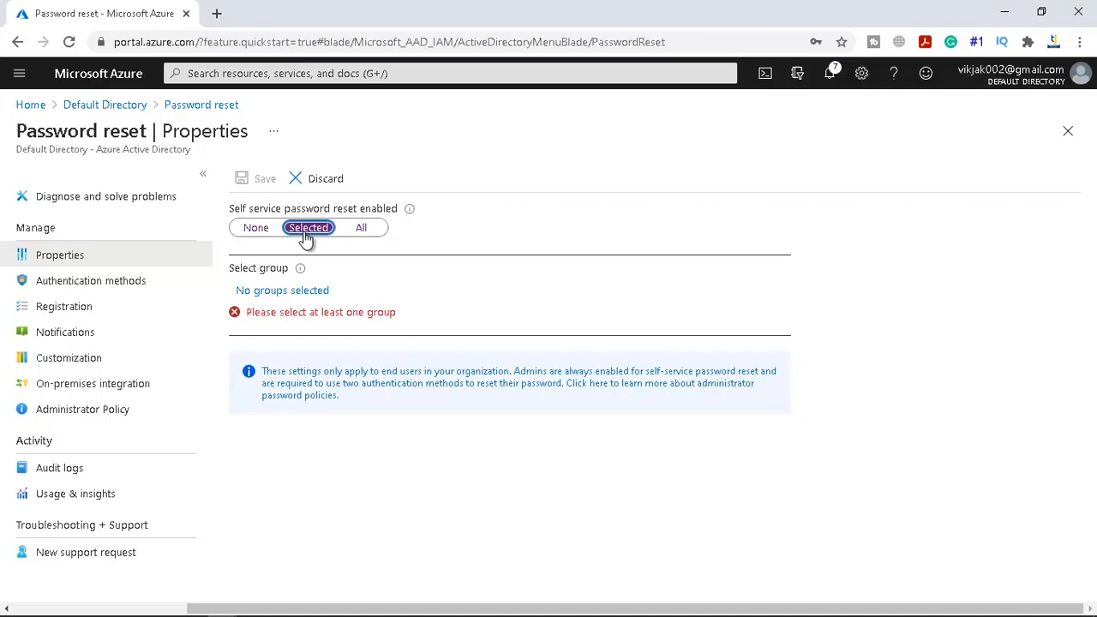
mouse_move(91, 282)
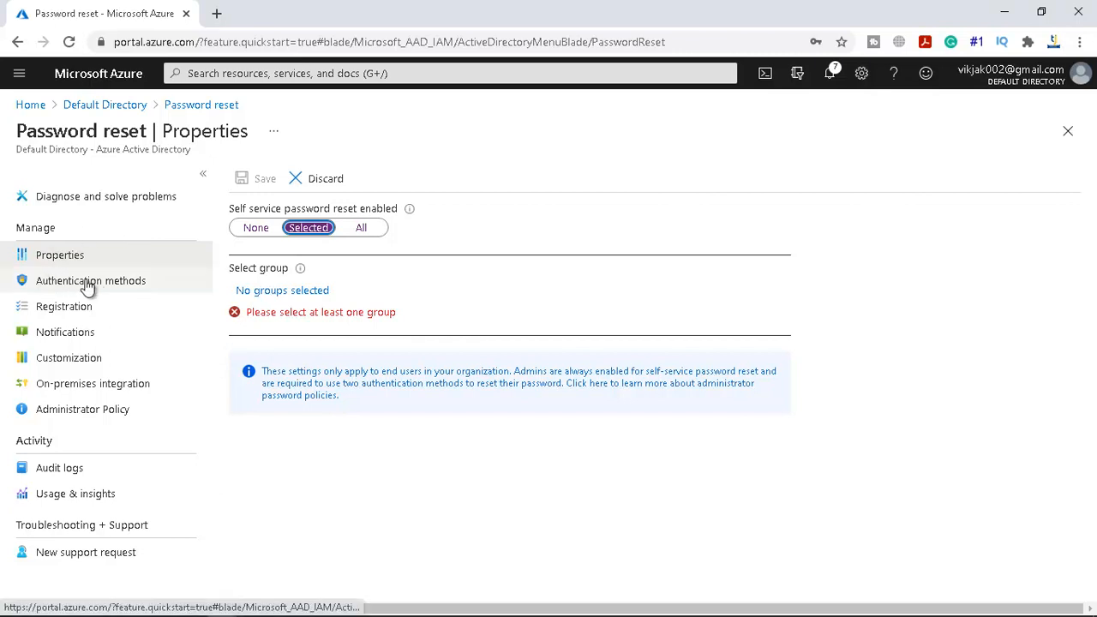
Step: Discard the unsaved change and set Number of methods required to reset to 2 under Authentication methods
click(89, 282)
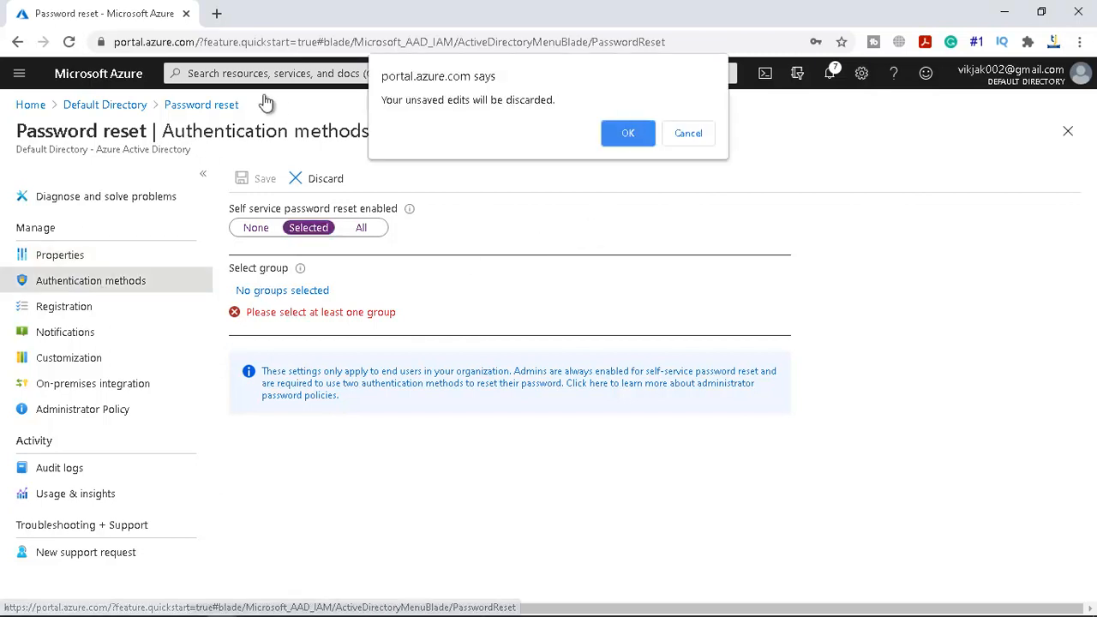
click(627, 134)
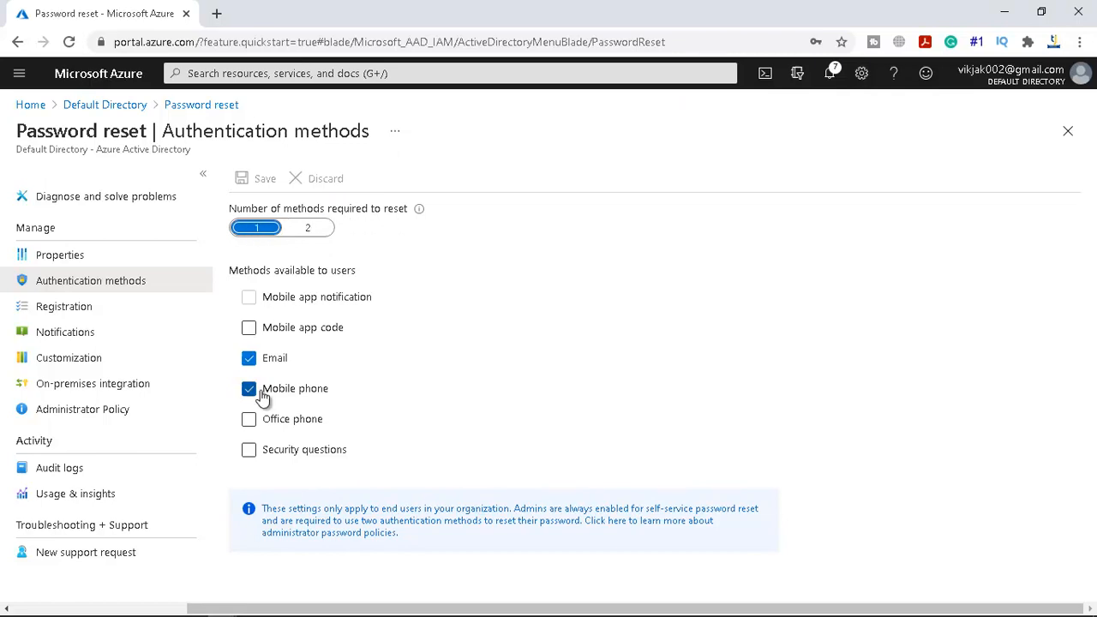
click(309, 226)
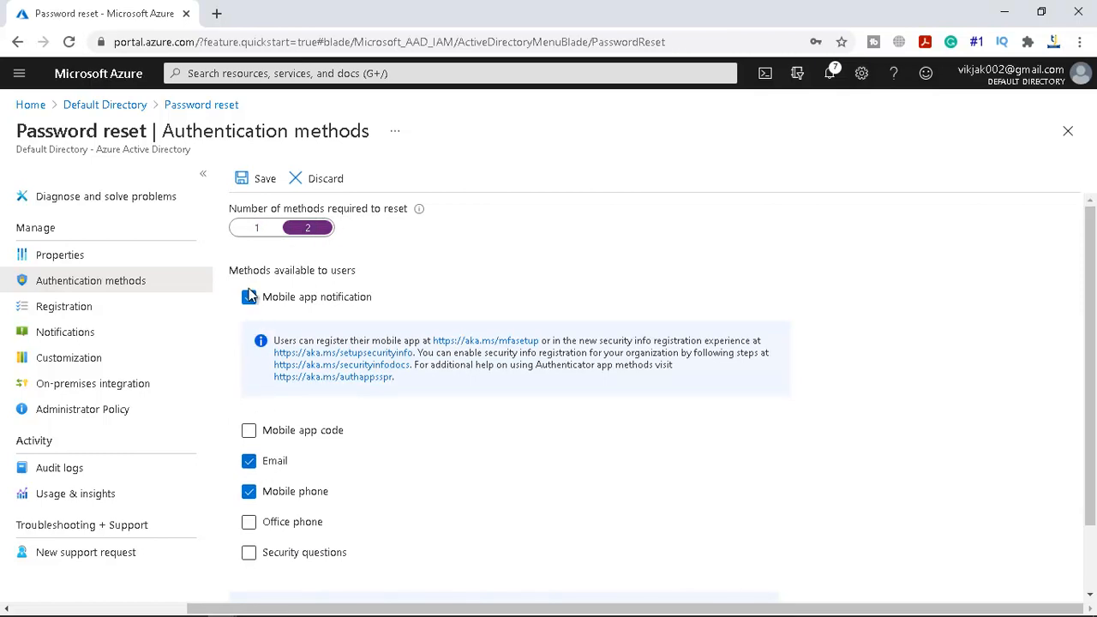
Step: Enable Mobile app notification and Mobile app code alongside Email and Mobile phone as reset methods
click(249, 297)
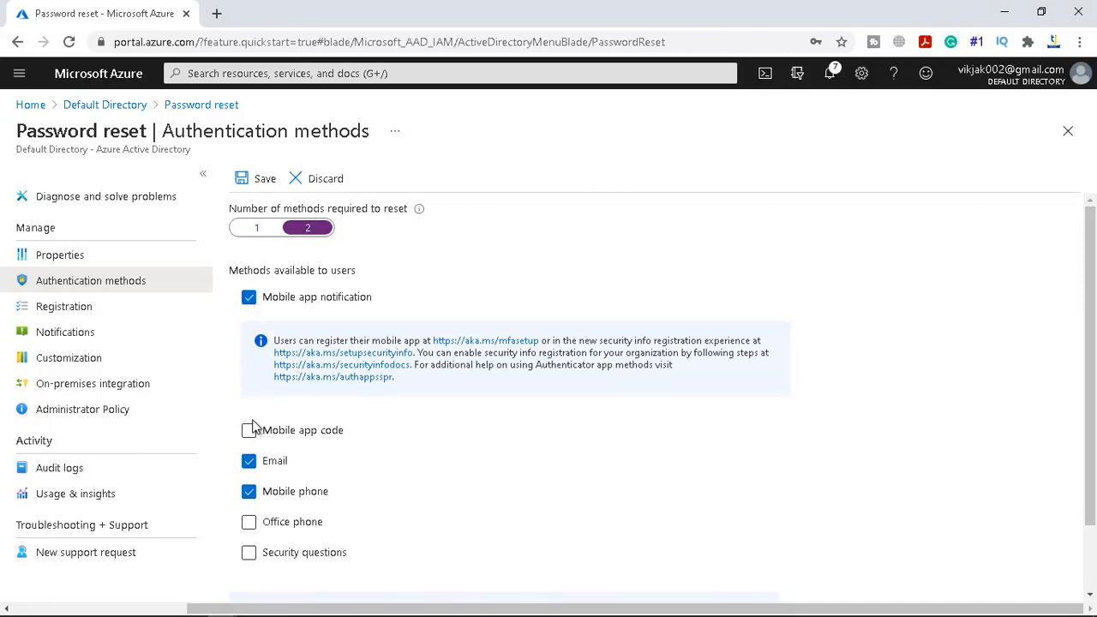
click(249, 428)
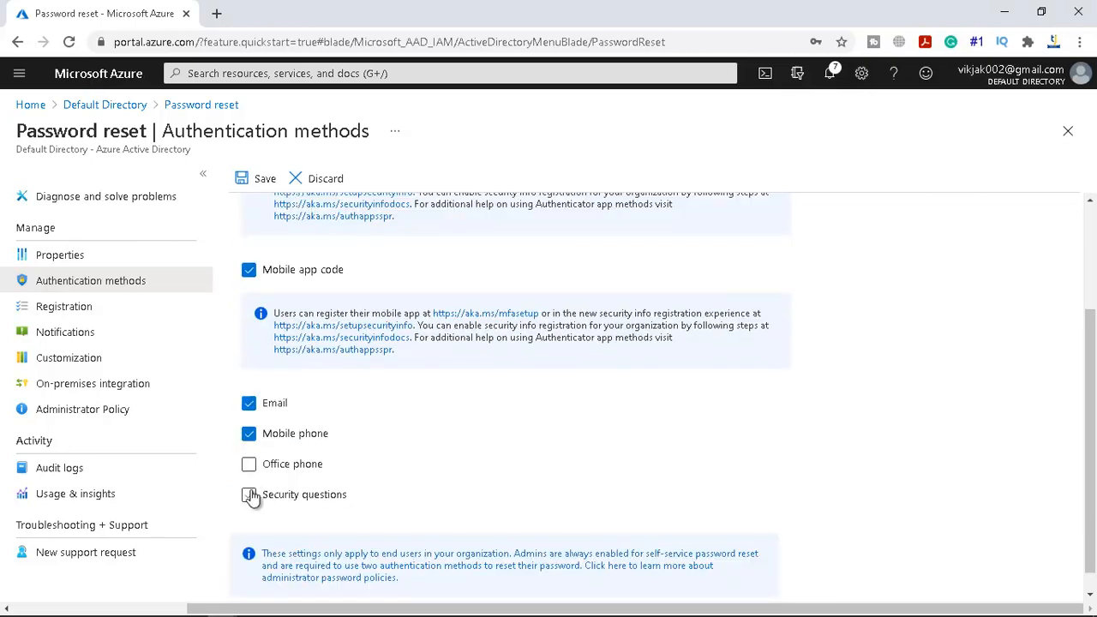
click(248, 434)
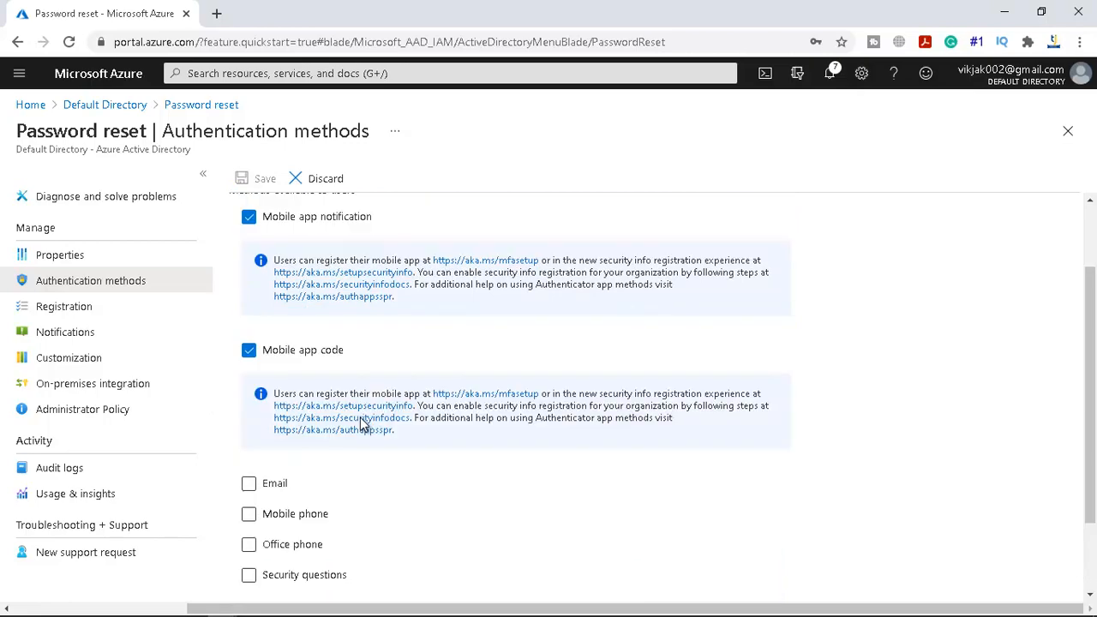
scroll(up, 3)
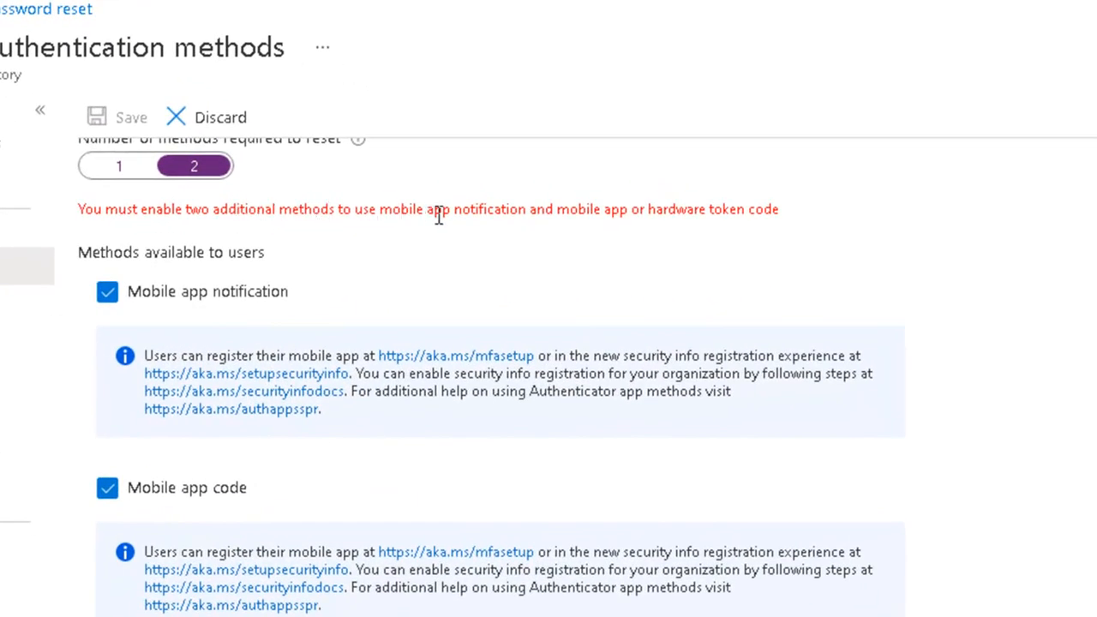
mouse_move(659, 212)
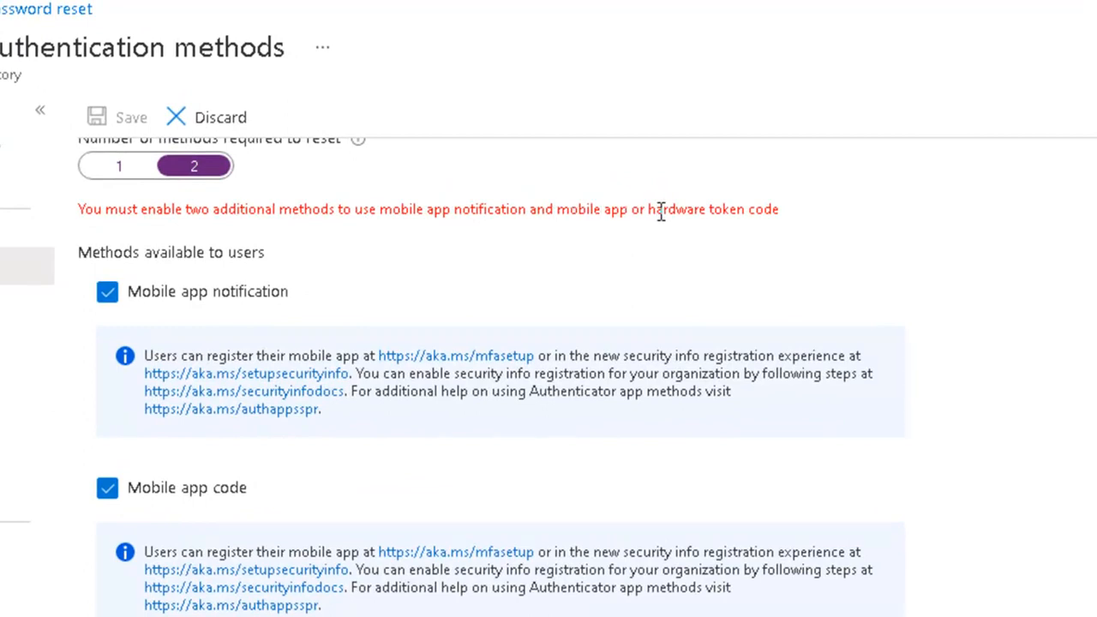
scroll(down, 3)
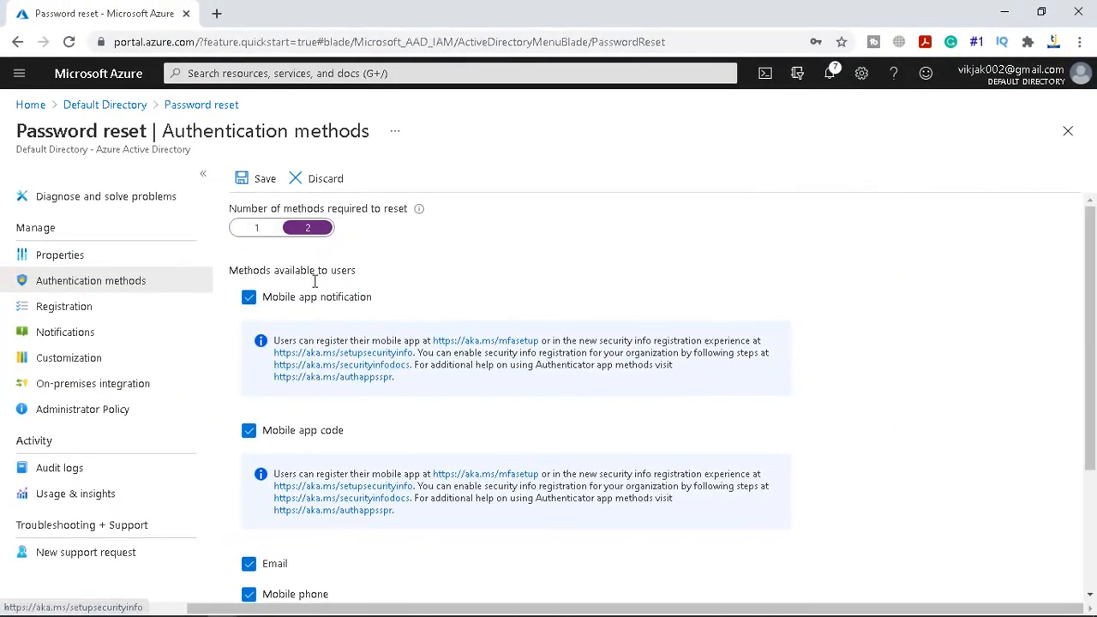
mouse_move(336, 428)
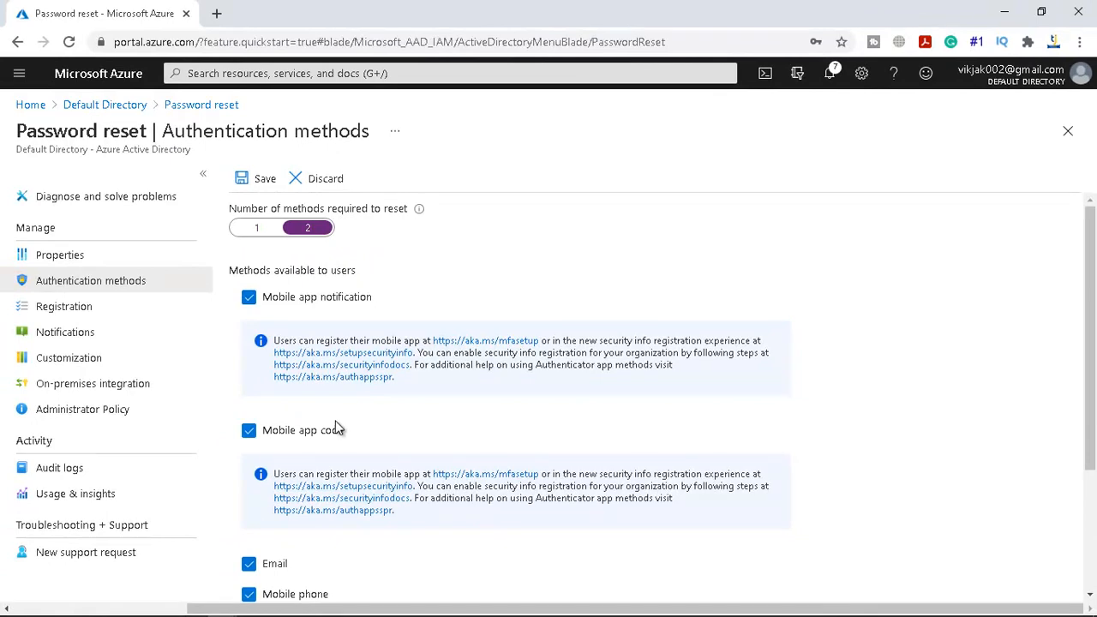
scroll(down, 3)
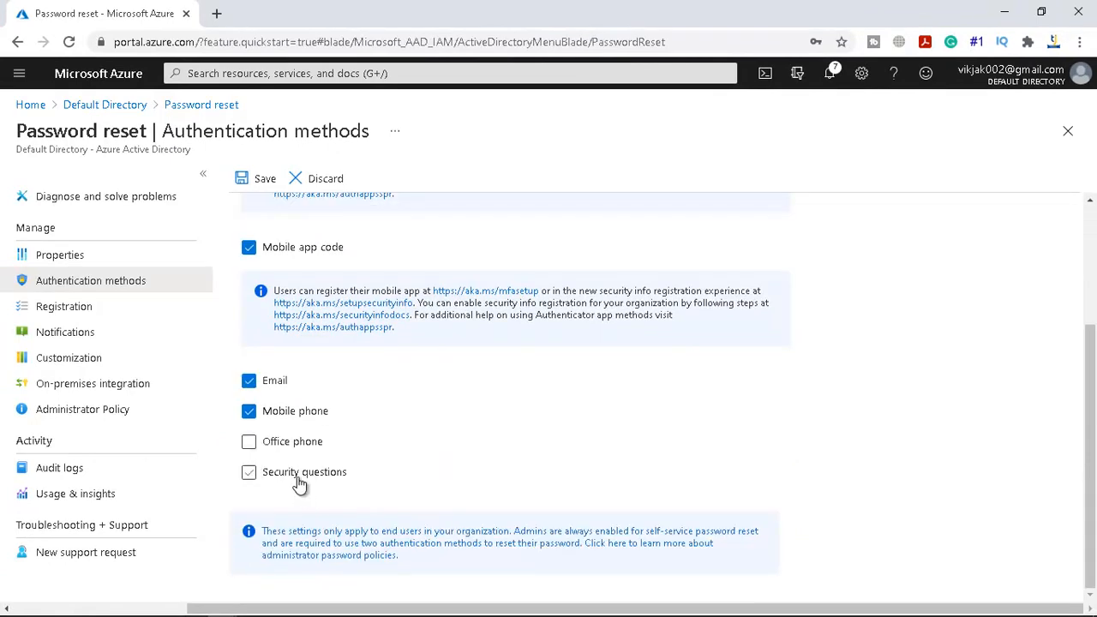
scroll(up, 3)
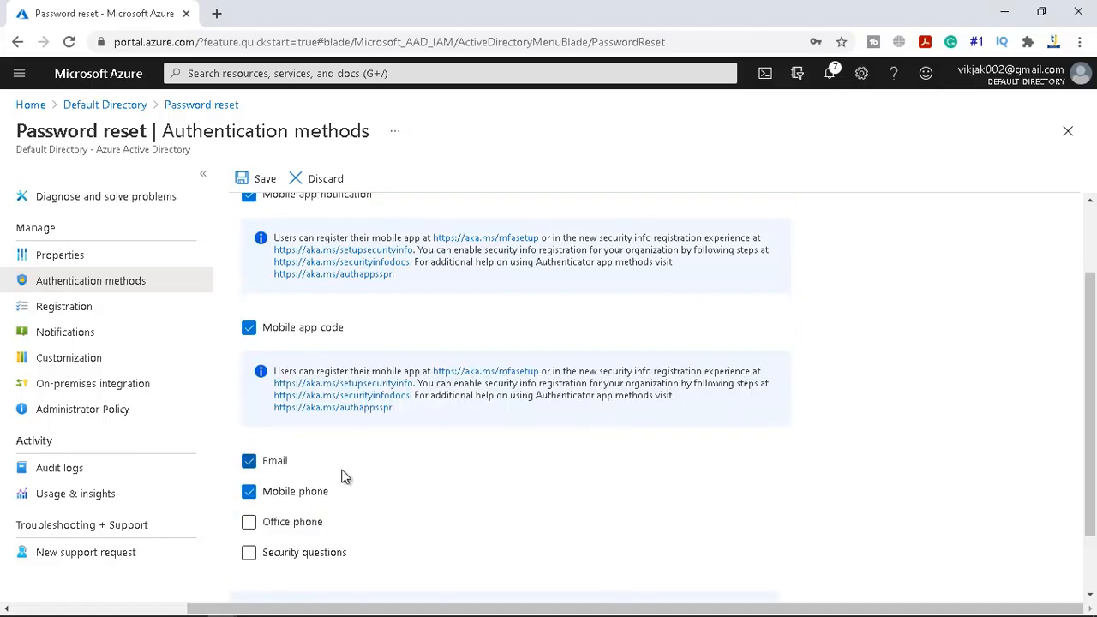
mouse_move(270, 332)
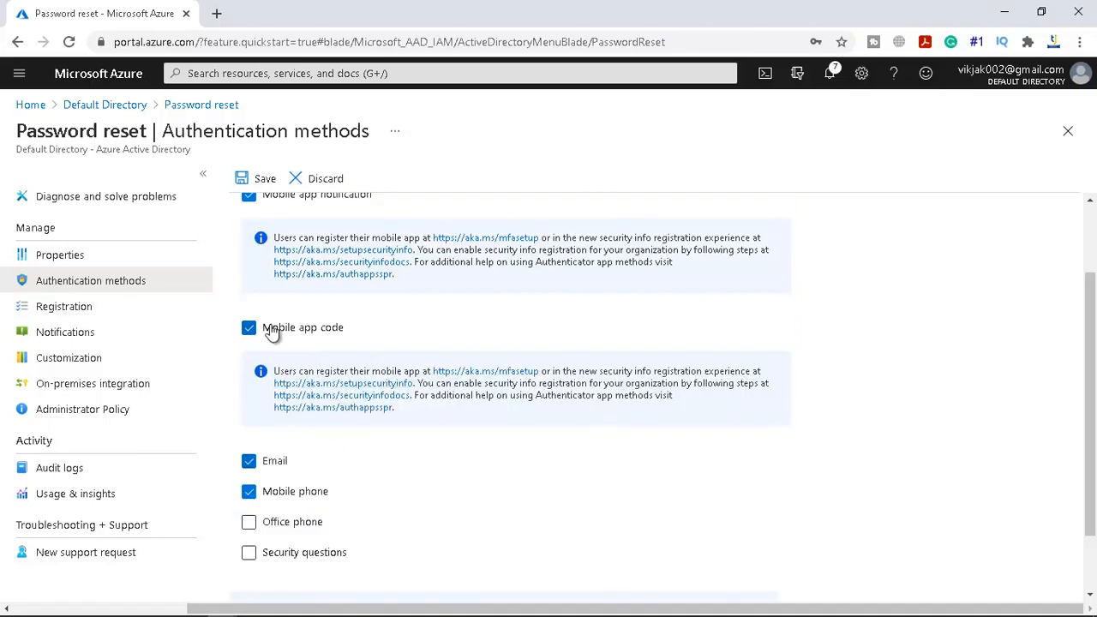
mouse_move(380, 343)
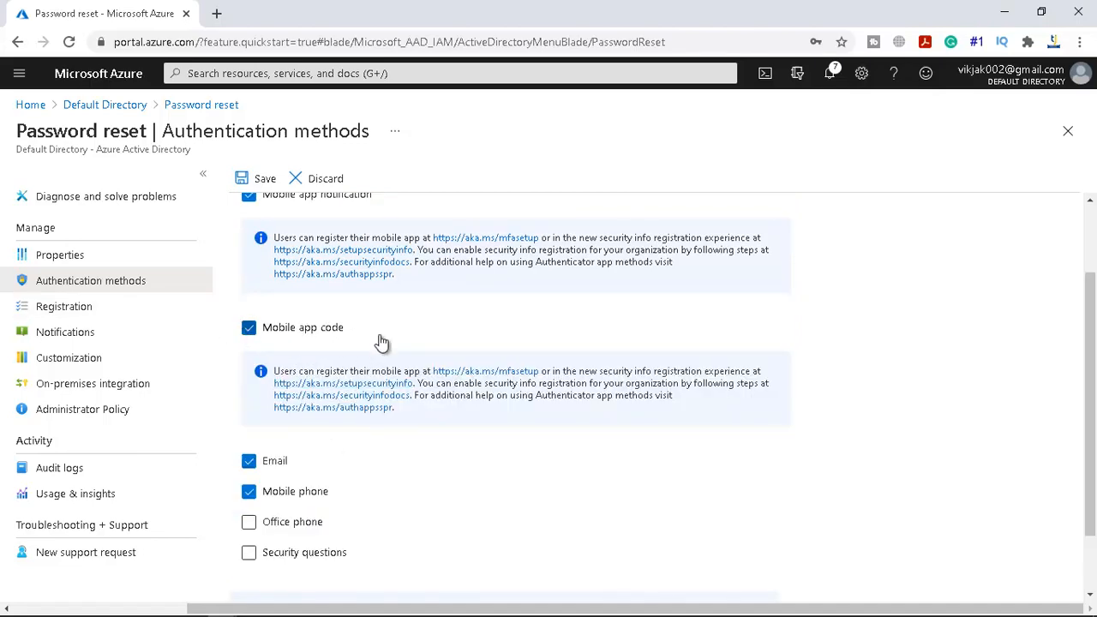
mouse_move(341, 360)
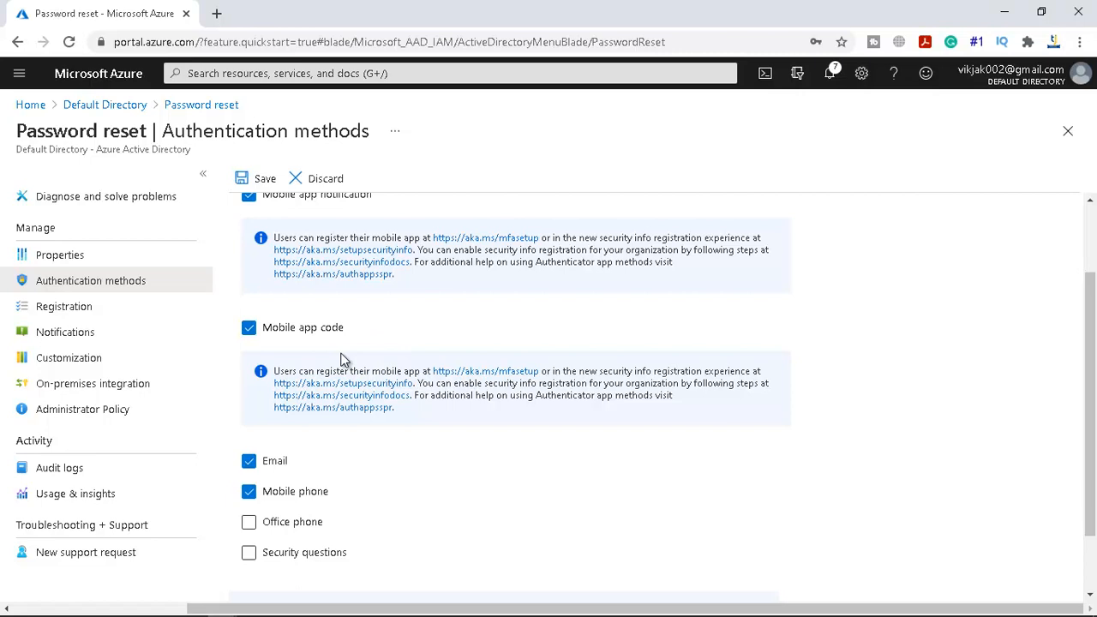